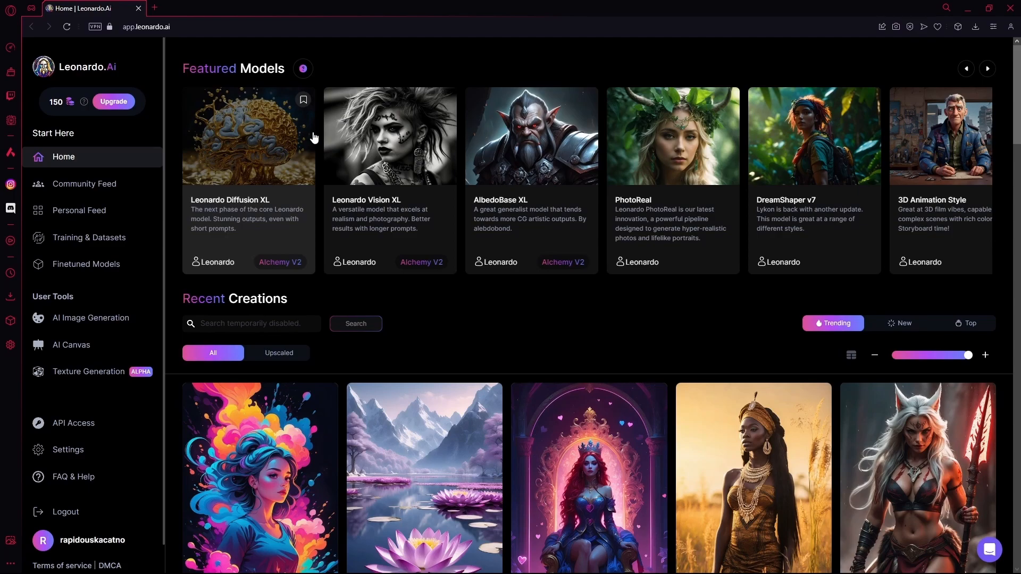
{"action": "mouse_move", "coordinate": [173, 257]}
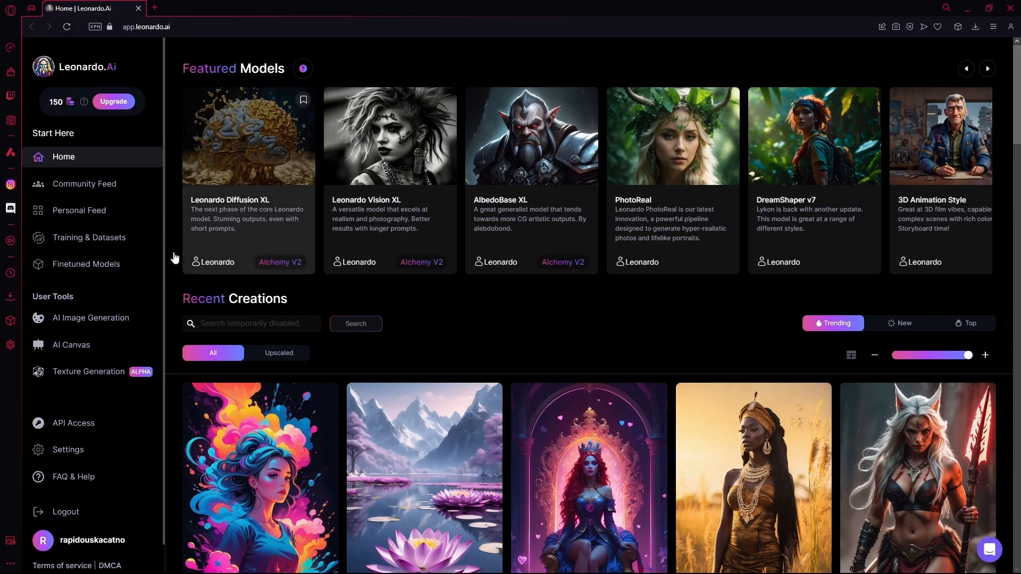
- Browse the Community Feed and filter it to upscaled images only
{"action": "scroll", "scroll_direction": "down", "scroll_amount": 3}
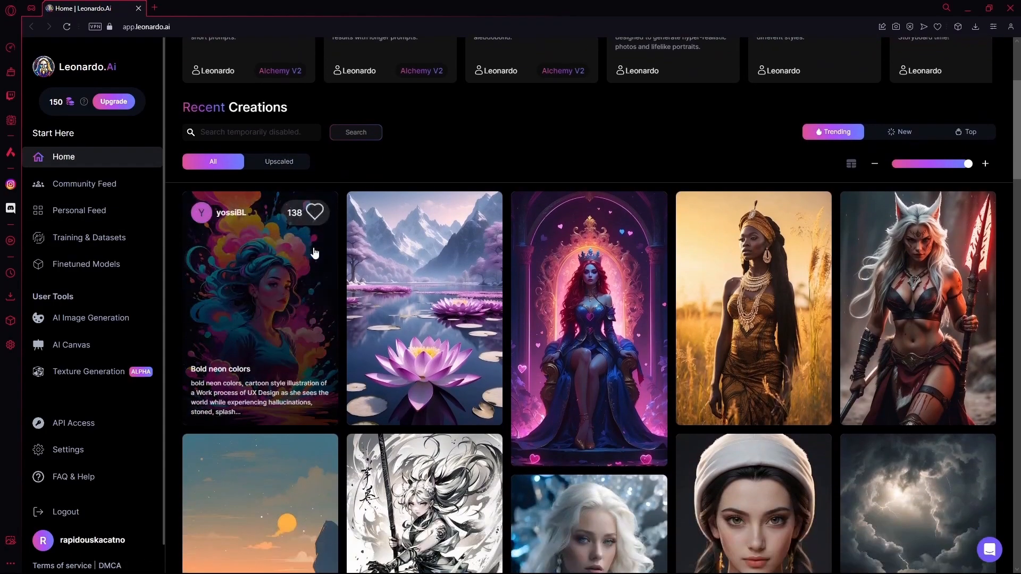
{"action": "scroll", "scroll_direction": "down", "scroll_amount": 3}
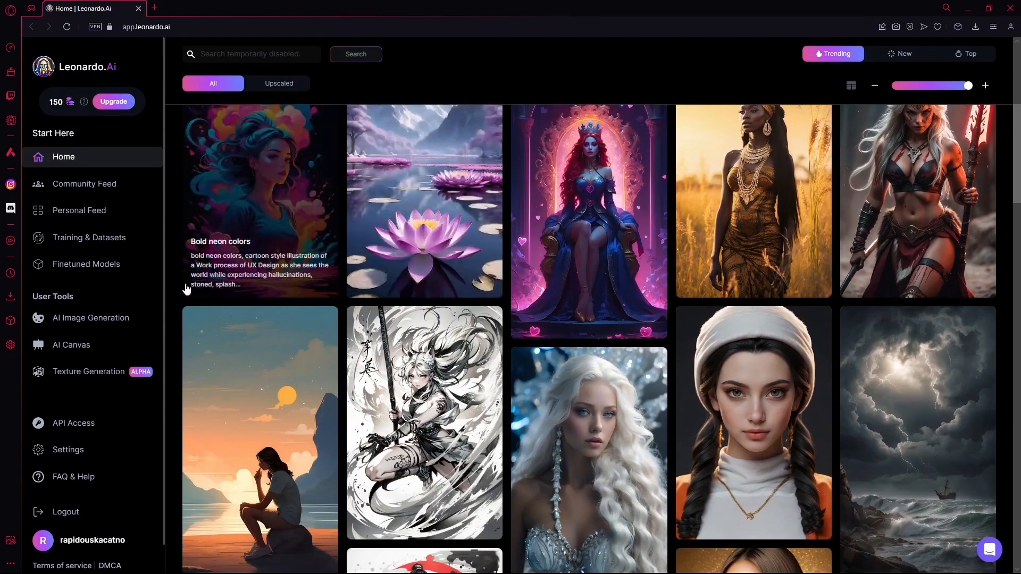
{"action": "scroll", "scroll_direction": "down", "scroll_amount": 3}
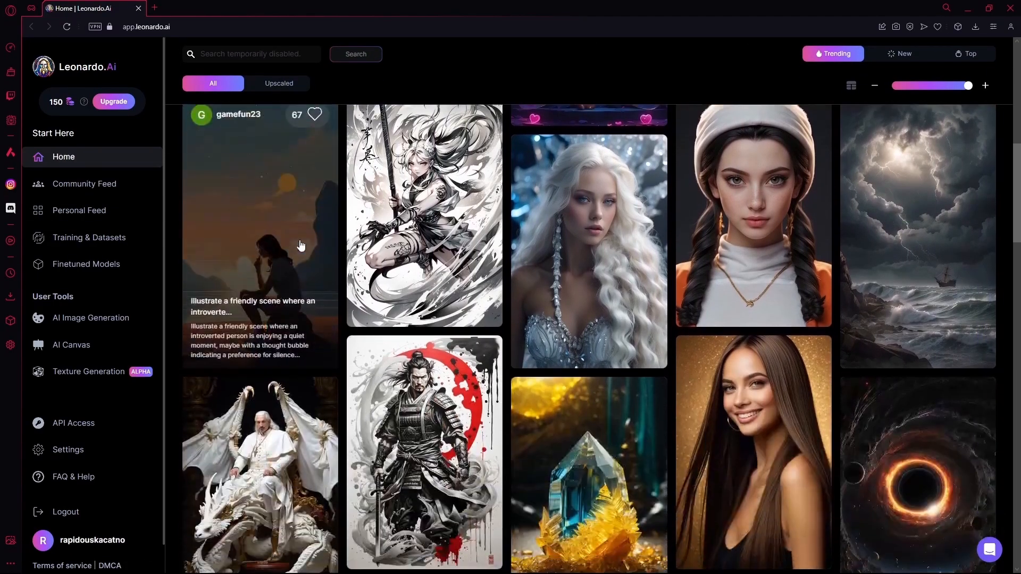
{"action": "scroll", "scroll_direction": "down", "scroll_amount": 3}
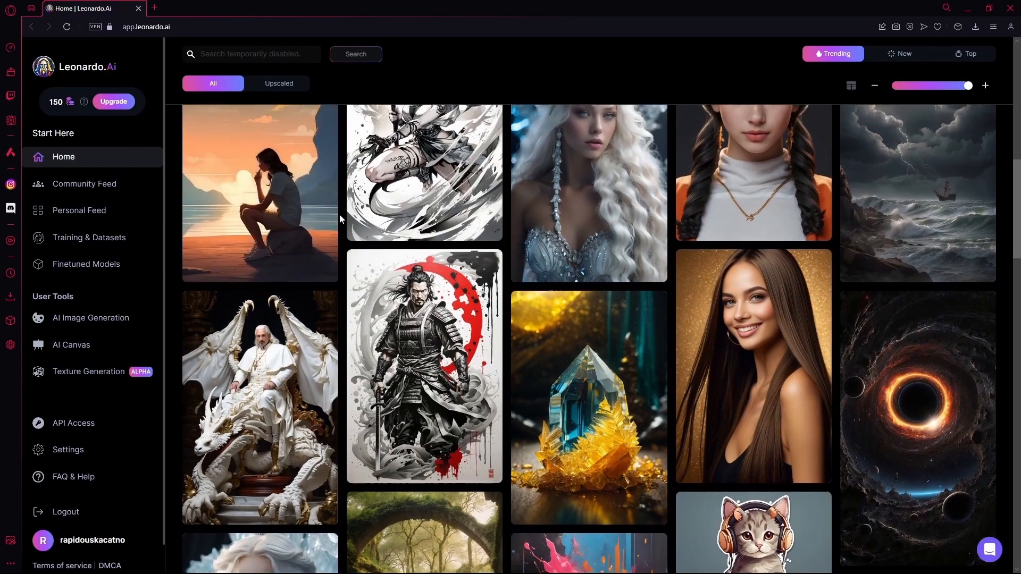
{"action": "scroll", "scroll_direction": "down", "scroll_amount": 3}
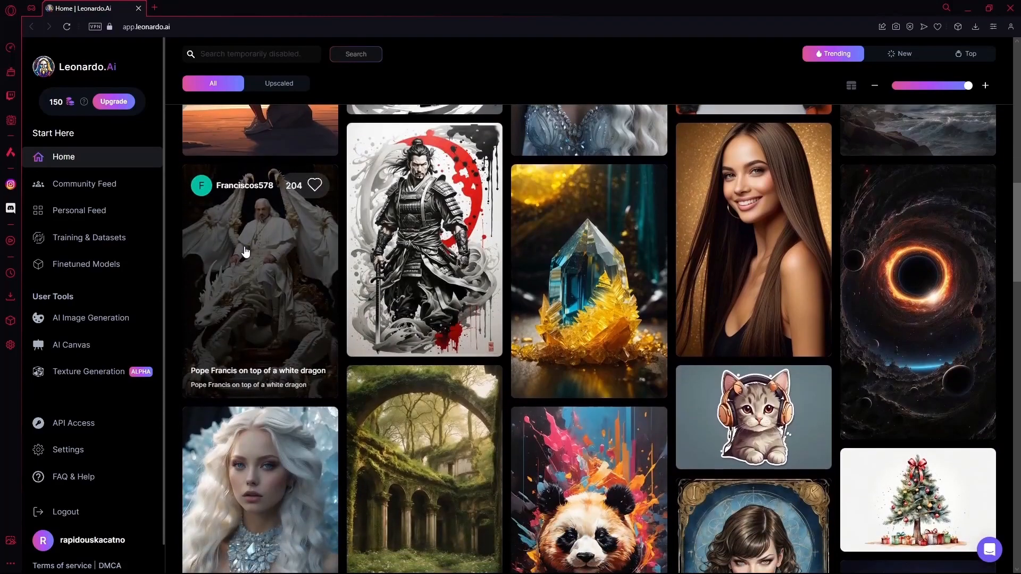
{"action": "scroll", "scroll_direction": "down", "scroll_amount": 3}
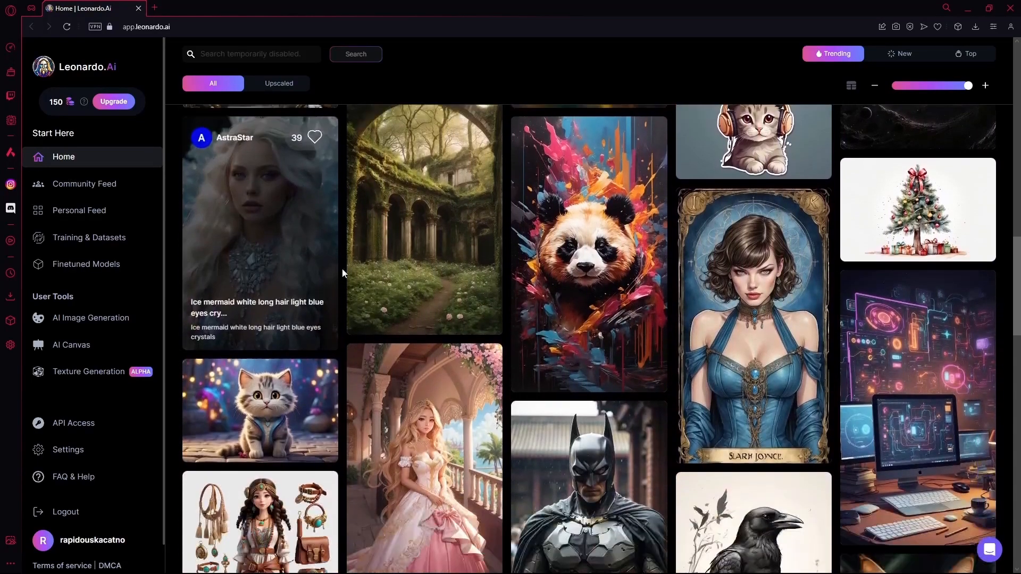
{"action": "scroll", "scroll_direction": "down", "scroll_amount": 3}
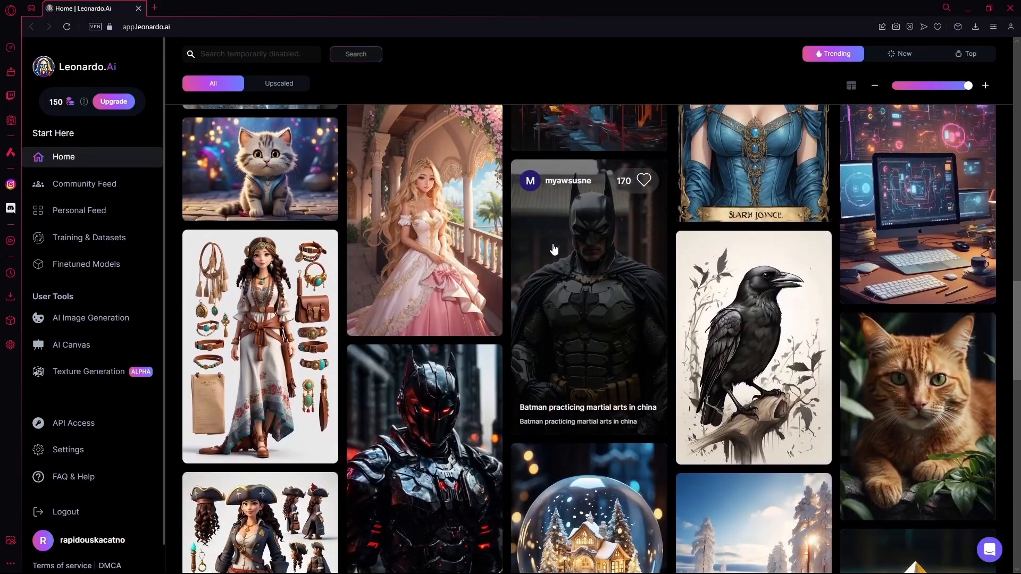
{"action": "scroll", "scroll_direction": "down", "scroll_amount": 3}
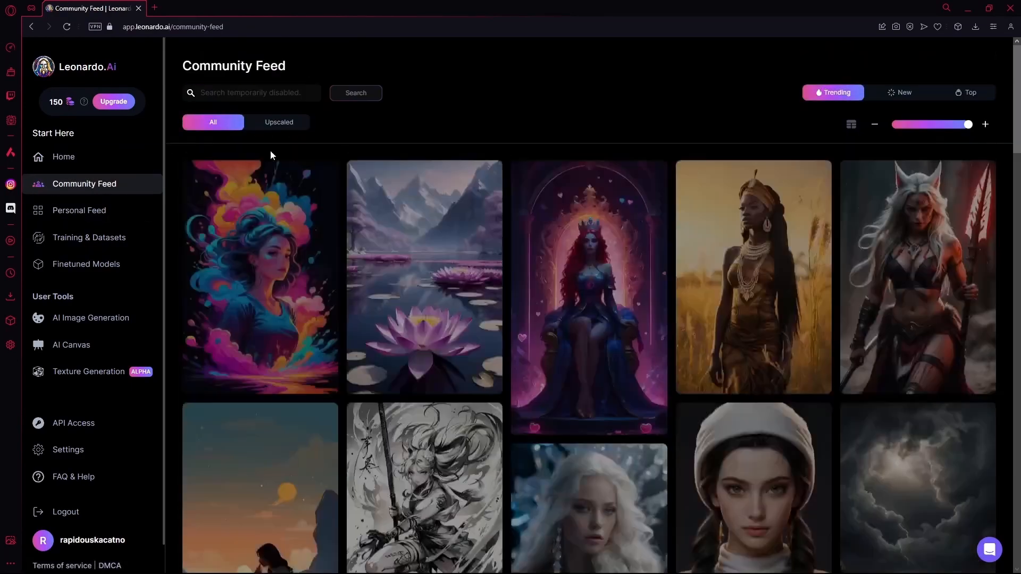
{"action": "scroll", "scroll_direction": "down", "scroll_amount": 3}
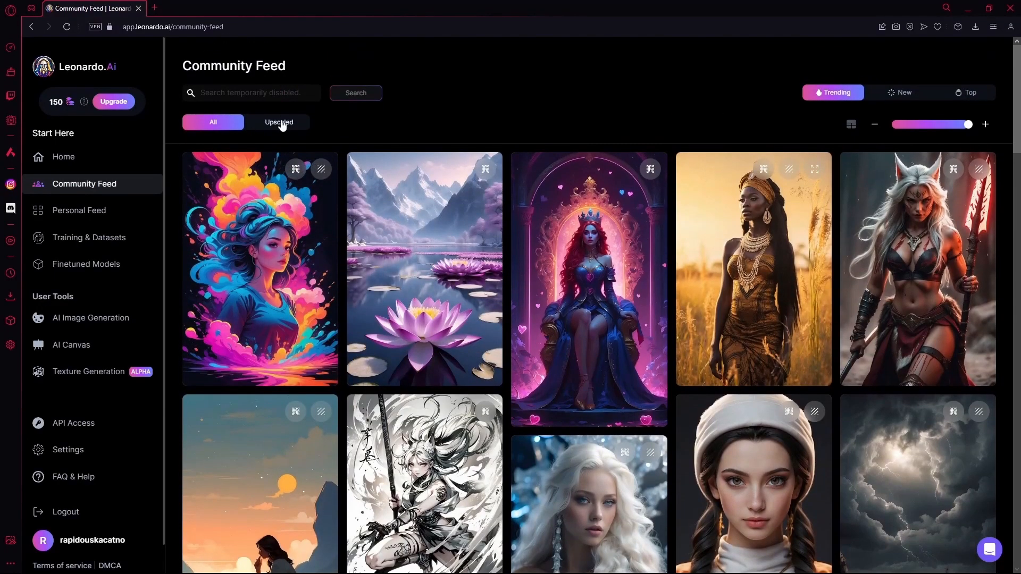
{"action": "left_click", "coordinate": [279, 122]}
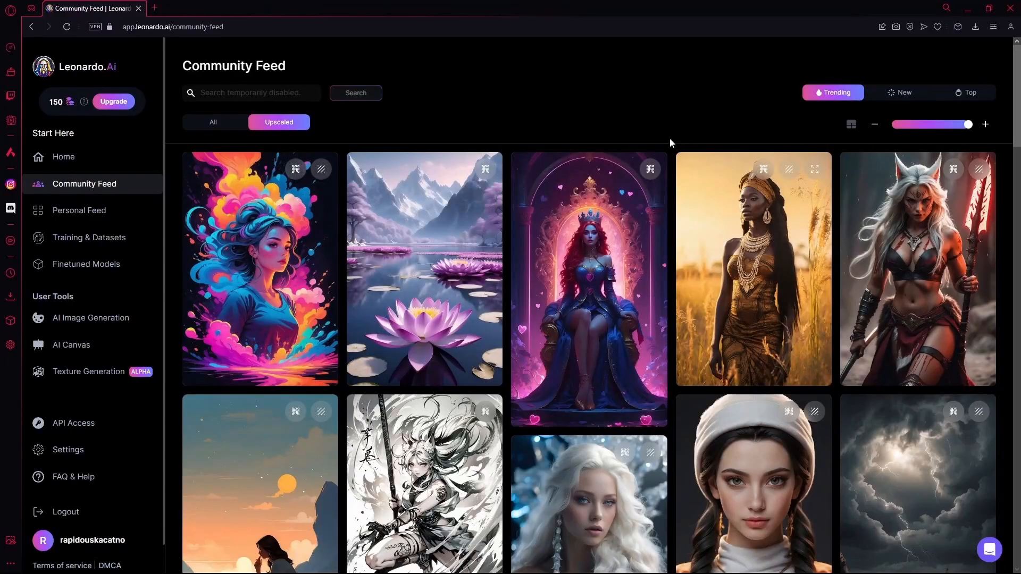
{"action": "scroll", "scroll_direction": "down", "scroll_amount": 3}
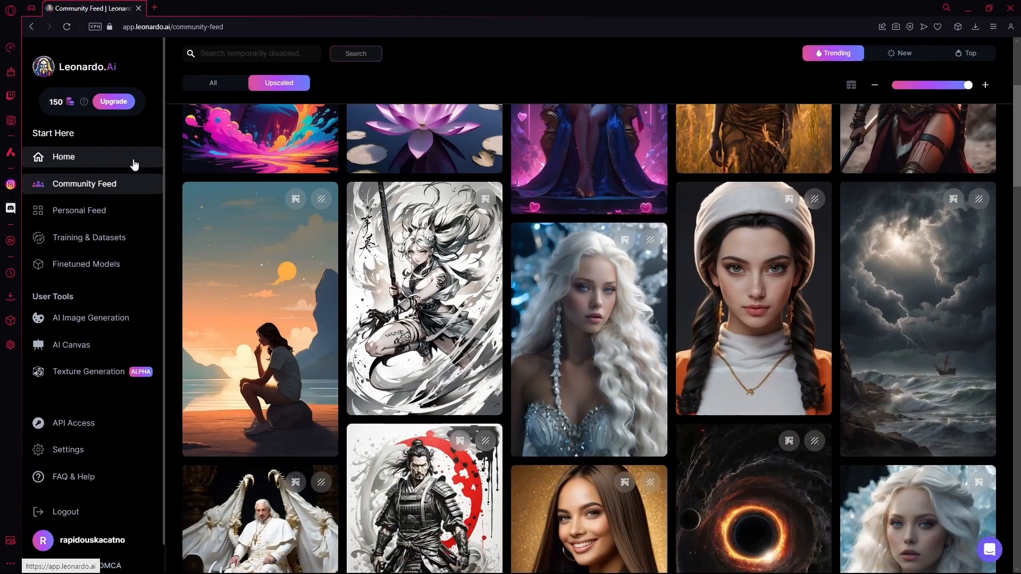
- Switch to the Personal Feed listing the account's own generations
{"action": "left_click", "coordinate": [79, 209]}
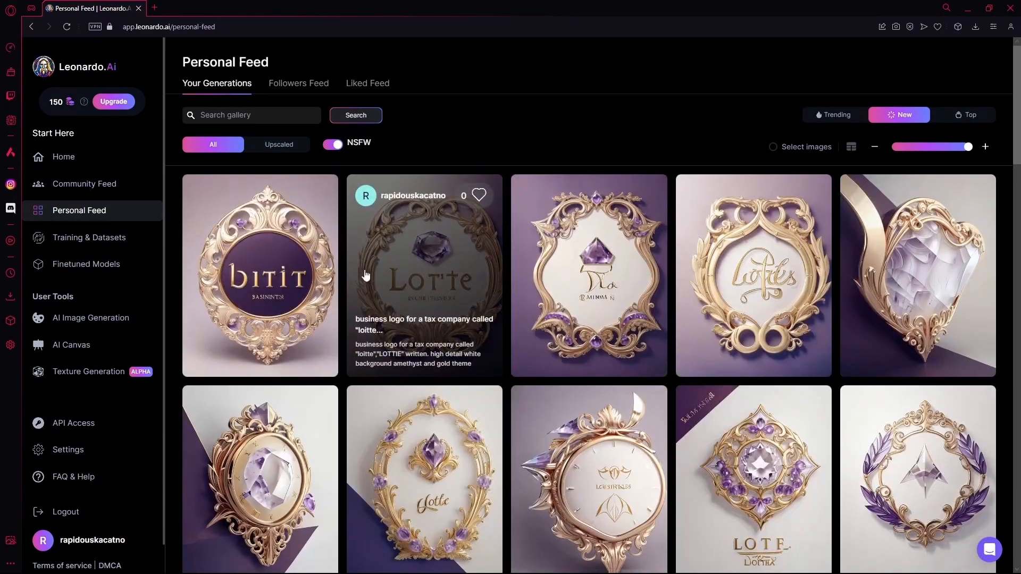
{"action": "scroll", "scroll_direction": "down", "scroll_amount": 3}
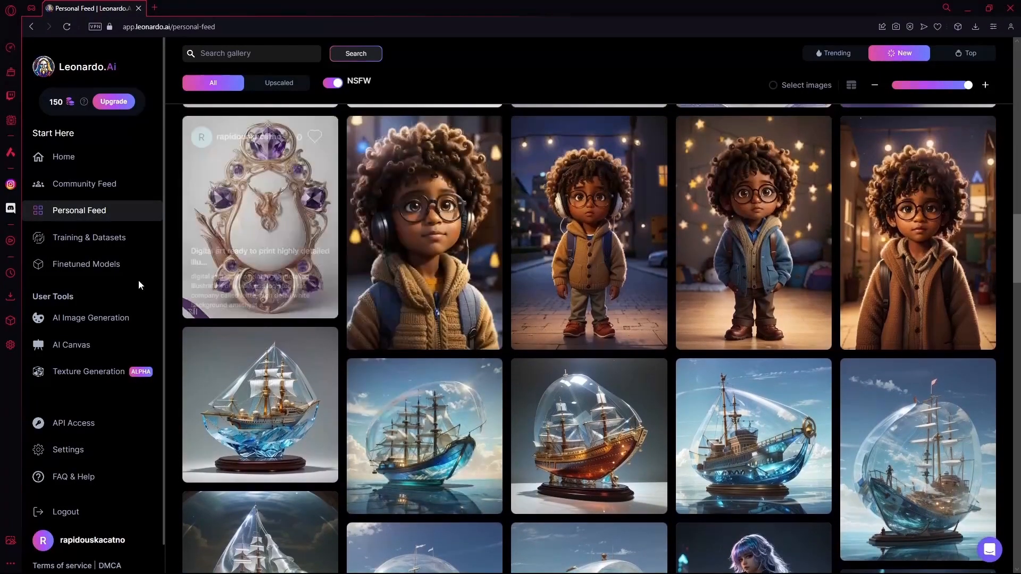
{"action": "mouse_move", "coordinate": [90, 237]}
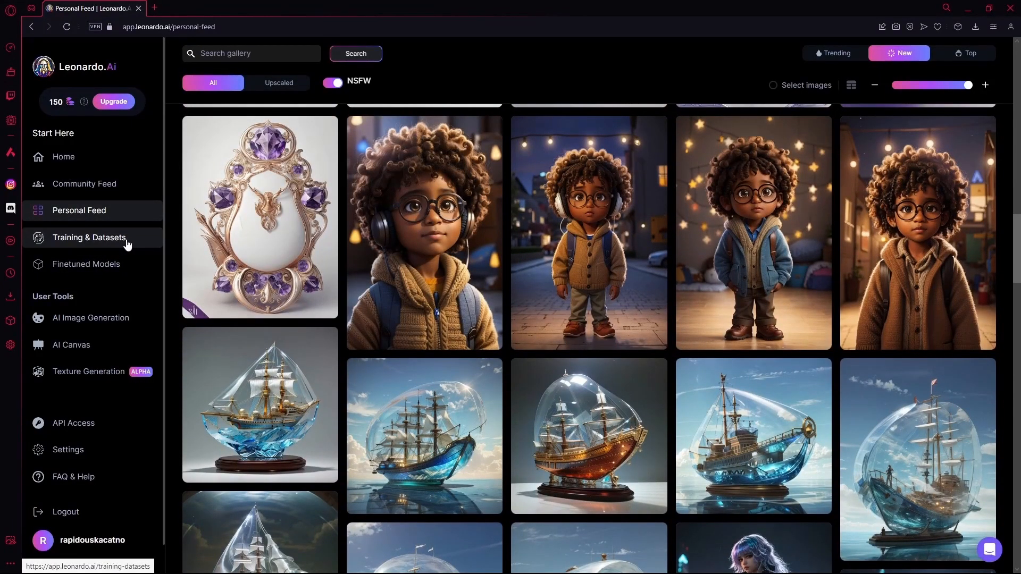
- View Training & Datasets, check Job Status, and return to the Your Datasets list
{"action": "left_click", "coordinate": [89, 238]}
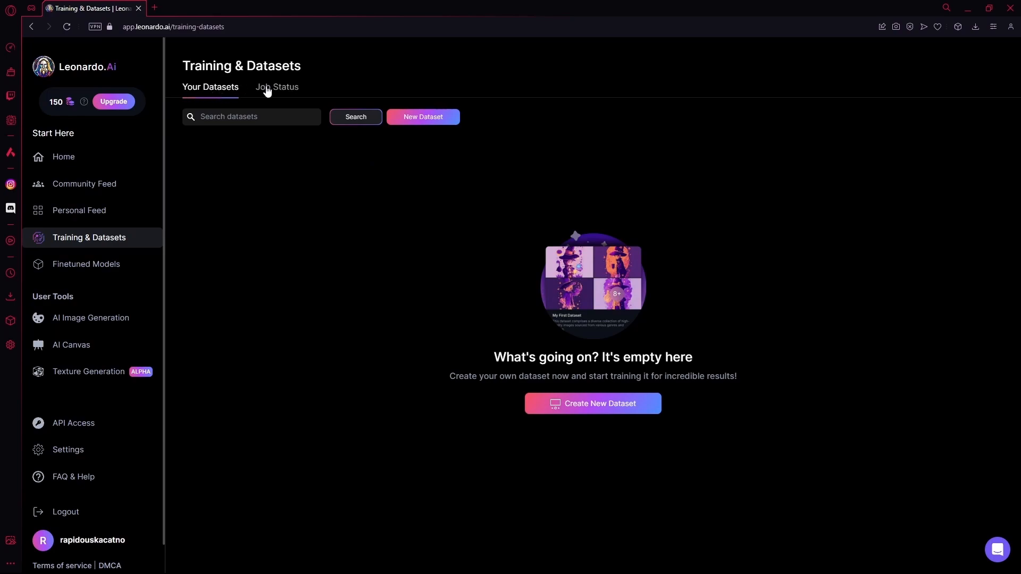
{"action": "left_click", "coordinate": [277, 86]}
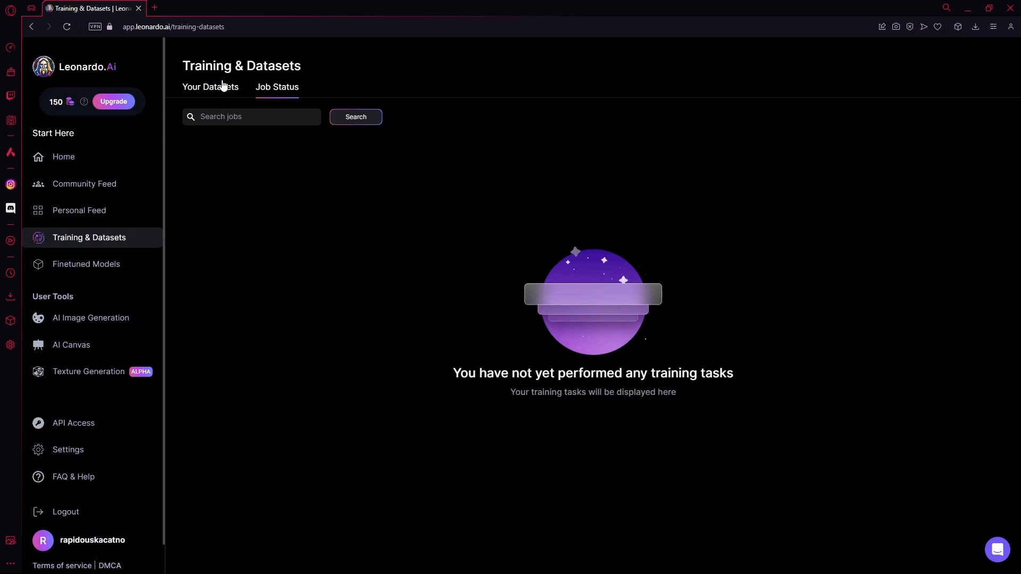
{"action": "left_click", "coordinate": [210, 86]}
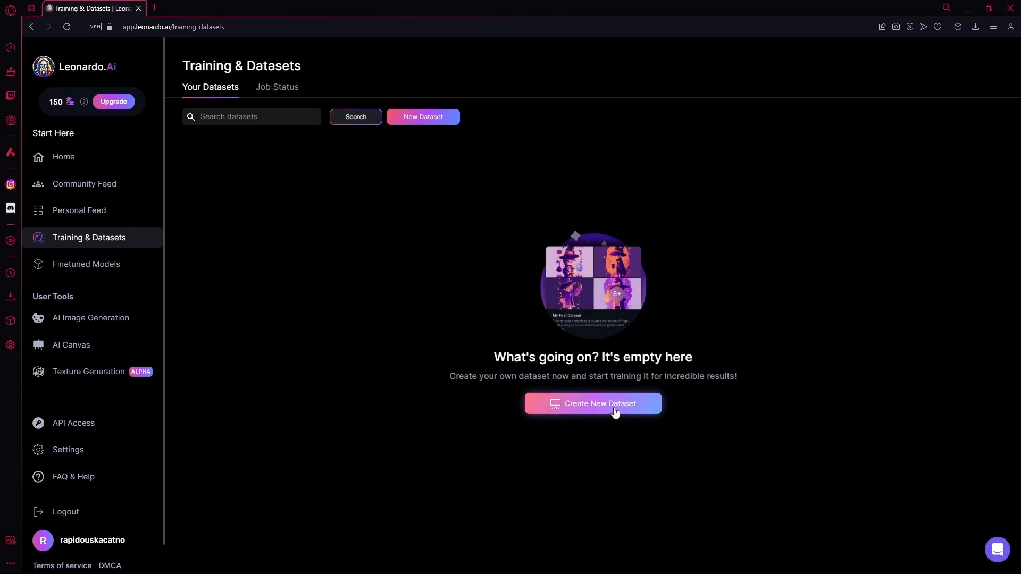
- Create a new dataset keeping the default name 'My New Dataset' and empty description
{"action": "left_click", "coordinate": [591, 403]}
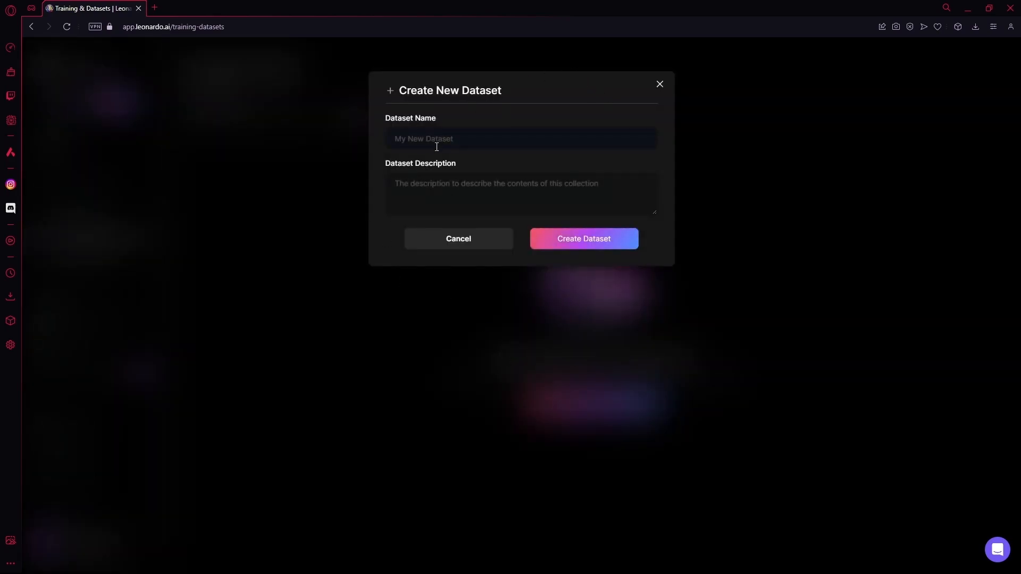
{"action": "left_click", "coordinate": [521, 138]}
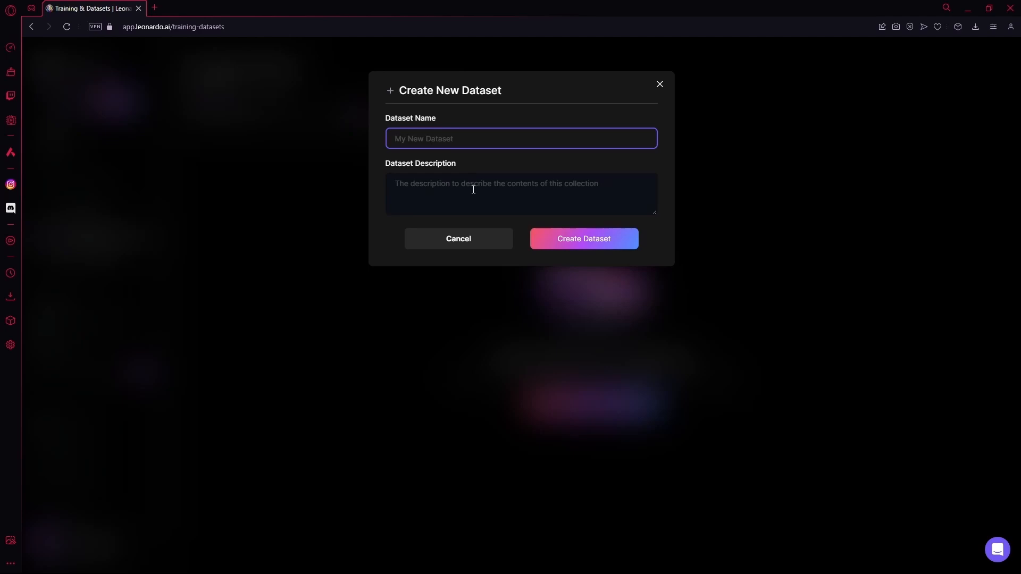
{"action": "left_click", "coordinate": [522, 194]}
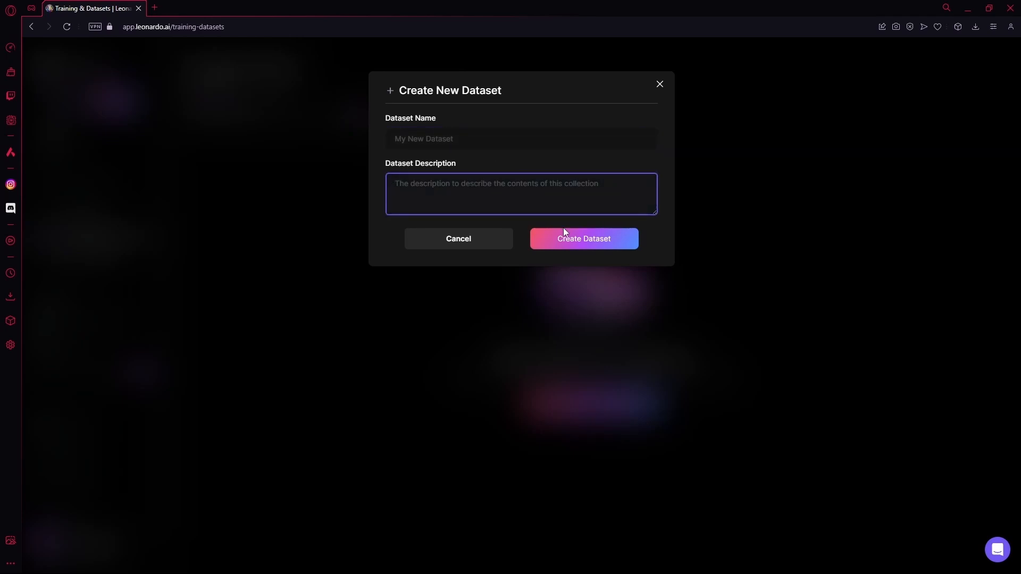
{"action": "left_click", "coordinate": [583, 238]}
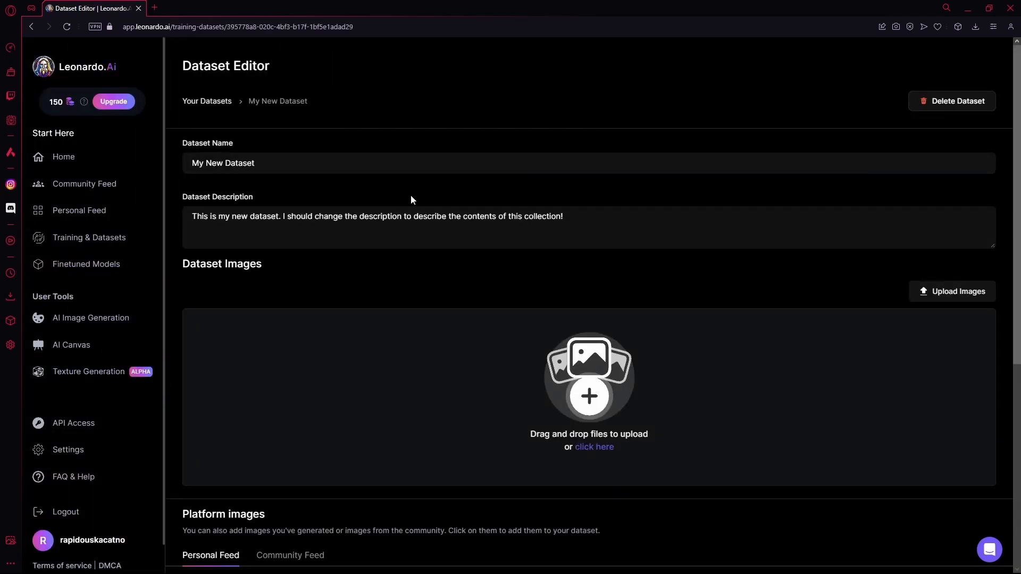
- Browse the platform image picker to gather images such as the lotus lake and black hole
{"action": "scroll", "scroll_direction": "down", "scroll_amount": 3}
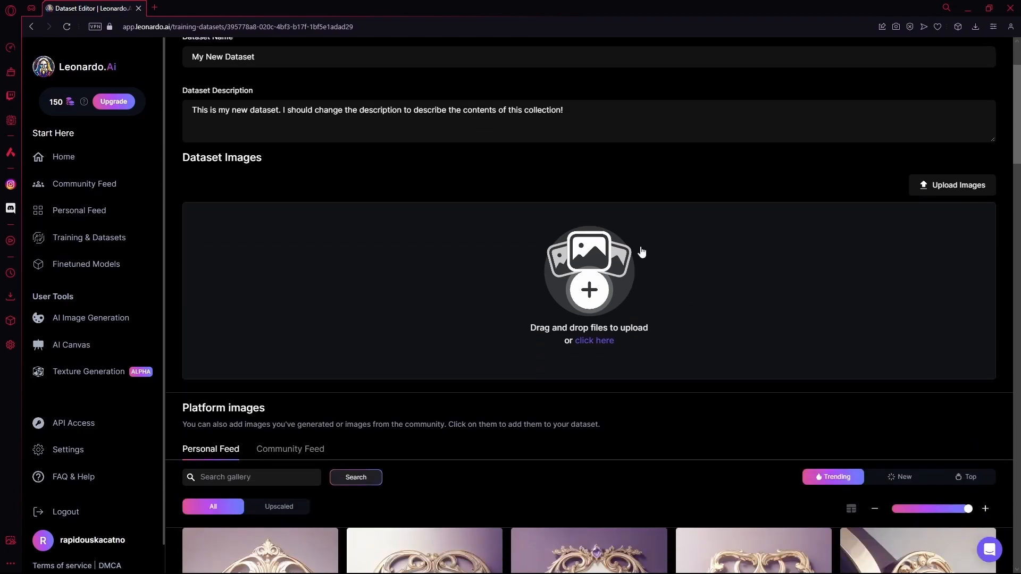
{"action": "scroll", "scroll_direction": "down", "scroll_amount": 3}
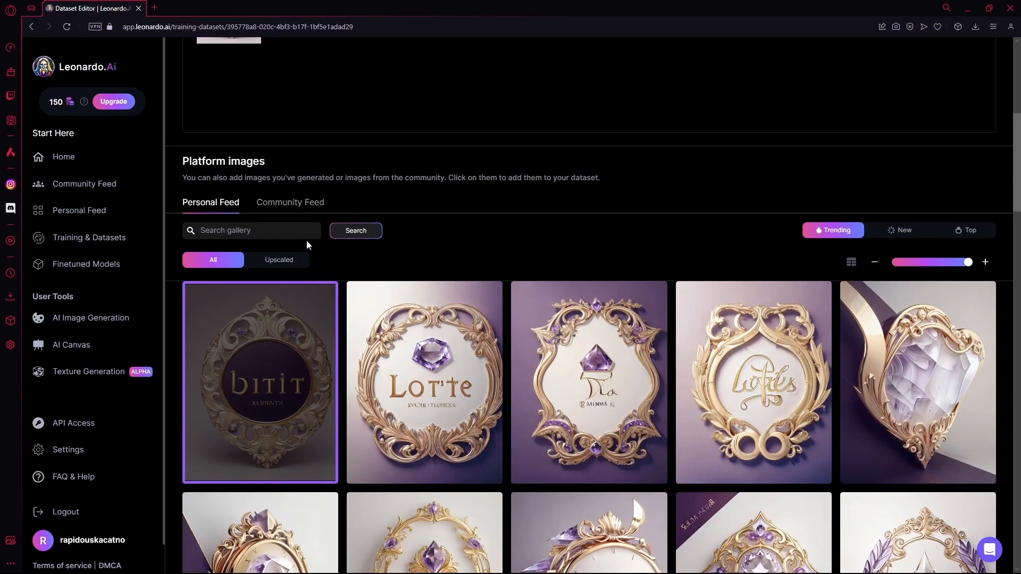
{"action": "scroll", "scroll_direction": "down", "scroll_amount": 3}
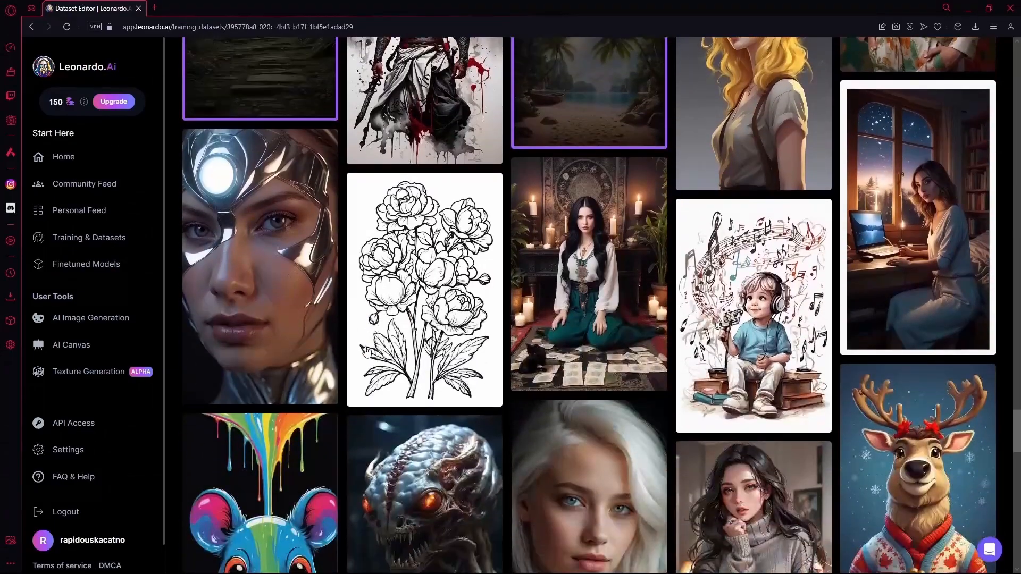
{"action": "scroll", "scroll_direction": "down", "scroll_amount": 3}
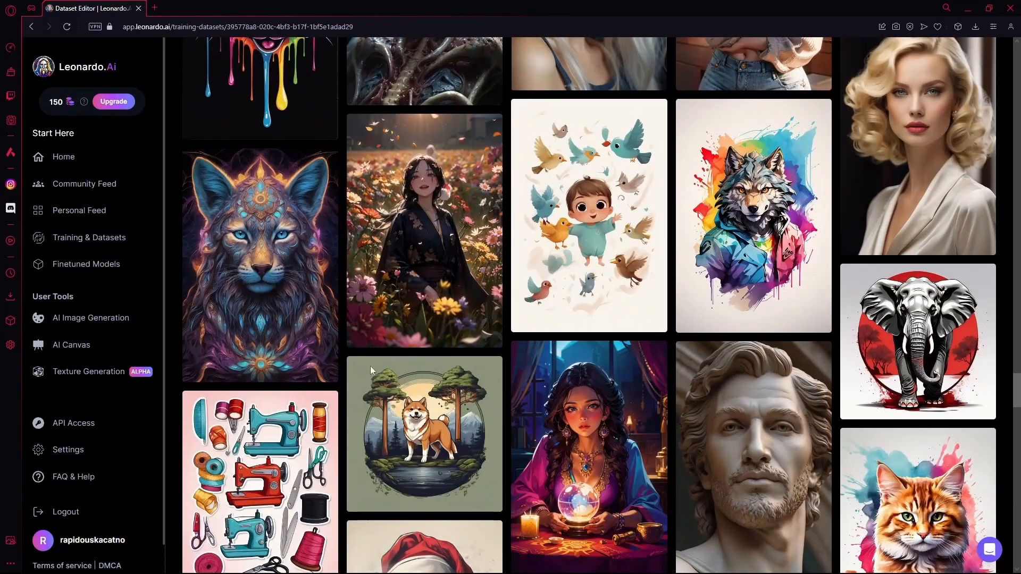
{"action": "scroll", "scroll_direction": "down", "scroll_amount": 3}
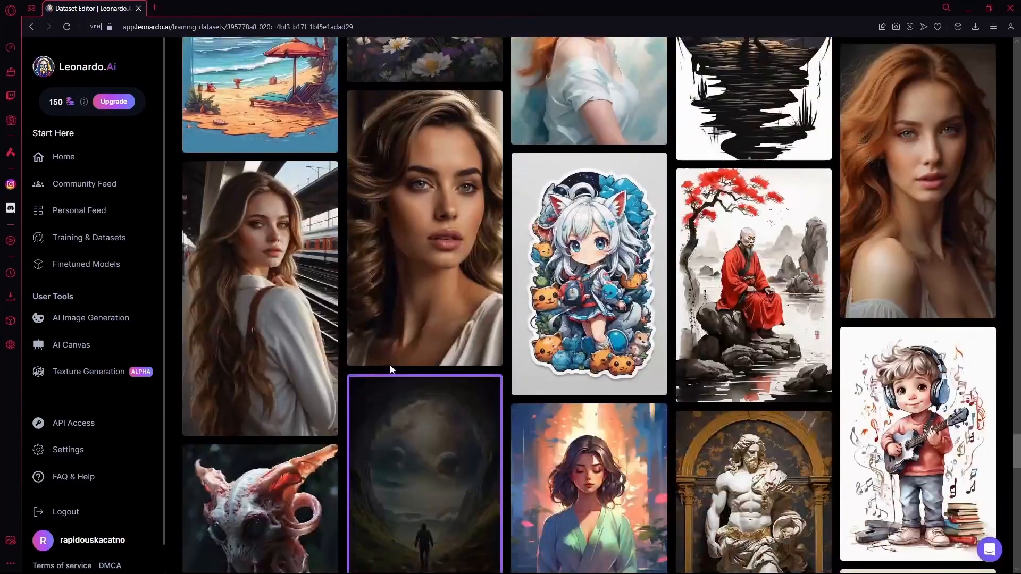
{"action": "scroll", "scroll_direction": "down", "scroll_amount": 3}
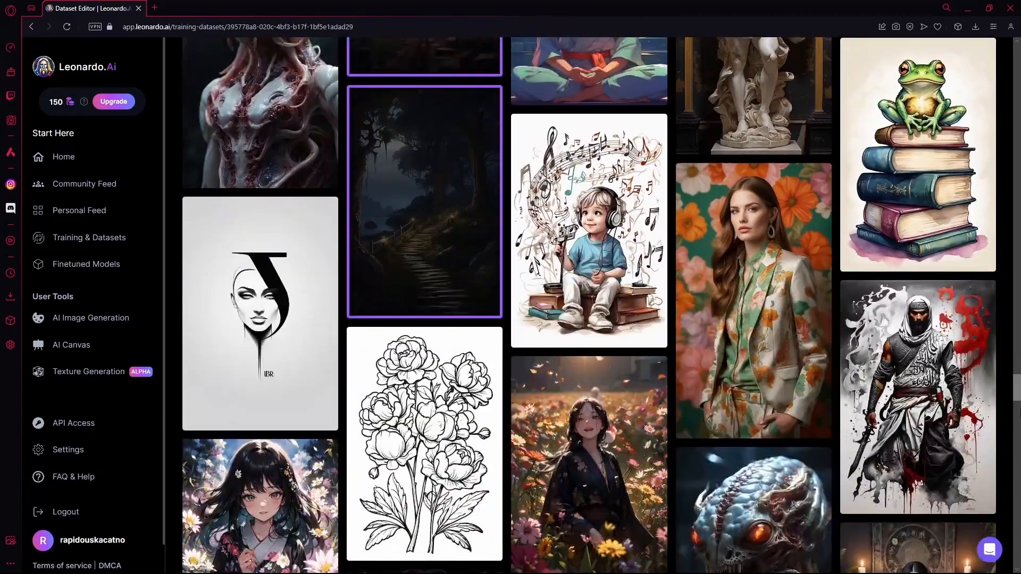
{"action": "scroll", "scroll_direction": "up", "scroll_amount": 3}
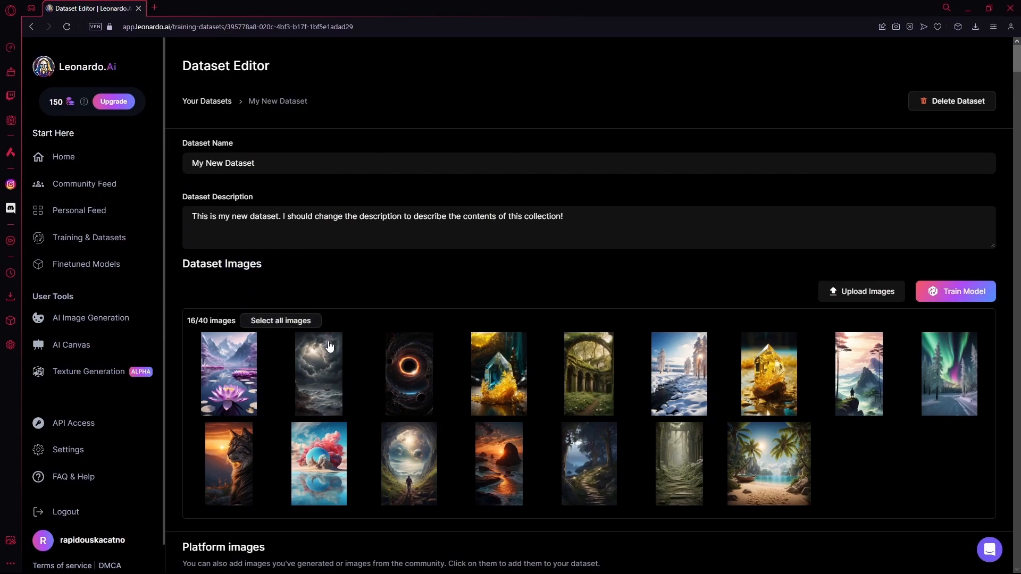
{"action": "mouse_move", "coordinate": [258, 287]}
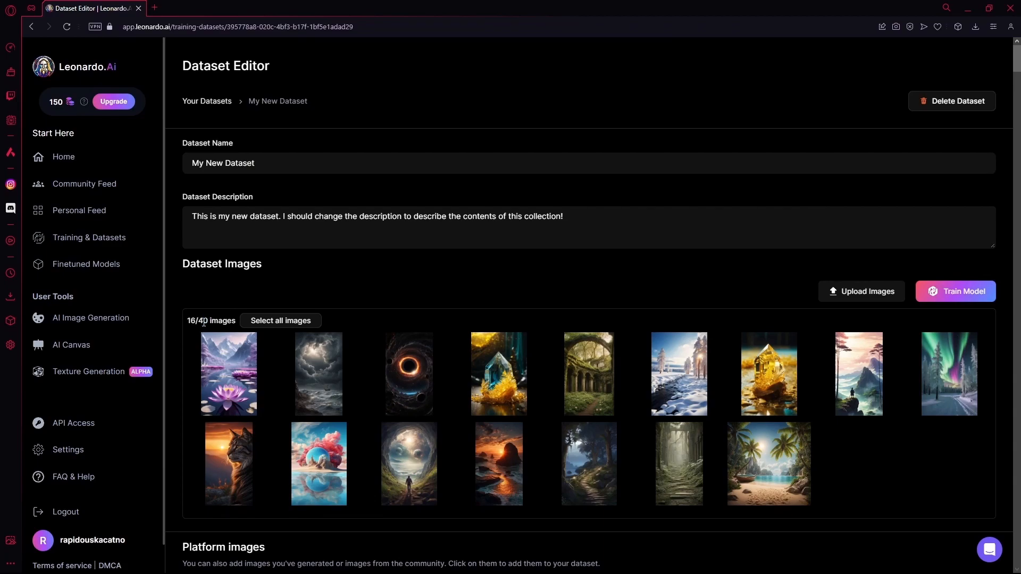
{"action": "mouse_move", "coordinate": [728, 276]}
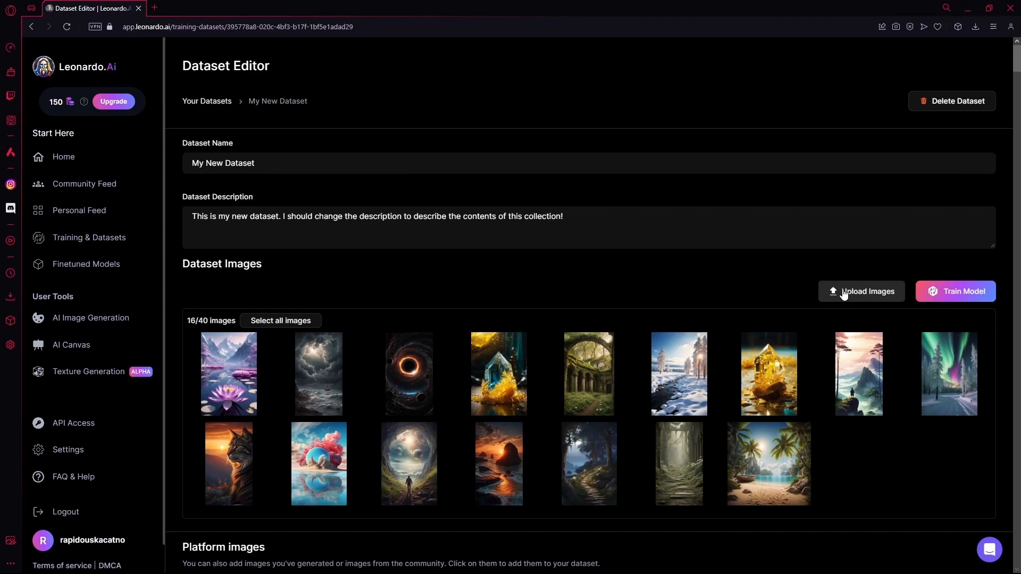
- Cancel the image upload dialog and bring up the Train Model form for My New Dataset
{"action": "left_click", "coordinate": [860, 292]}
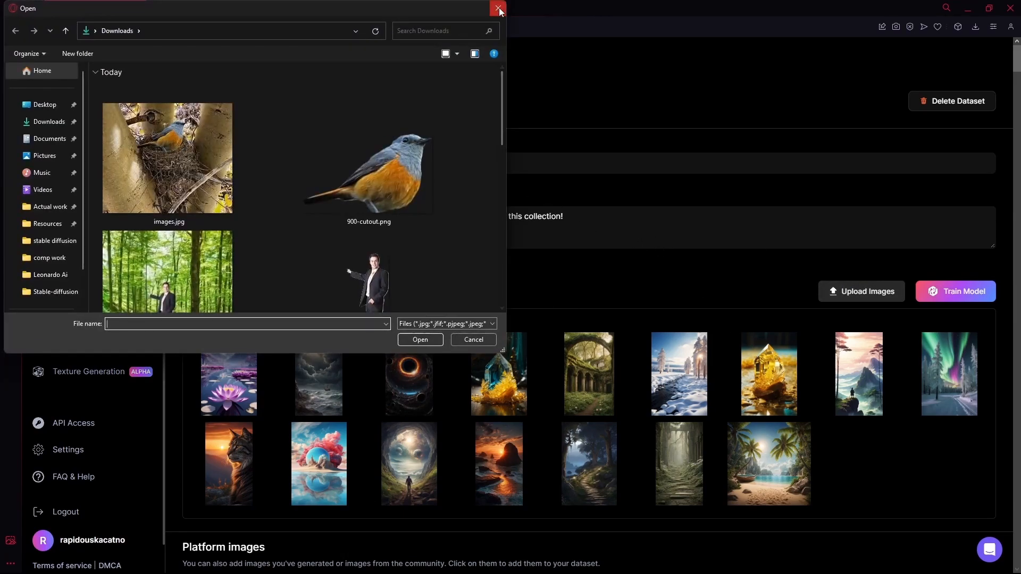
{"action": "left_click", "coordinate": [498, 9]}
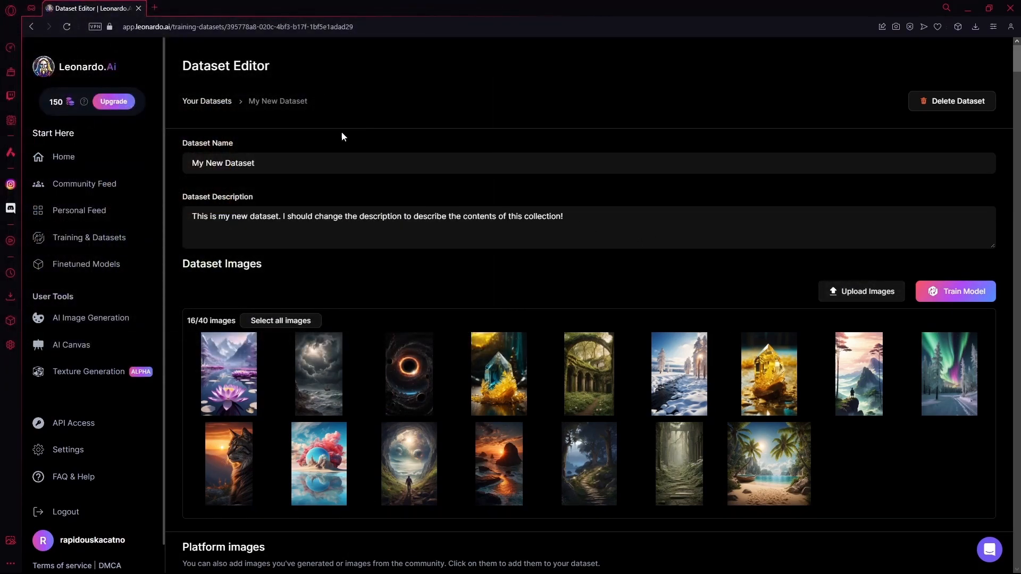
{"action": "mouse_move", "coordinate": [701, 258]}
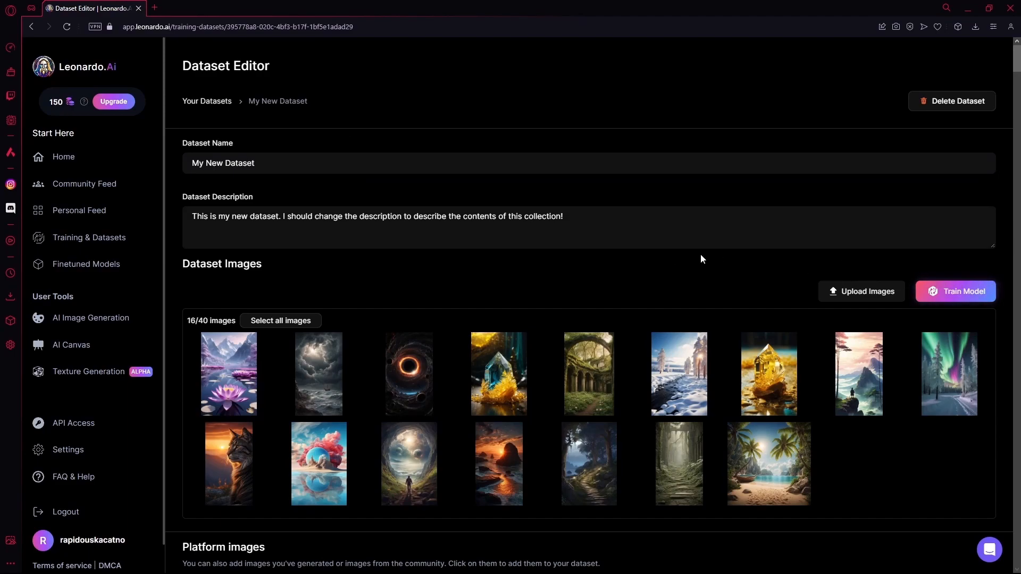
{"action": "left_click", "coordinate": [955, 291]}
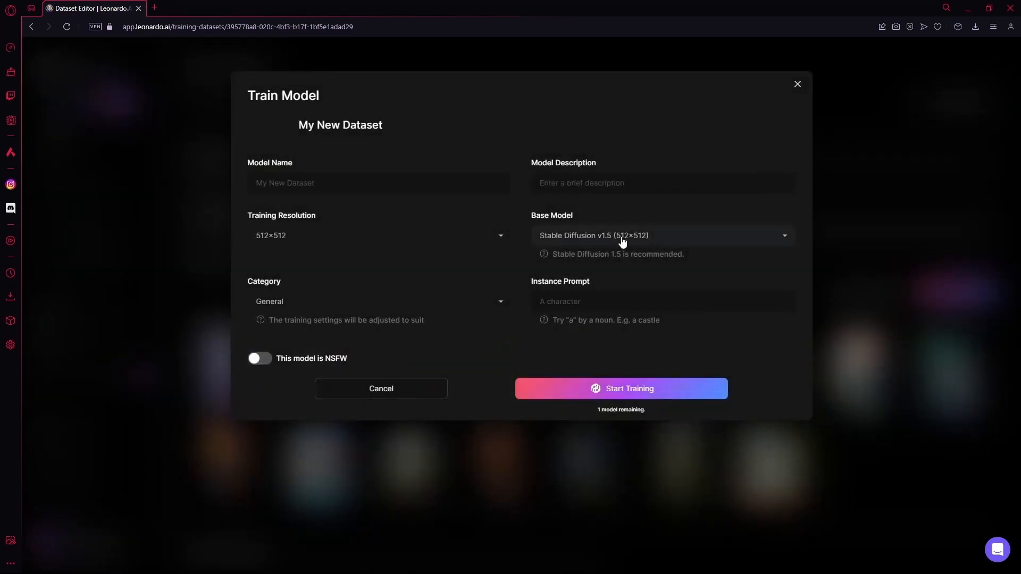
- Attempt training with category Environments, hit the 'Instance Prompt is required' error, and close the form
{"action": "left_click", "coordinate": [379, 183]}
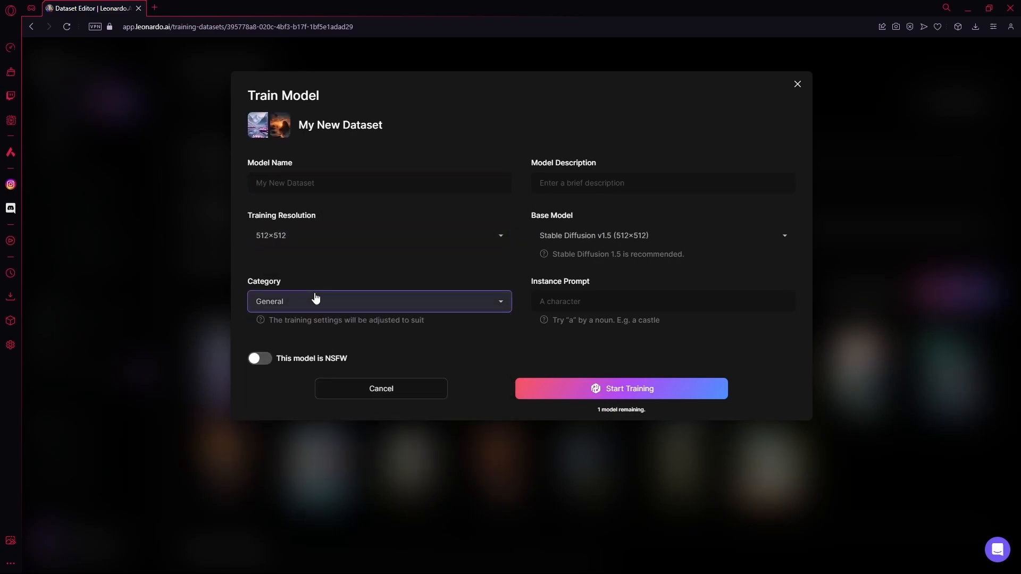
{"action": "left_click", "coordinate": [379, 301]}
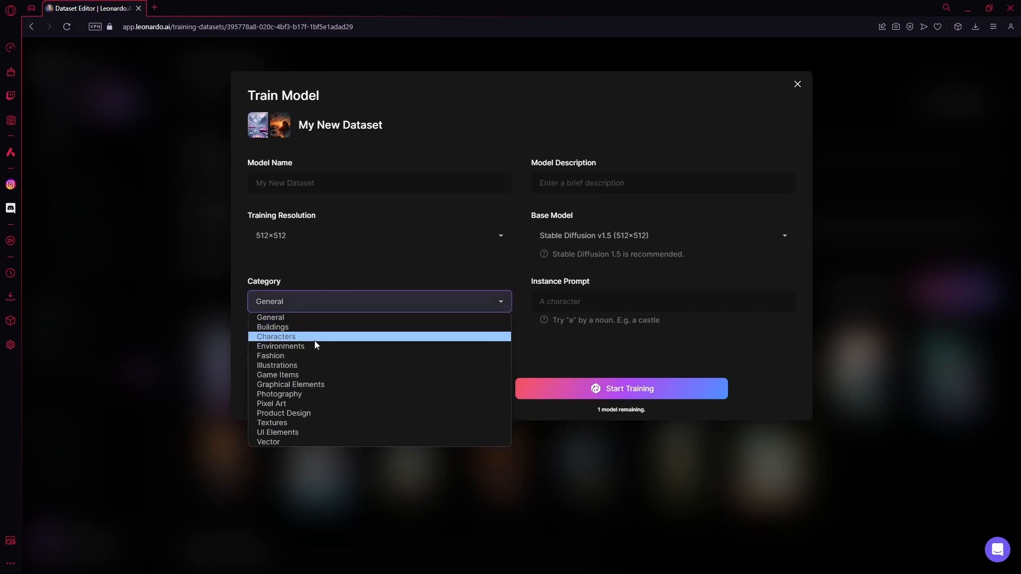
{"action": "left_click", "coordinate": [281, 346]}
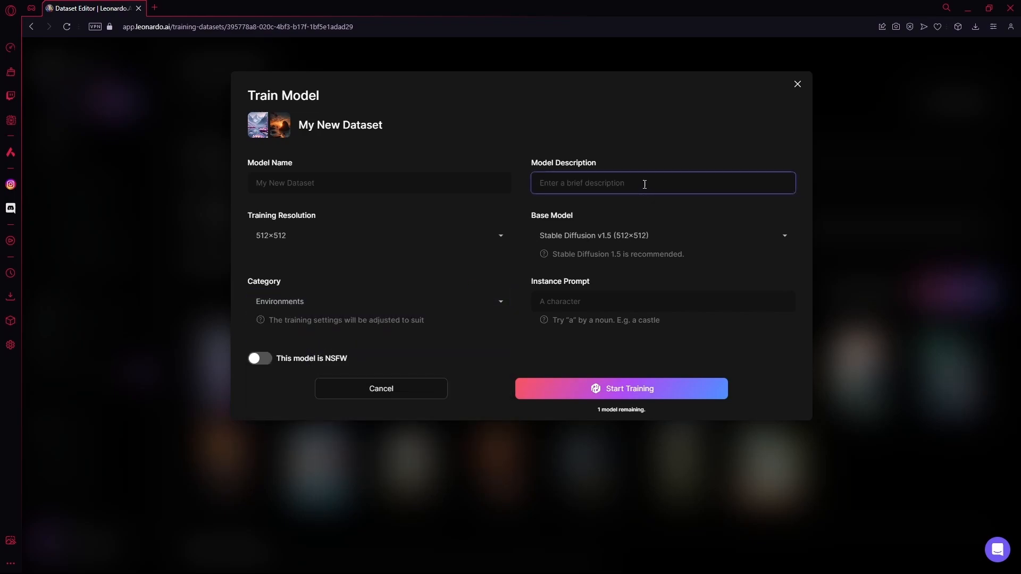
{"action": "left_click", "coordinate": [620, 388]}
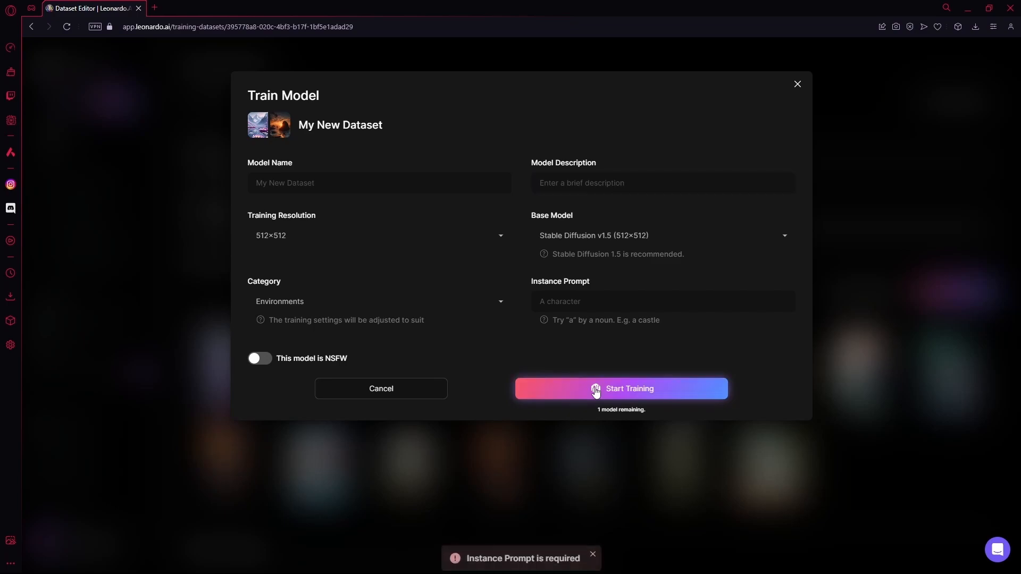
{"action": "left_click", "coordinate": [796, 83]}
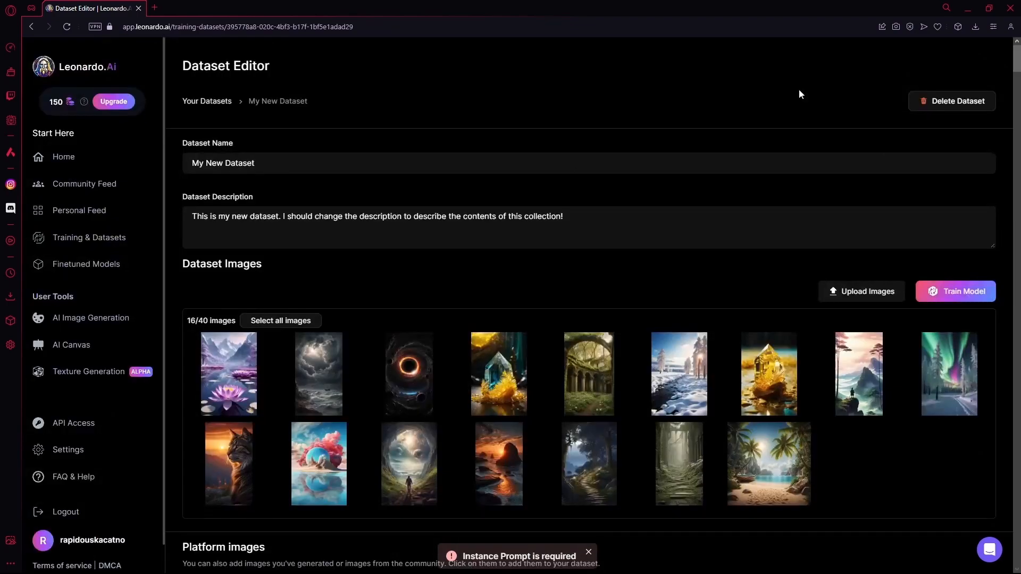
- Leave the dataset editor and go to the Finetuned Models page
{"action": "scroll", "scroll_direction": "down", "scroll_amount": 3}
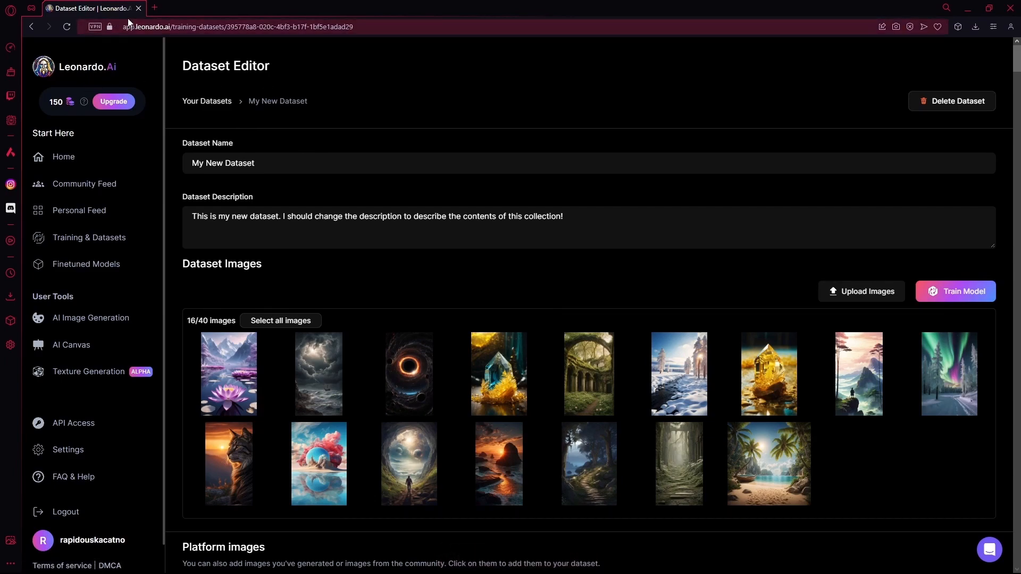
{"action": "mouse_move", "coordinate": [435, 99]}
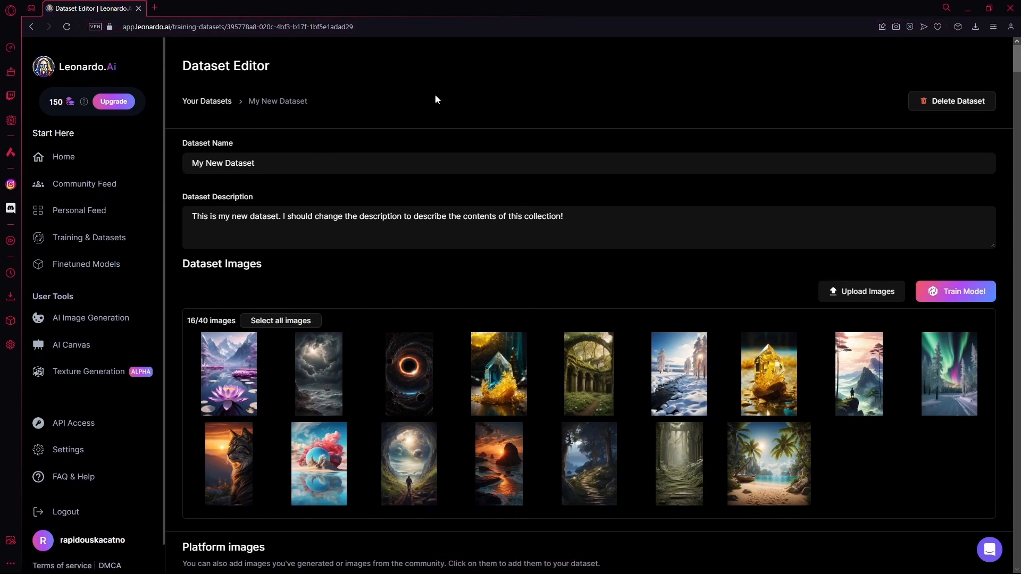
{"action": "mouse_move", "coordinate": [128, 176]}
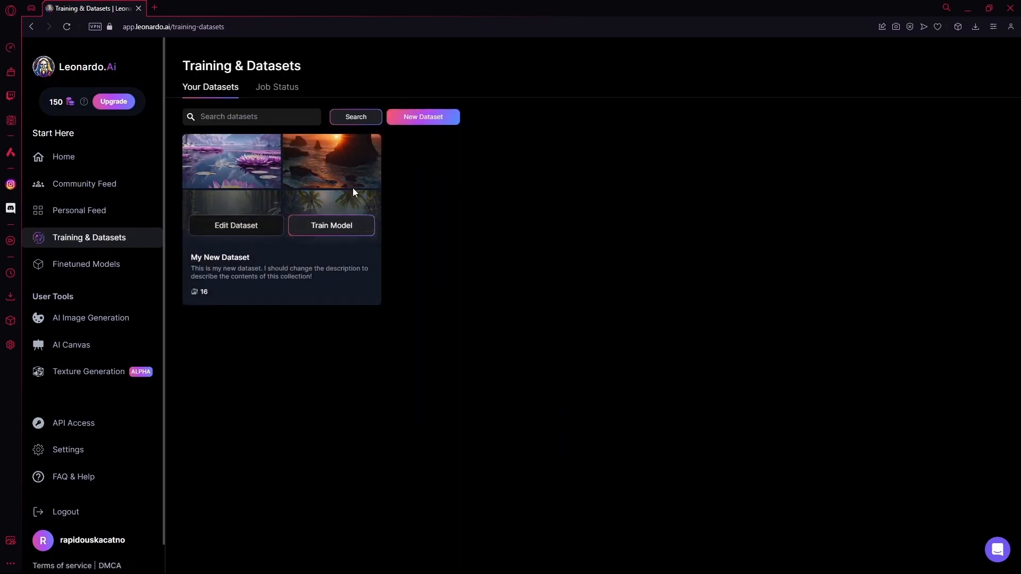
{"action": "mouse_move", "coordinate": [146, 175]}
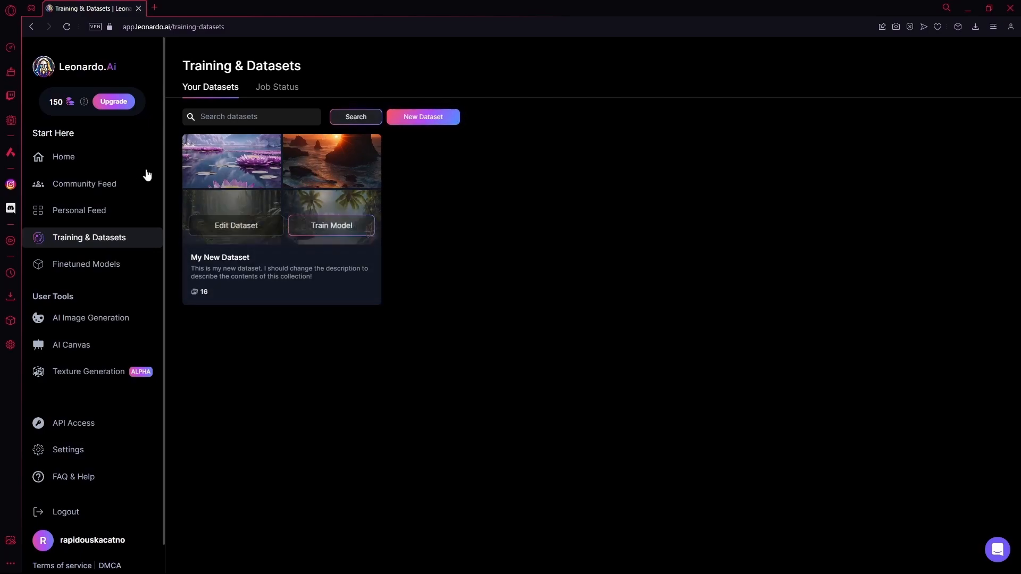
{"action": "left_click", "coordinate": [85, 264]}
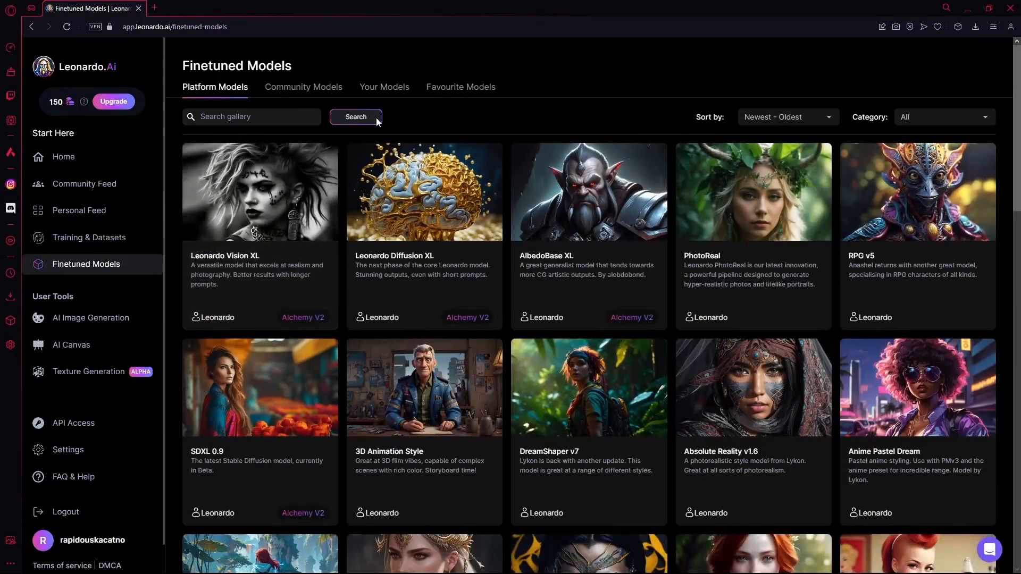
- Browse the finetuned model gallery, viewing details for RPG v5 and DreamShaper v6
{"action": "scroll", "scroll_direction": "down", "scroll_amount": 3}
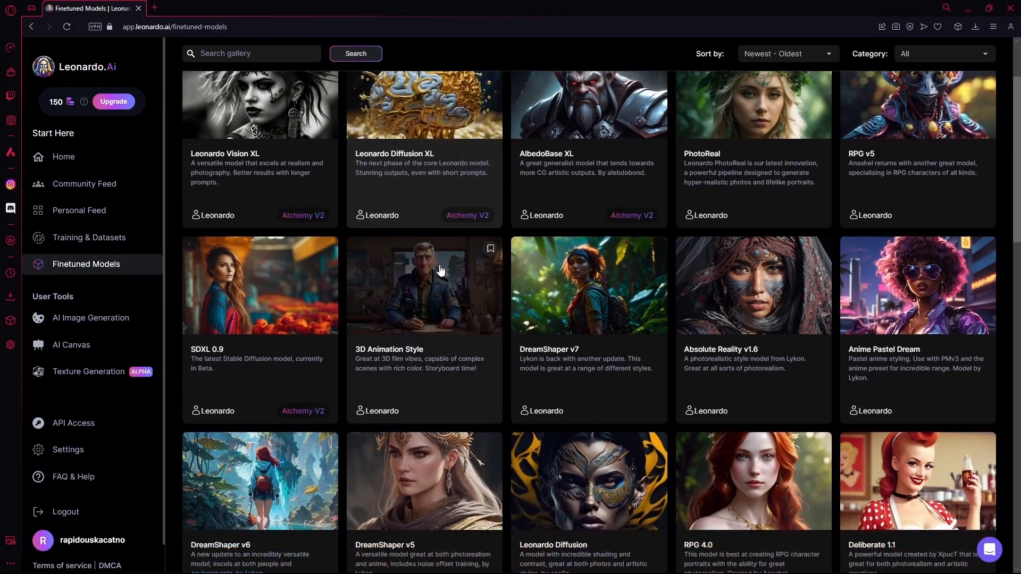
{"action": "left_click", "coordinate": [303, 86]}
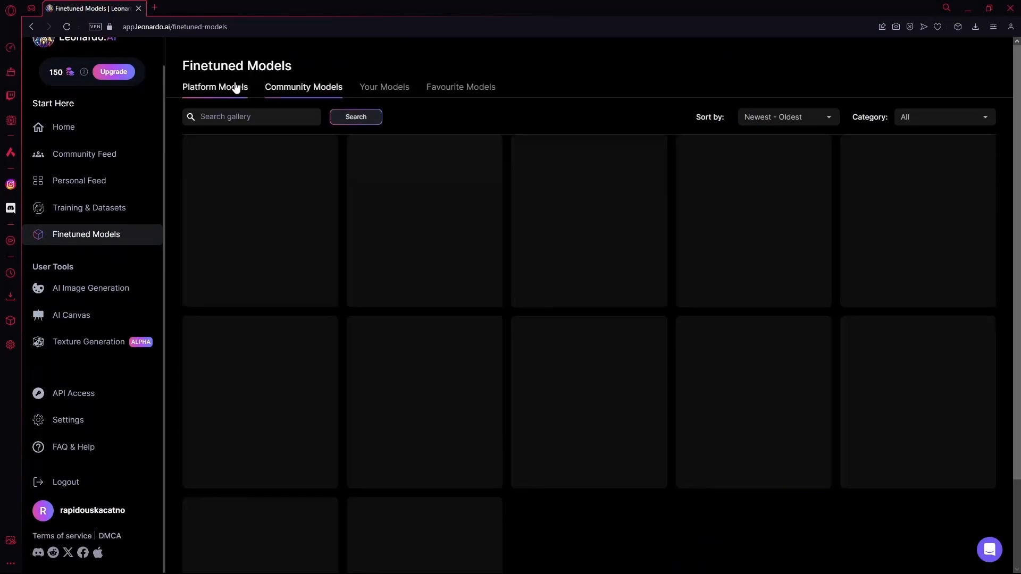
{"action": "scroll", "scroll_direction": "down", "scroll_amount": 3}
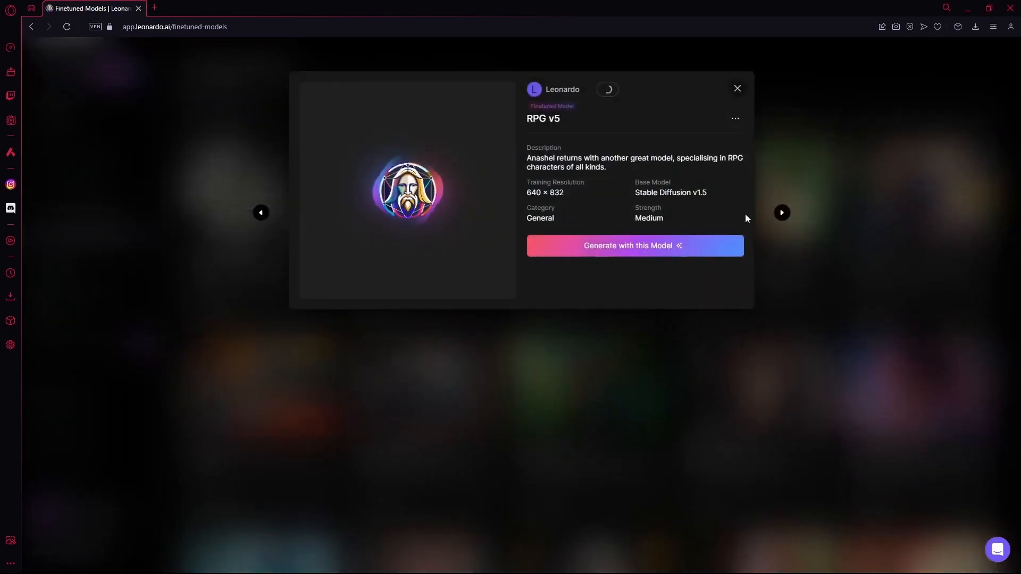
{"action": "scroll", "scroll_direction": "down", "scroll_amount": 3}
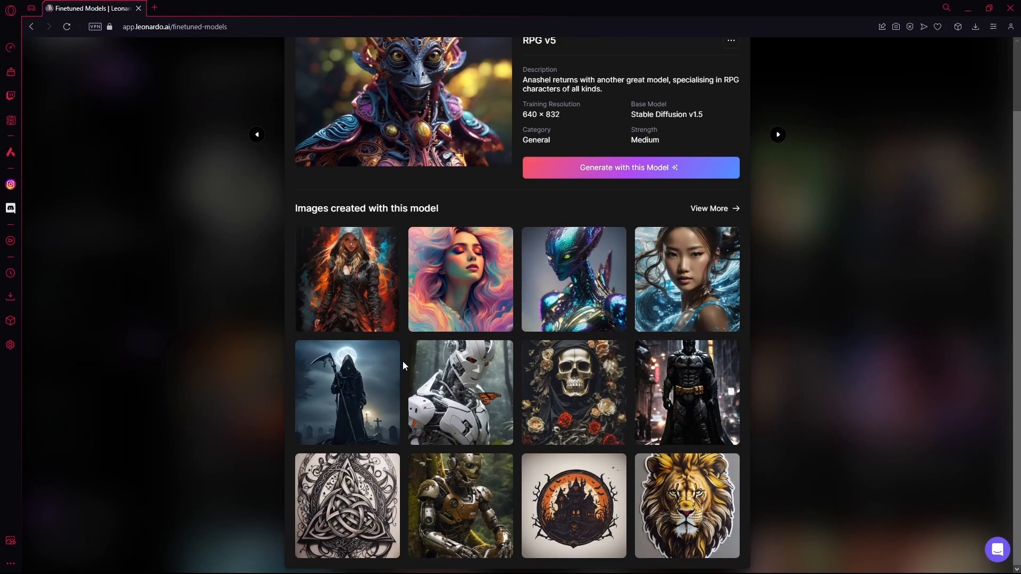
{"action": "mouse_move", "coordinate": [399, 285]}
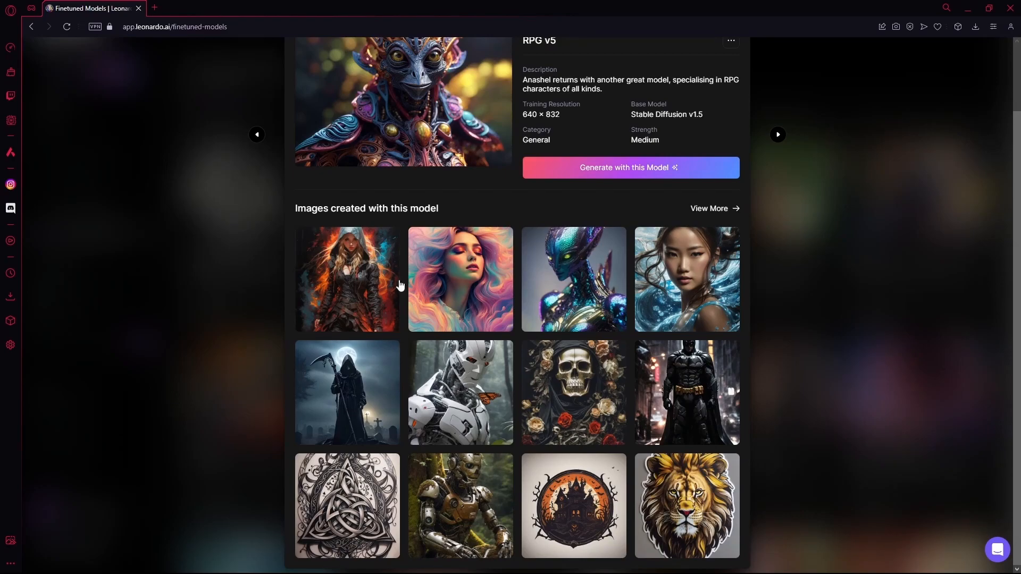
{"action": "mouse_move", "coordinate": [365, 283]}
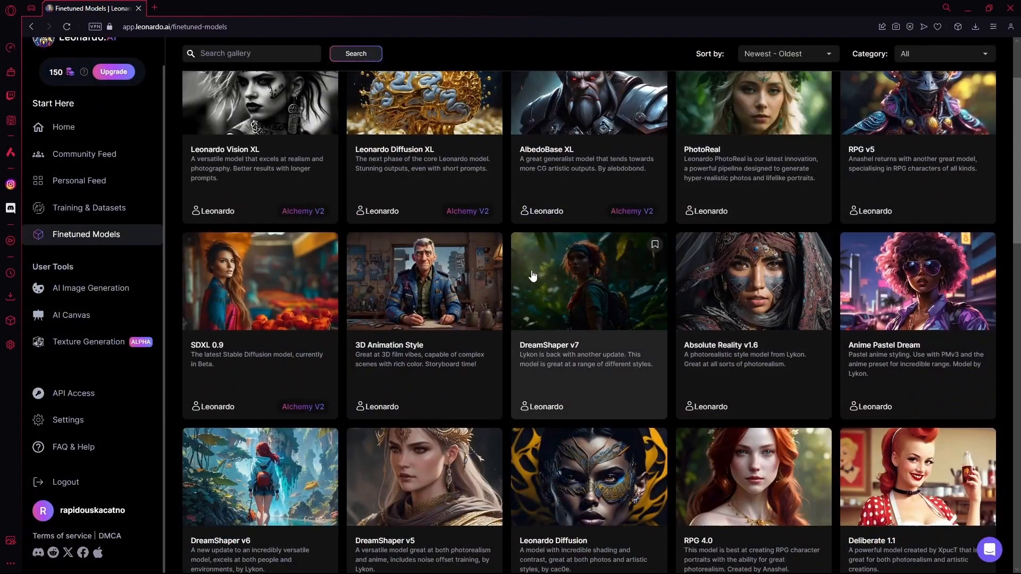
{"action": "scroll", "scroll_direction": "down", "scroll_amount": 3}
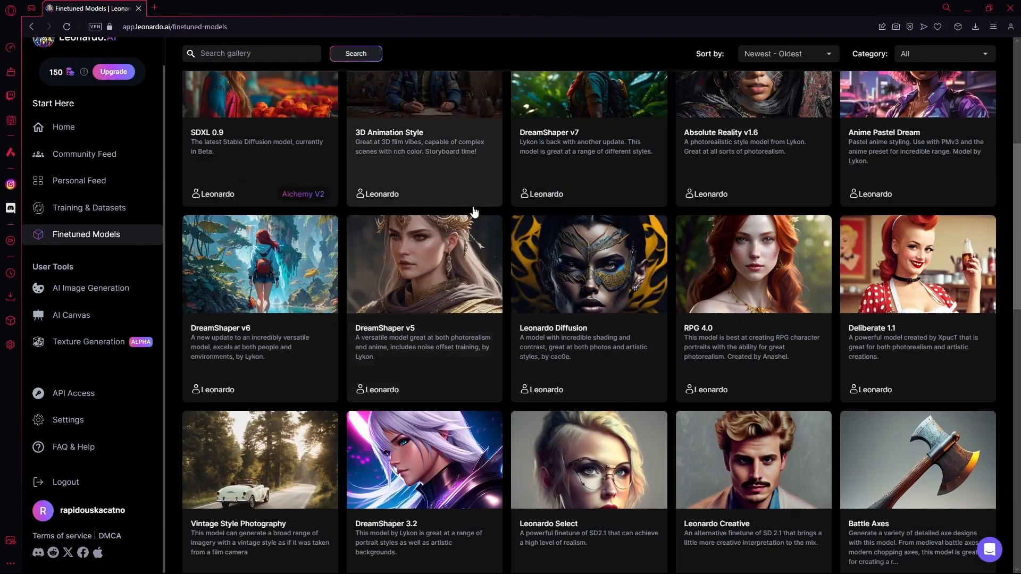
{"action": "mouse_move", "coordinate": [428, 399]}
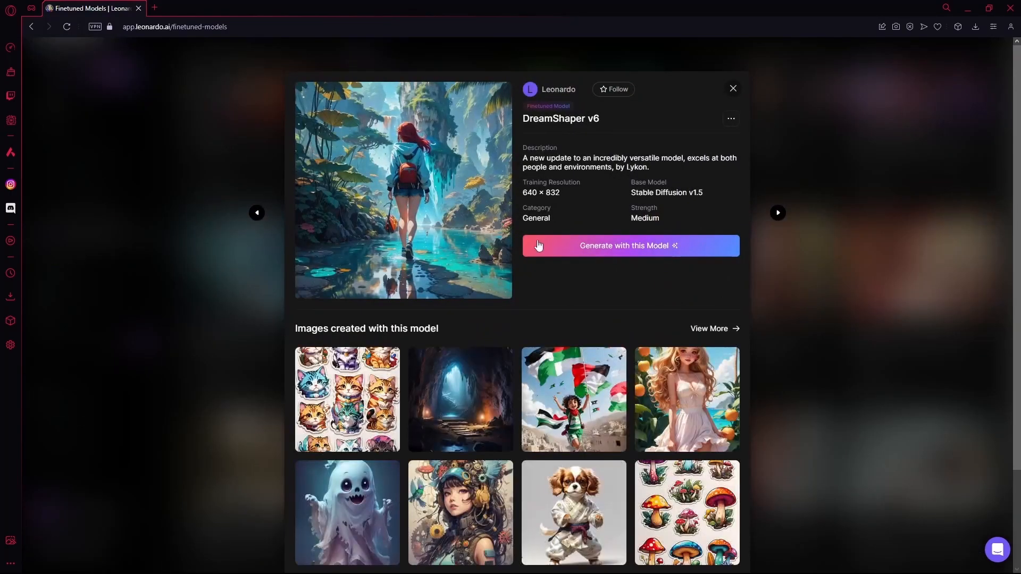
{"action": "mouse_move", "coordinate": [500, 303]}
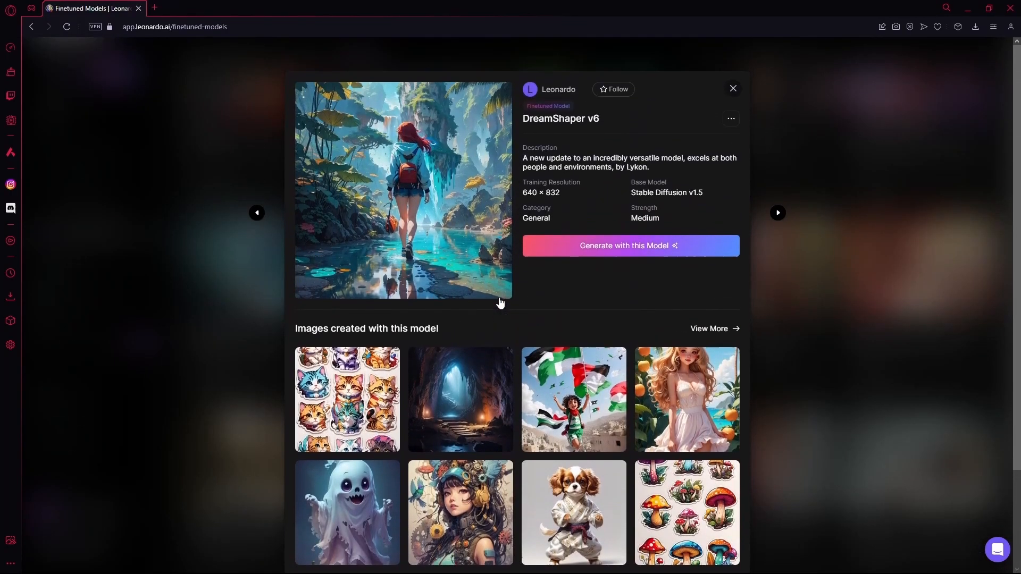
{"action": "mouse_move", "coordinate": [727, 83]}
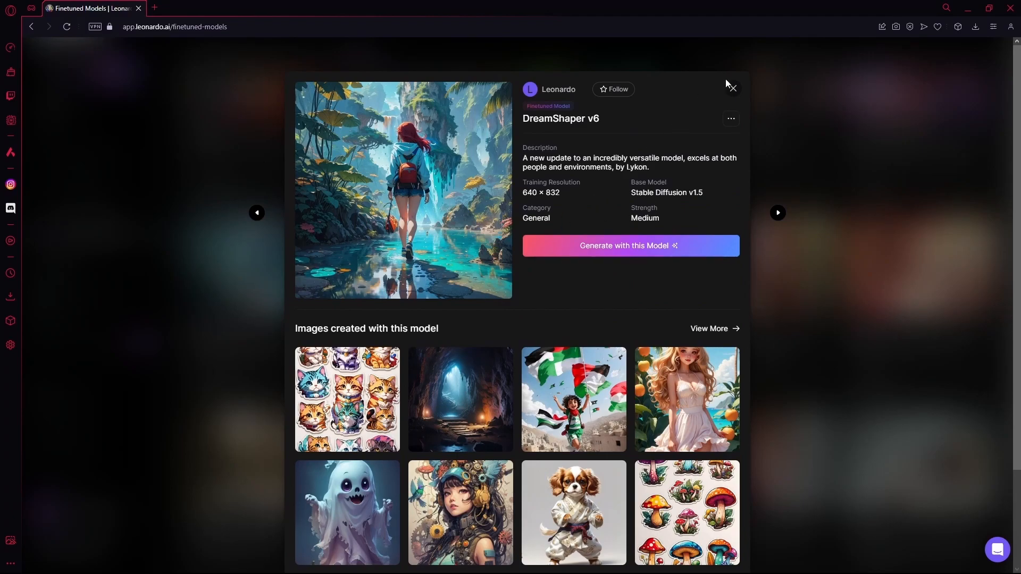
{"action": "left_click", "coordinate": [731, 88]}
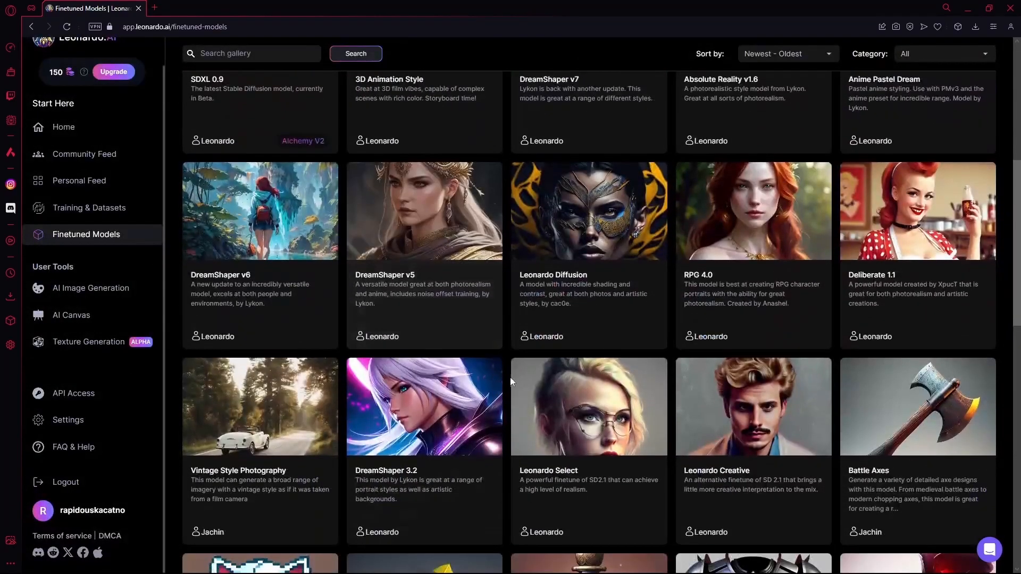
- View the Vintage Style Photography model details and choose Generate with this Model
{"action": "scroll", "scroll_direction": "down", "scroll_amount": 3}
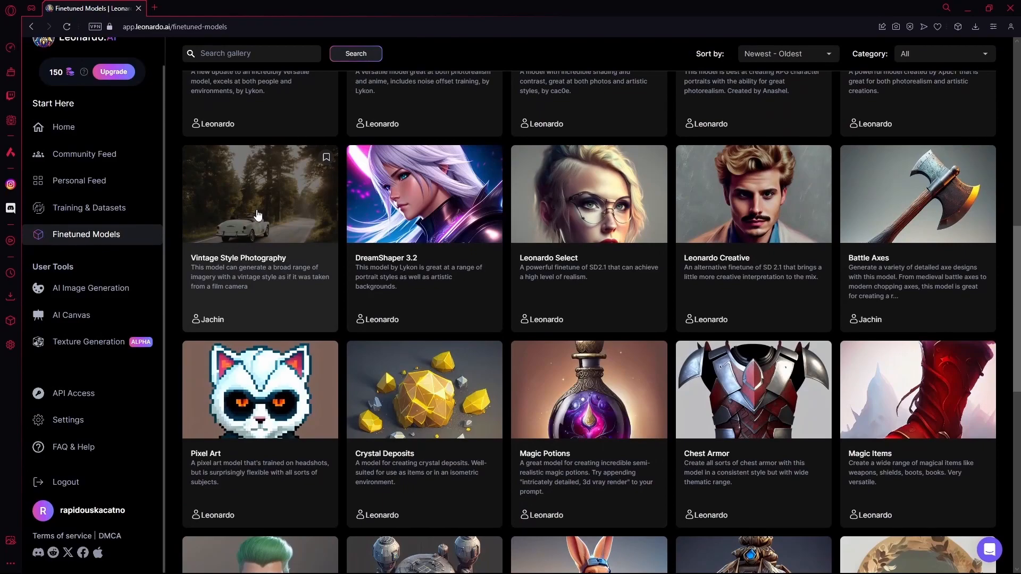
{"action": "mouse_move", "coordinate": [248, 214]}
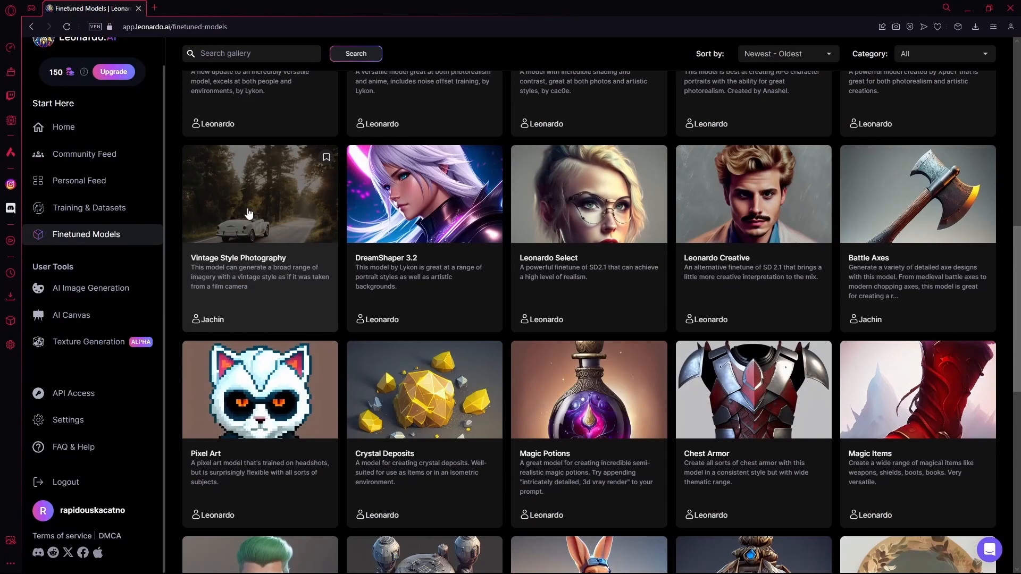
{"action": "left_click", "coordinate": [260, 194]}
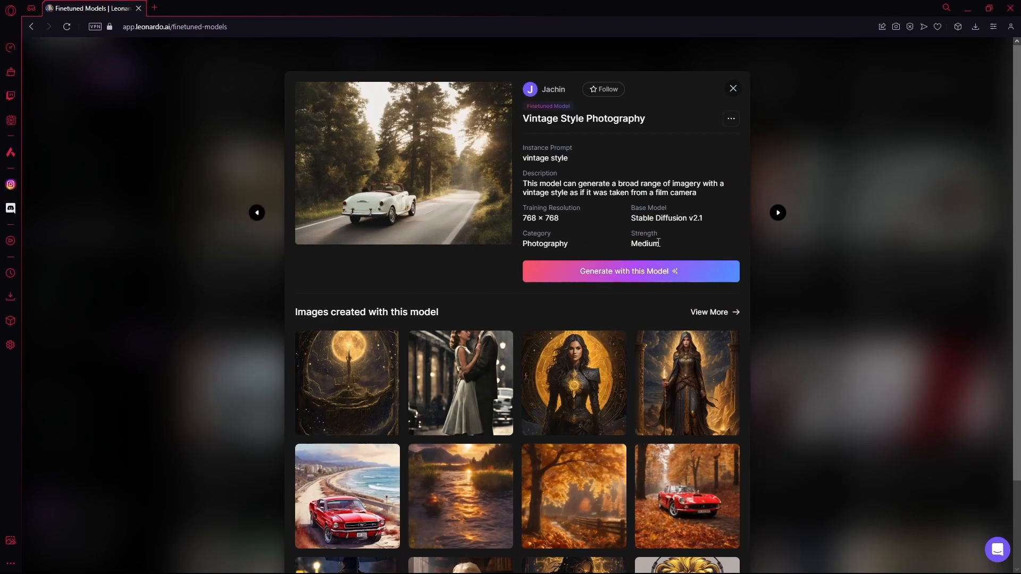
{"action": "left_click", "coordinate": [628, 271]}
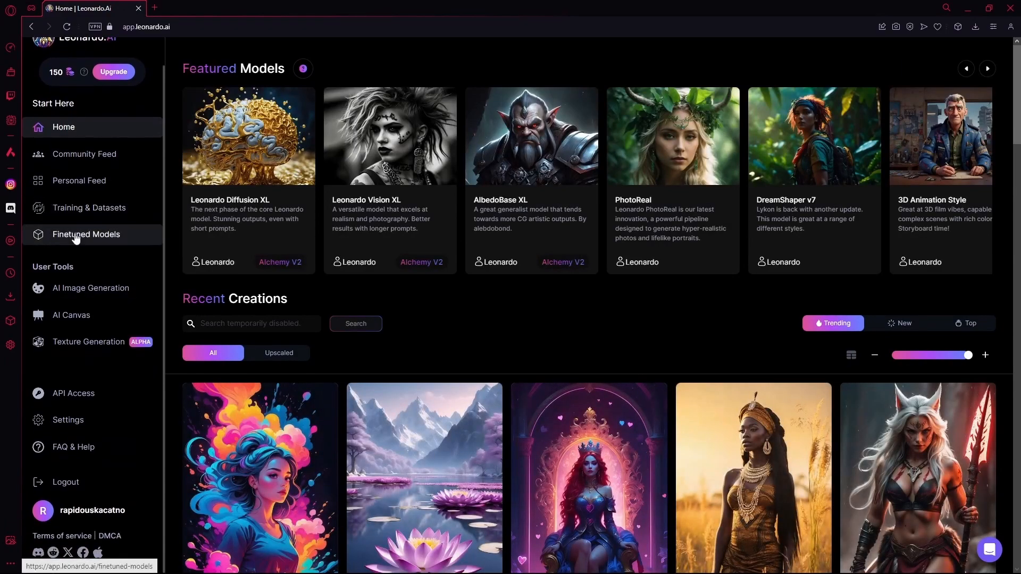
{"action": "mouse_move", "coordinate": [85, 242]}
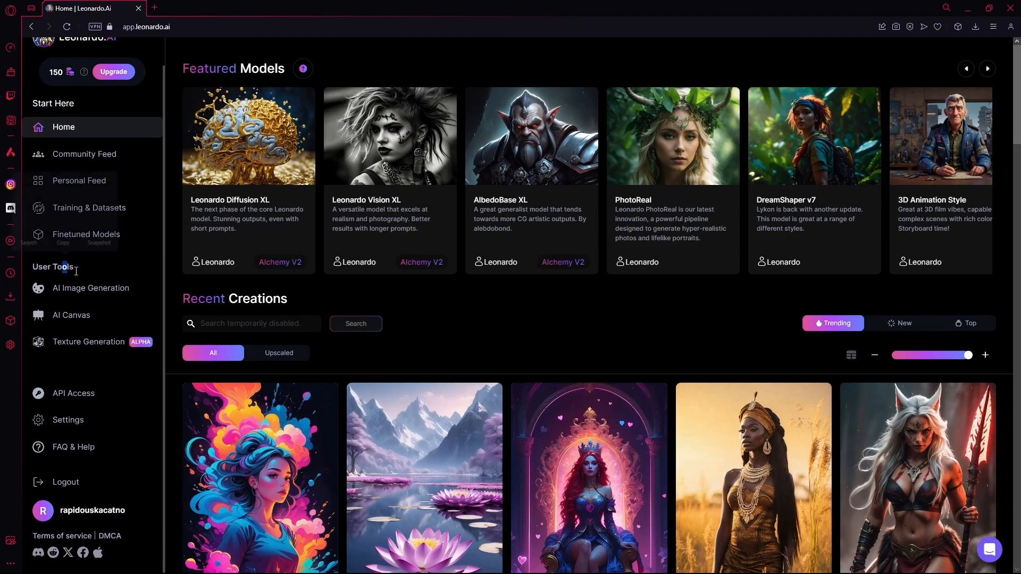
- In AI Image Generation, replace the old logo prompt with 'vintage mustang'
{"action": "left_click", "coordinate": [90, 288]}
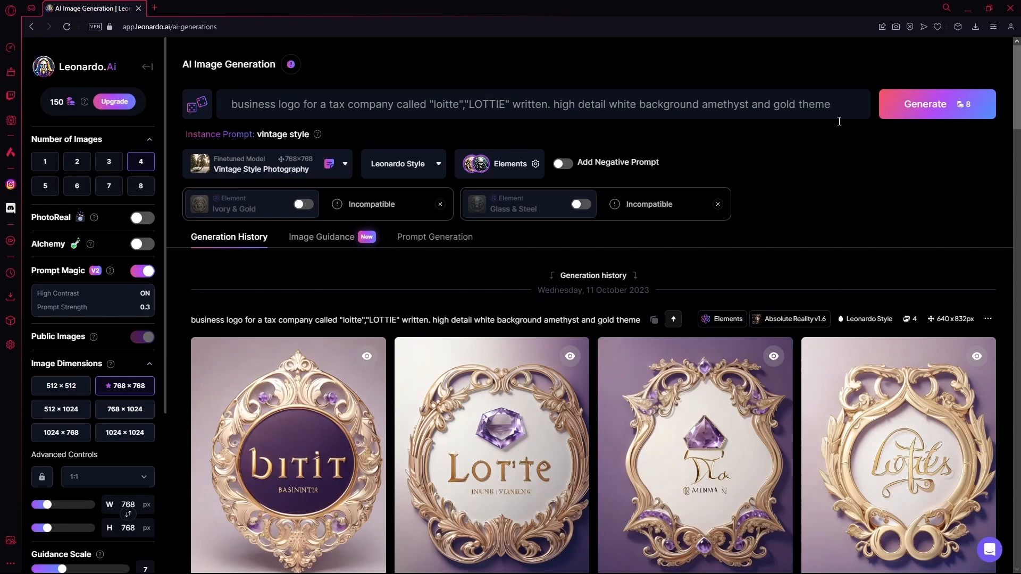
{"action": "left_click", "coordinate": [540, 104]}
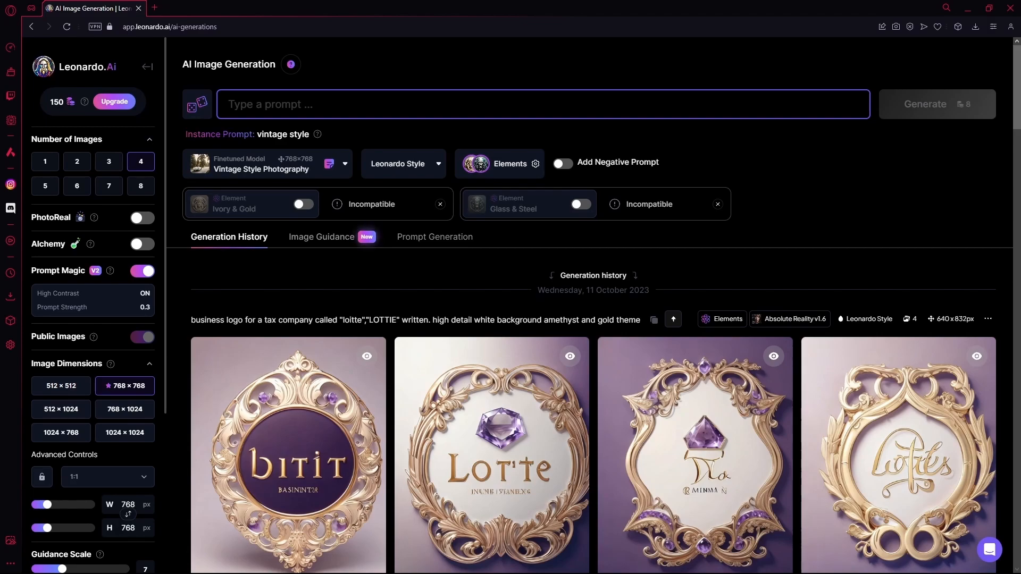
{"action": "type", "text": "vintage mustang"}
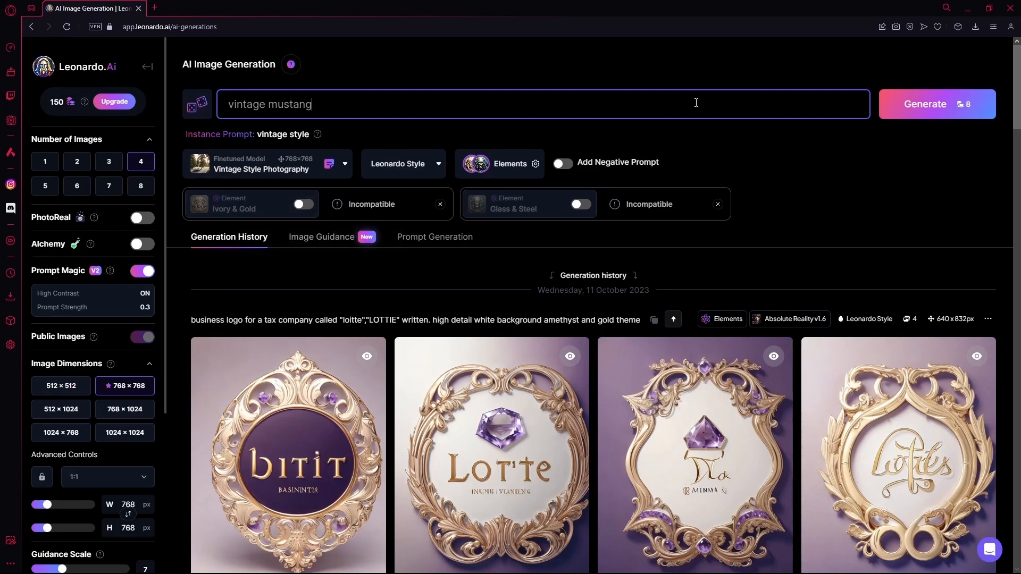
{"action": "scroll", "scroll_direction": "down", "scroll_amount": 3}
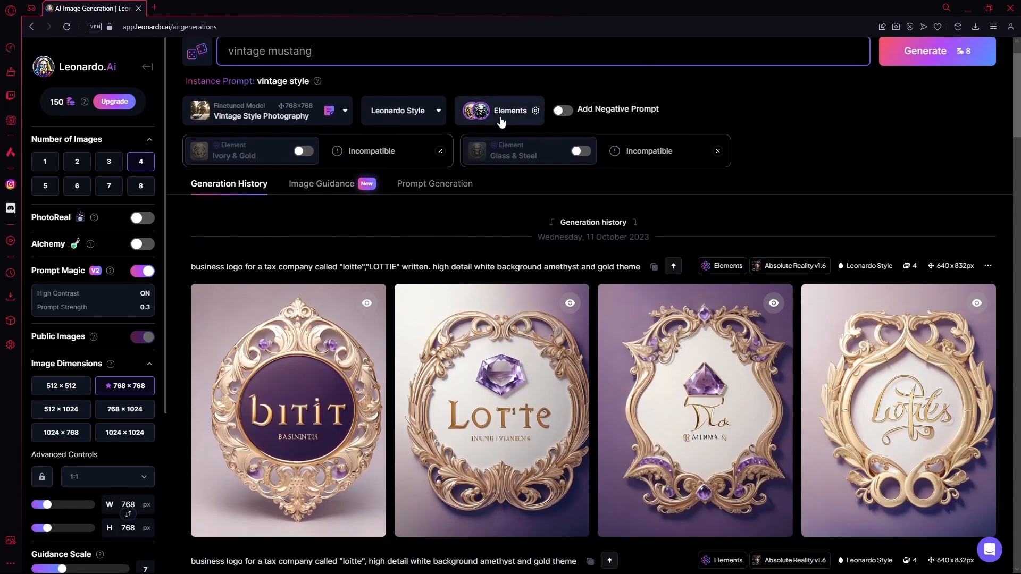
{"action": "left_click", "coordinate": [511, 110]}
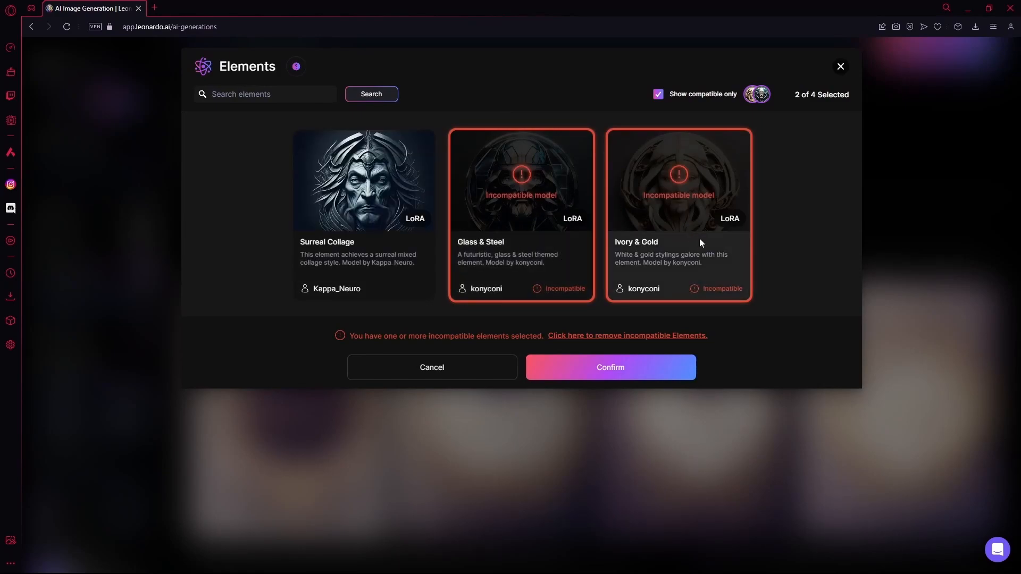
{"action": "left_click", "coordinate": [625, 335]}
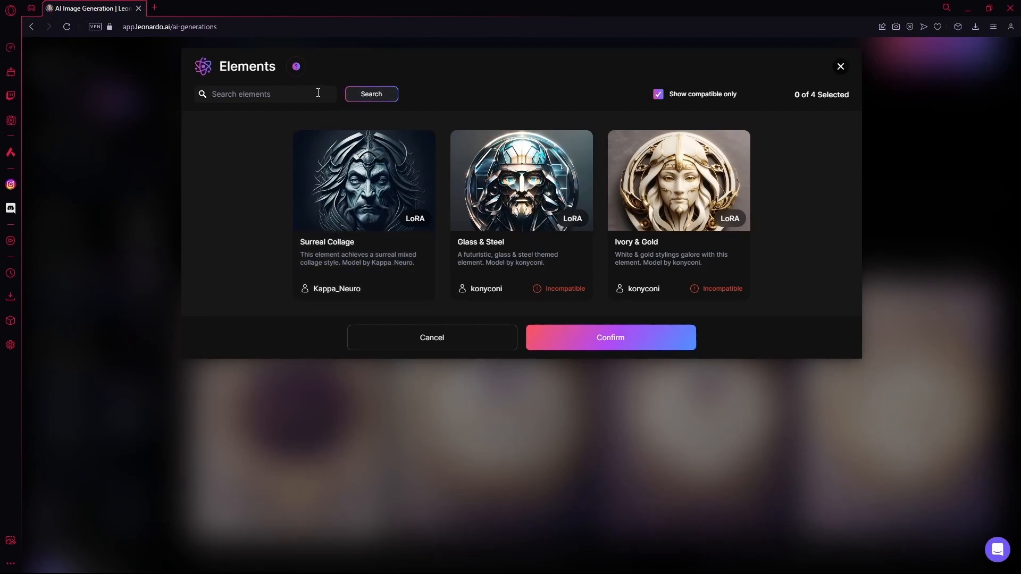
{"action": "mouse_move", "coordinate": [698, 103]}
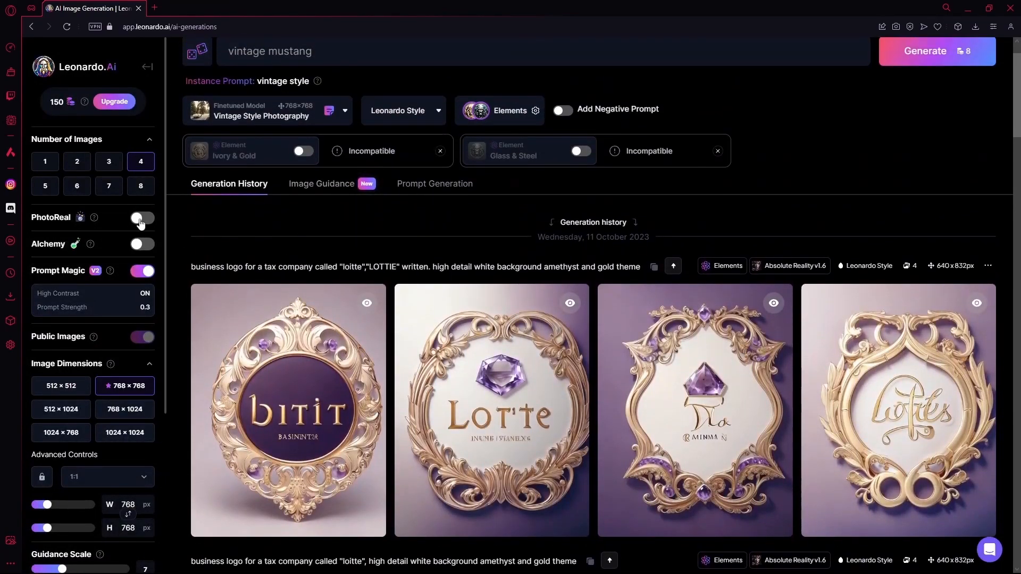
- Use Leonardo Diffusion XL with image dimensions 768 × 1024 portrait
{"action": "left_click", "coordinate": [142, 244]}
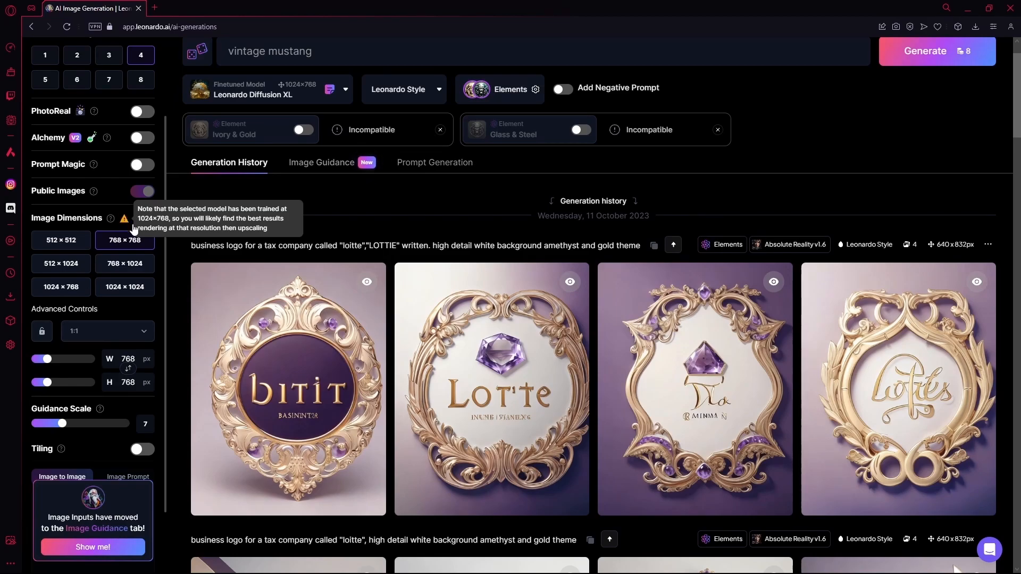
{"action": "left_click", "coordinate": [125, 264]}
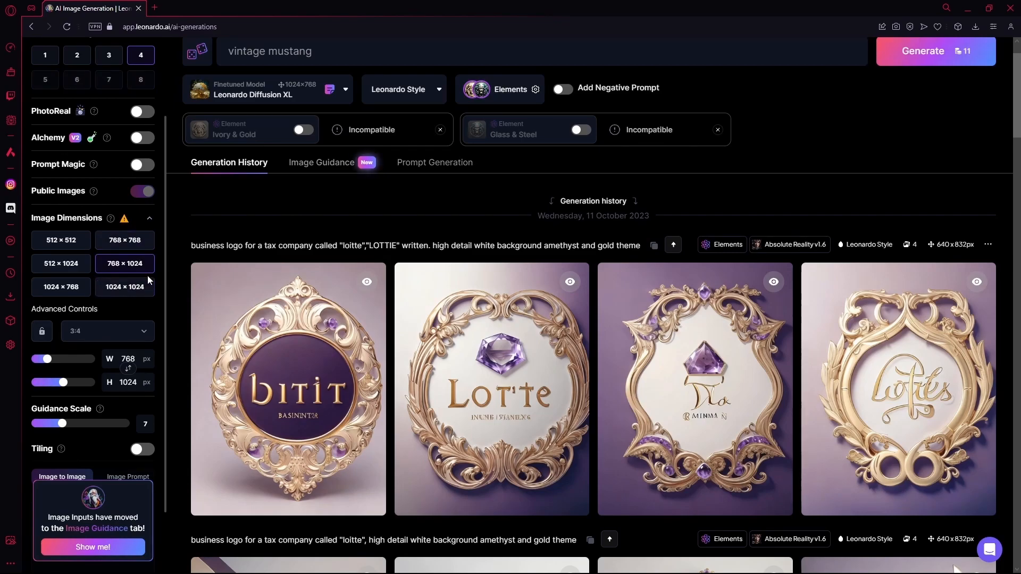
{"action": "scroll", "scroll_direction": "down", "scroll_amount": 3}
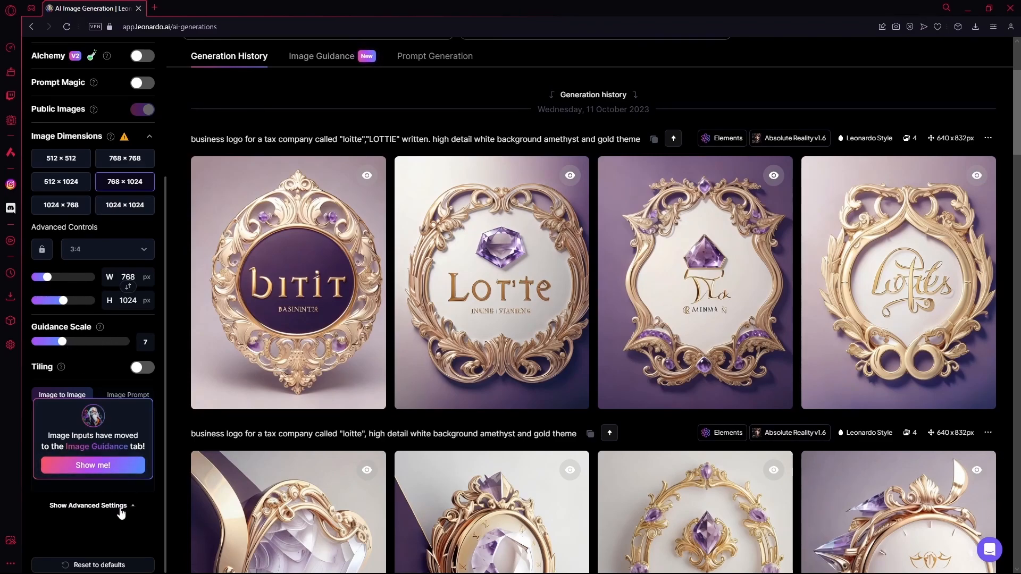
- Try guidance scale values 11, 9 and 16, then settle back at 7
{"action": "left_click_drag", "start_coordinate": [63, 341], "coordinate": [81, 341]}
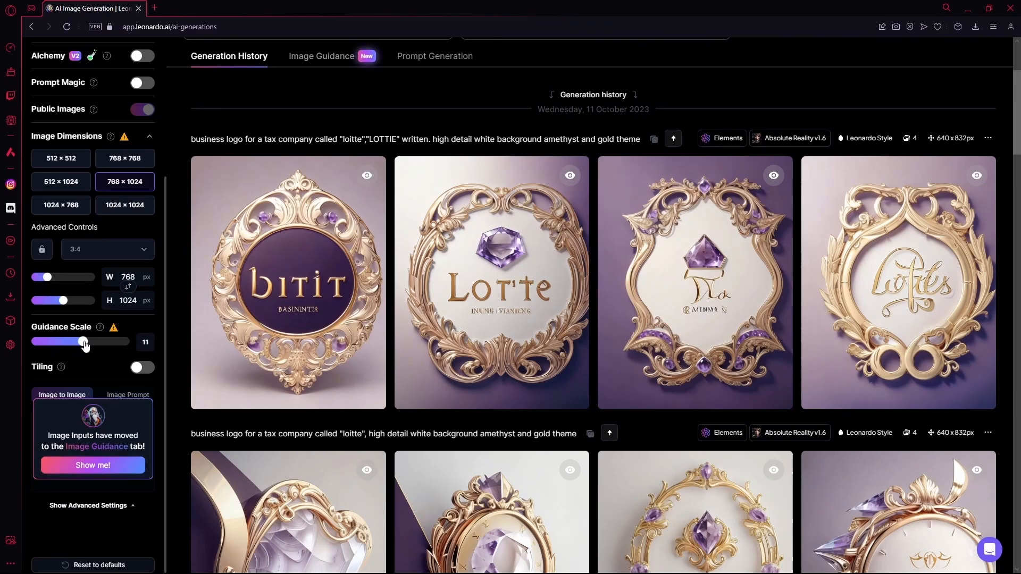
{"action": "left_click_drag", "start_coordinate": [80, 341], "coordinate": [72, 341]}
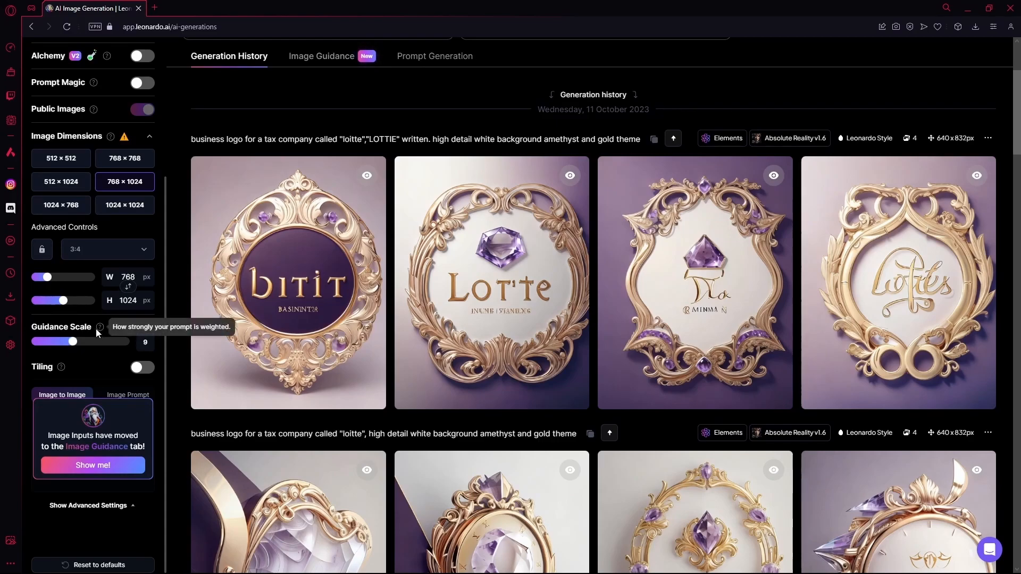
{"action": "left_click_drag", "start_coordinate": [72, 342], "coordinate": [107, 342]}
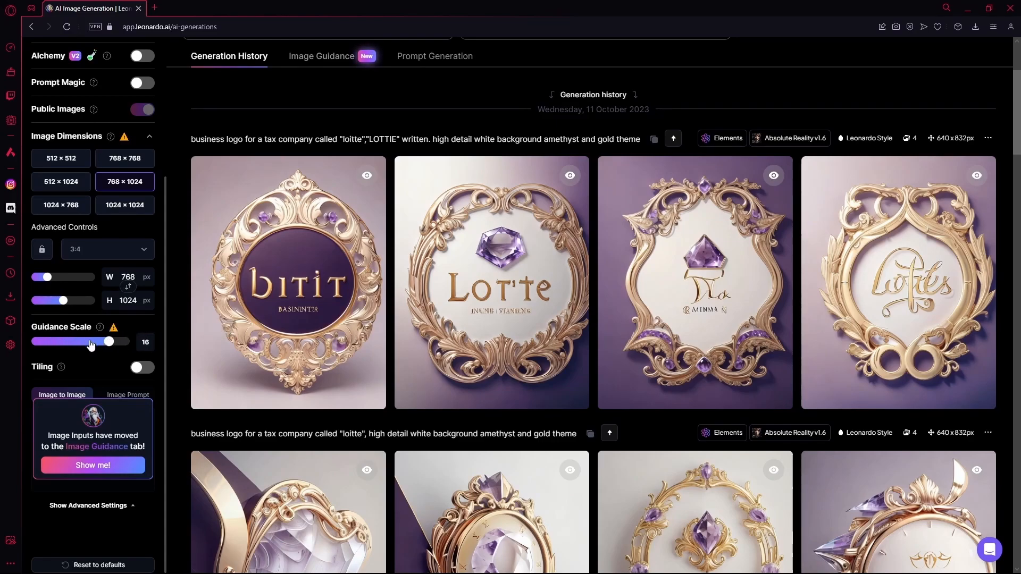
{"action": "left_click_drag", "start_coordinate": [108, 341], "coordinate": [67, 341]}
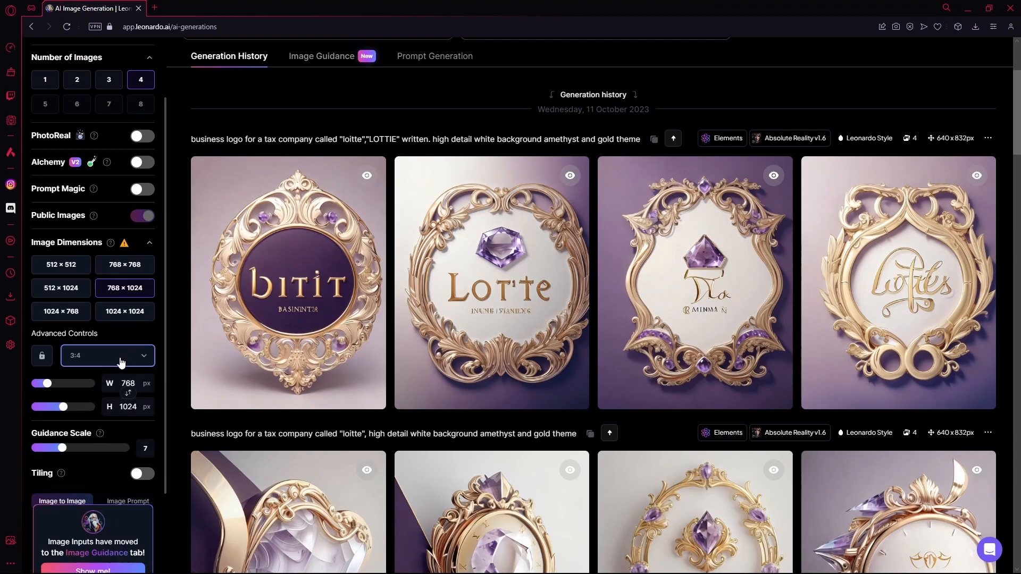
- Browse Image Guidance and Generation History, then land on the Prompt Generation tool
{"action": "scroll", "scroll_direction": "down", "scroll_amount": 3}
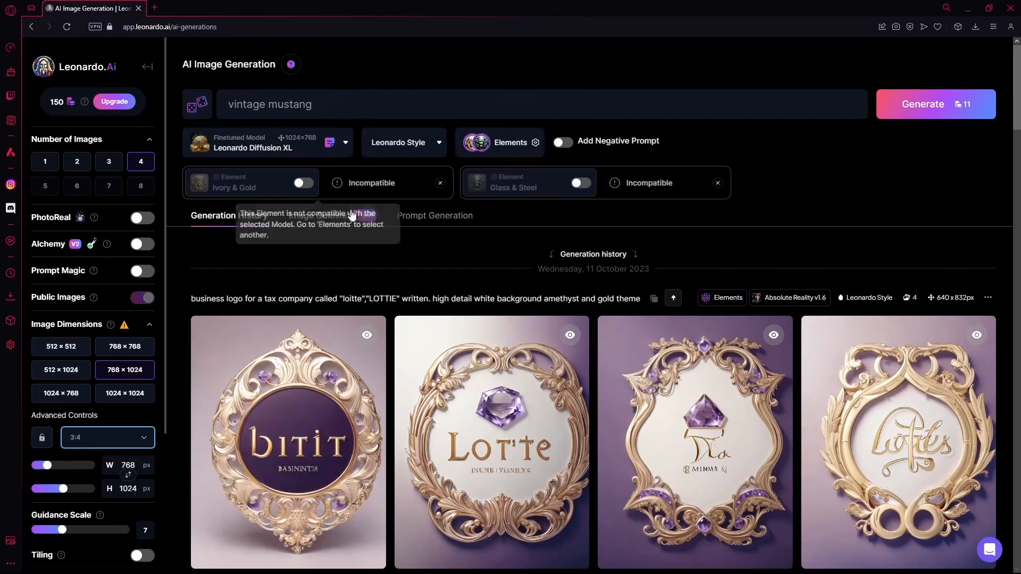
{"action": "left_click", "coordinate": [321, 216]}
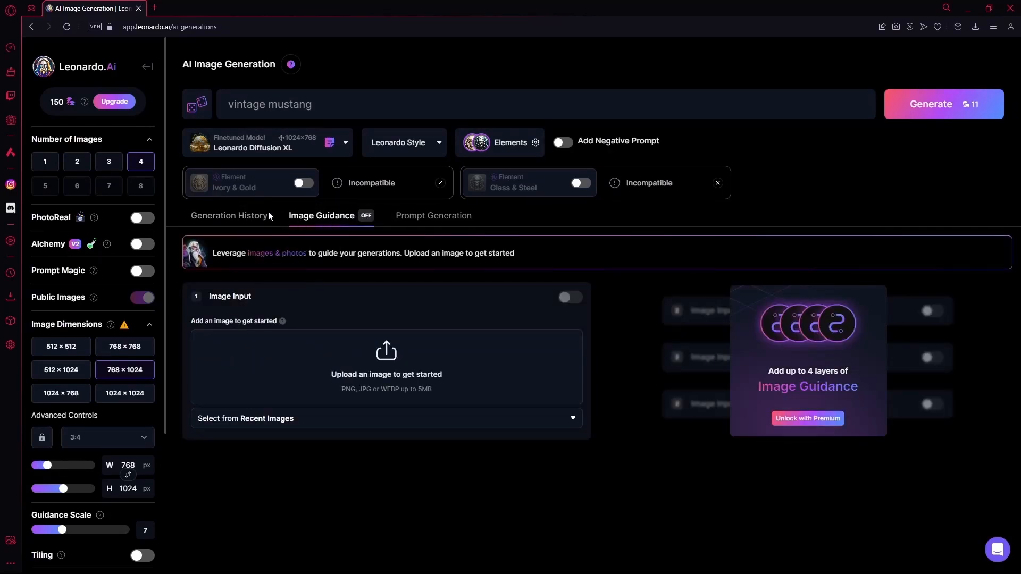
{"action": "left_click", "coordinate": [230, 216]}
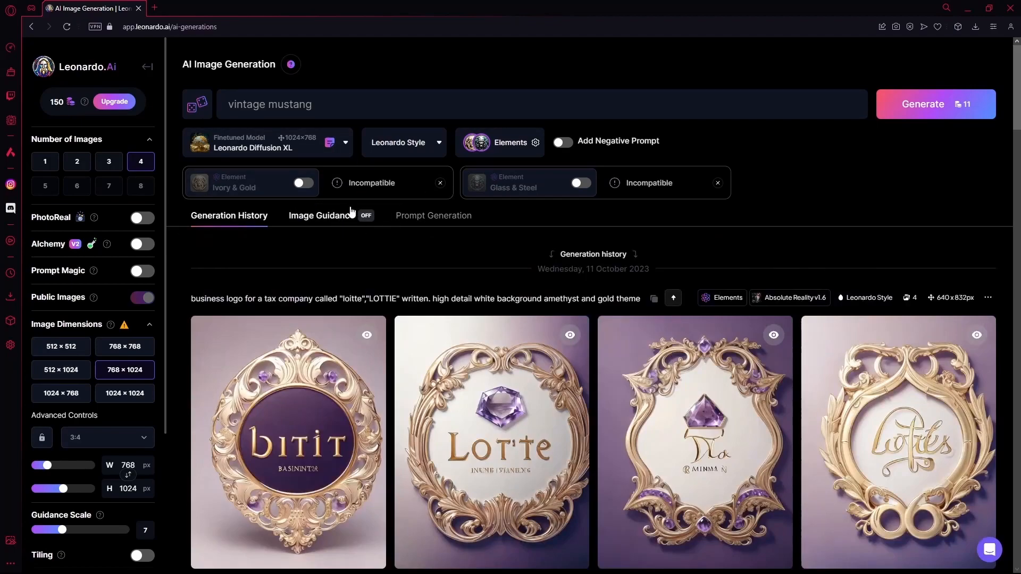
{"action": "left_click", "coordinate": [433, 216]}
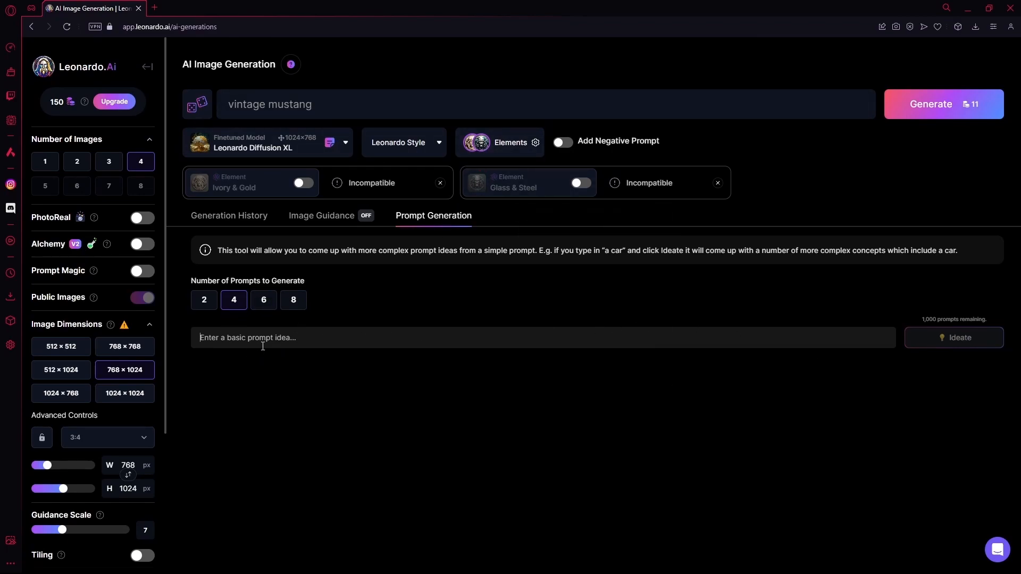
- Enter 'vintage mustang' as the basic prompt and ideate eight prompt ideas
{"action": "type", "text": "vintage mu"}
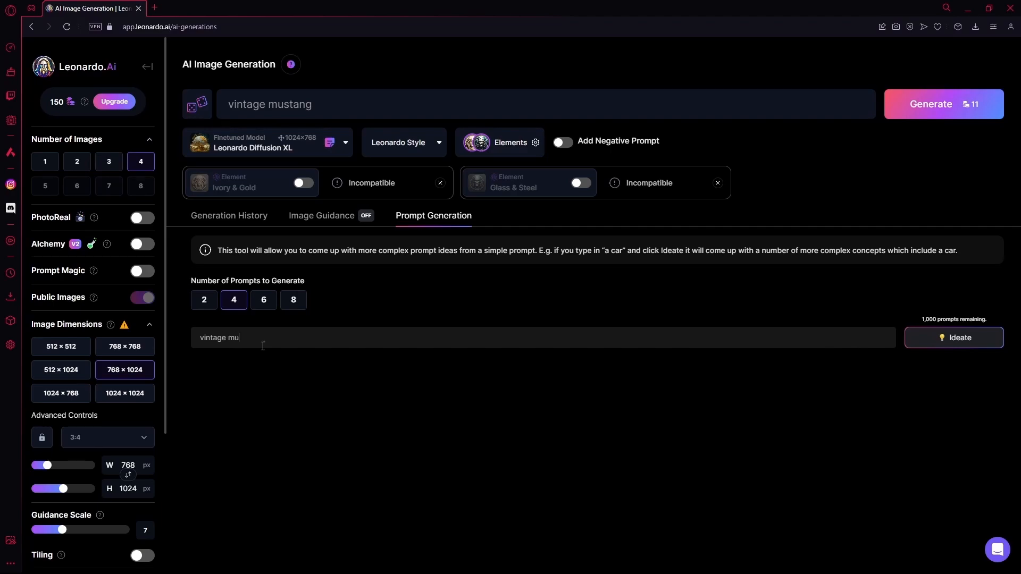
{"action": "left_click", "coordinate": [294, 299]}
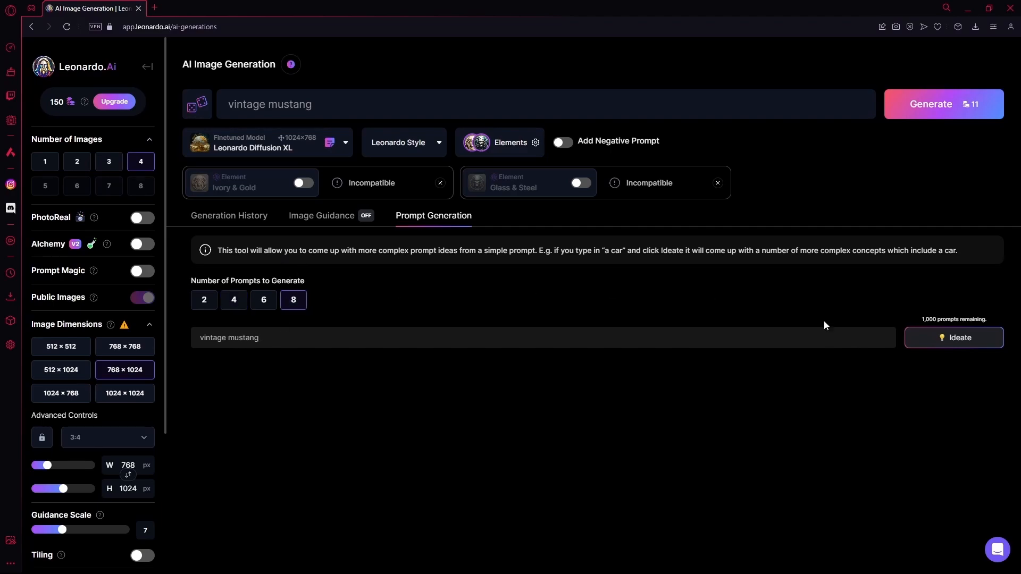
{"action": "left_click", "coordinate": [953, 337]}
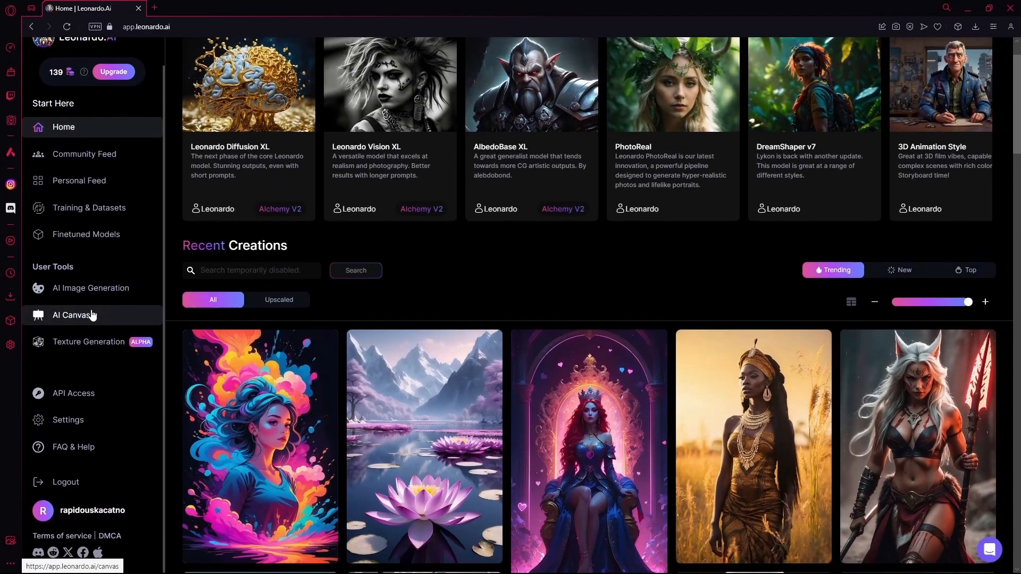
- Enter the AI Canvas editor and bring up the Upload Image source choices
{"action": "left_click", "coordinate": [71, 315]}
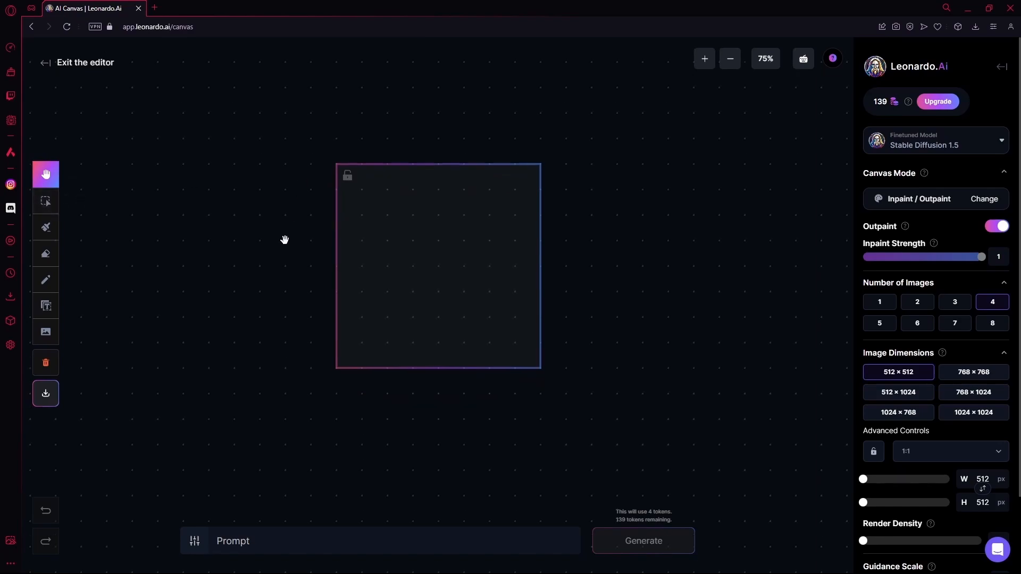
{"action": "right_click", "coordinate": [374, 241]}
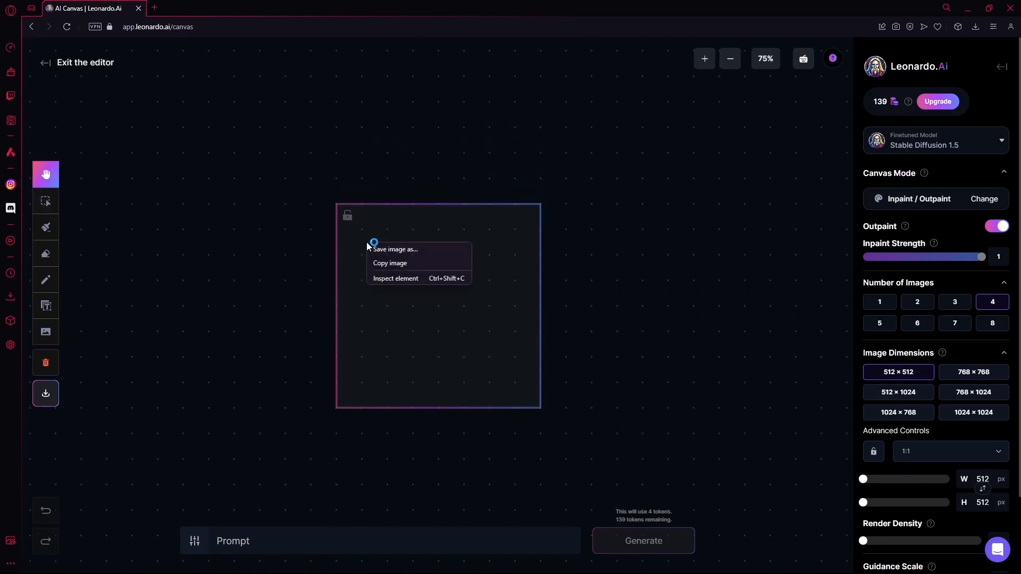
{"action": "left_click", "coordinate": [156, 199]}
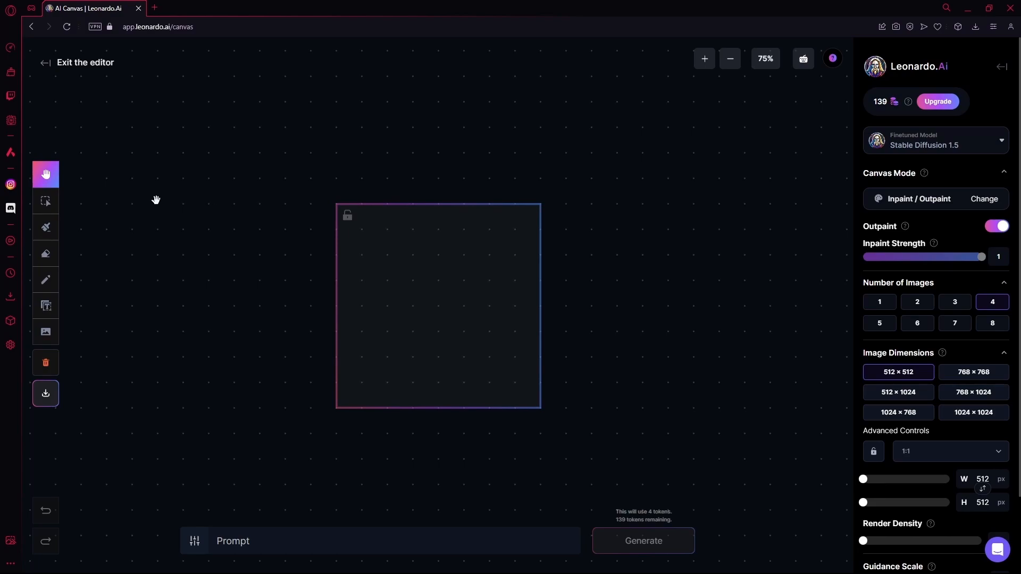
{"action": "mouse_move", "coordinate": [46, 393]}
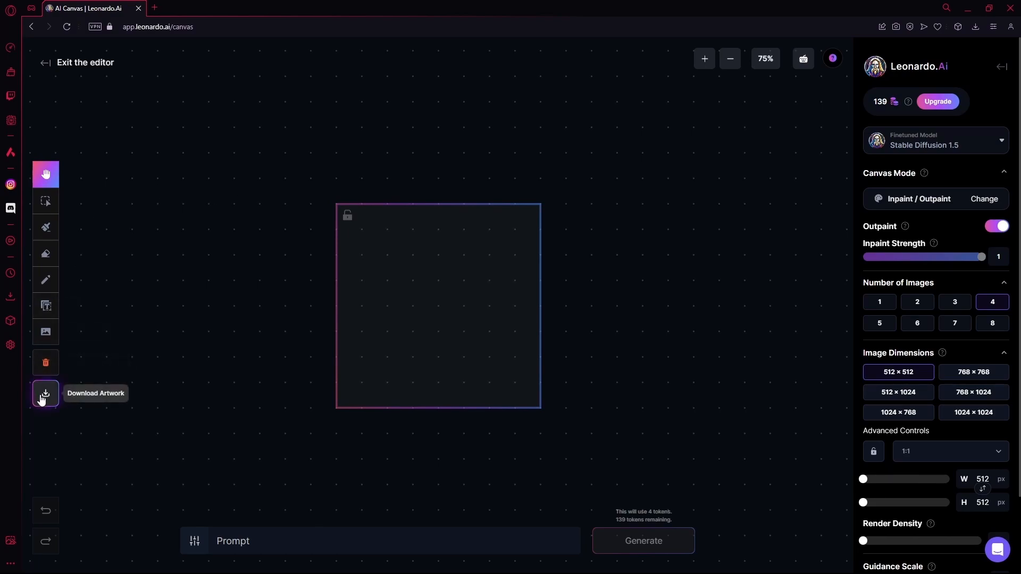
{"action": "left_click", "coordinate": [46, 332]}
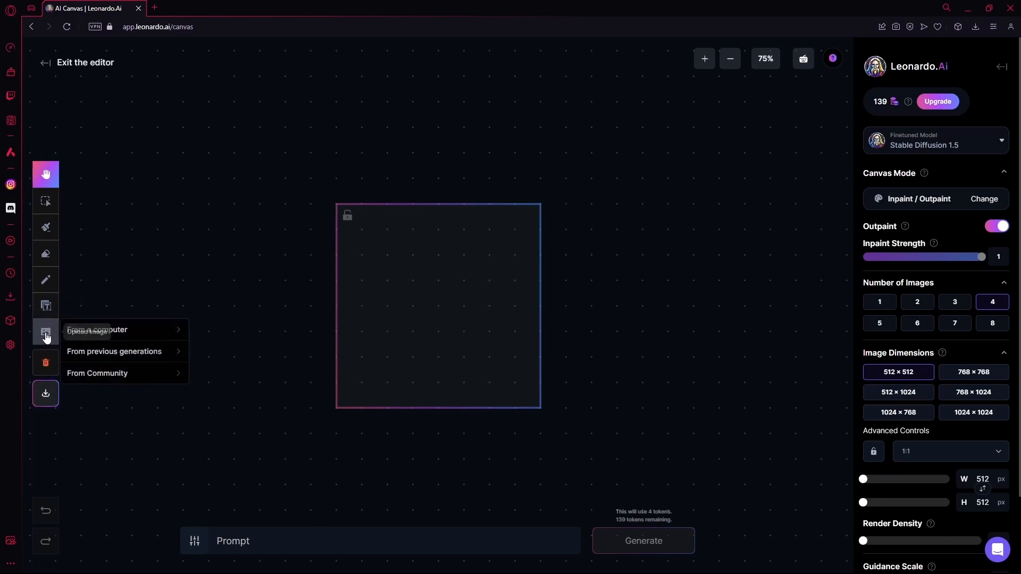
- Upload the lotus lake image and then the black hole image from the computer, zooming out to view it
{"action": "left_click", "coordinate": [97, 373]}
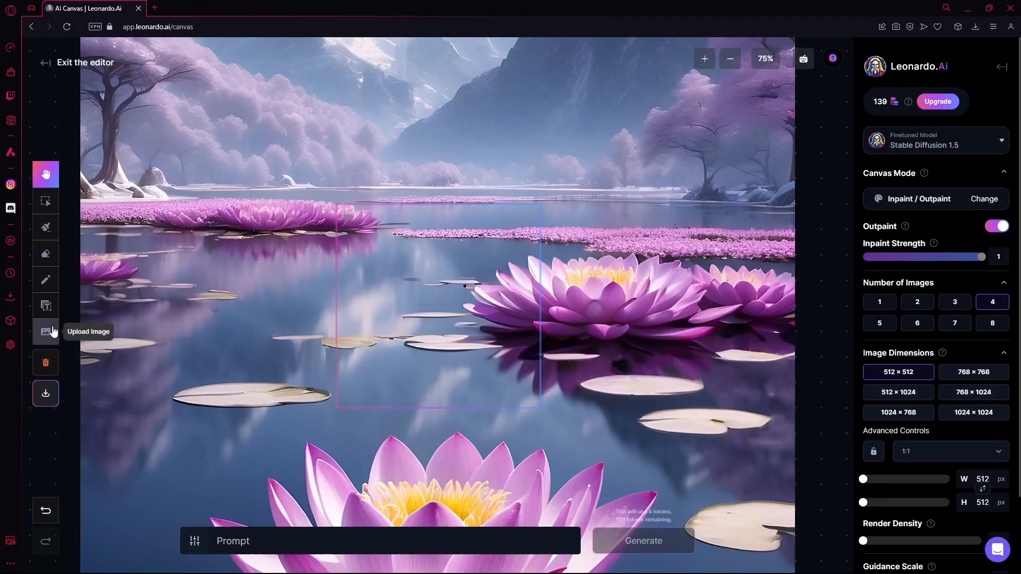
{"action": "left_click", "coordinate": [46, 332]}
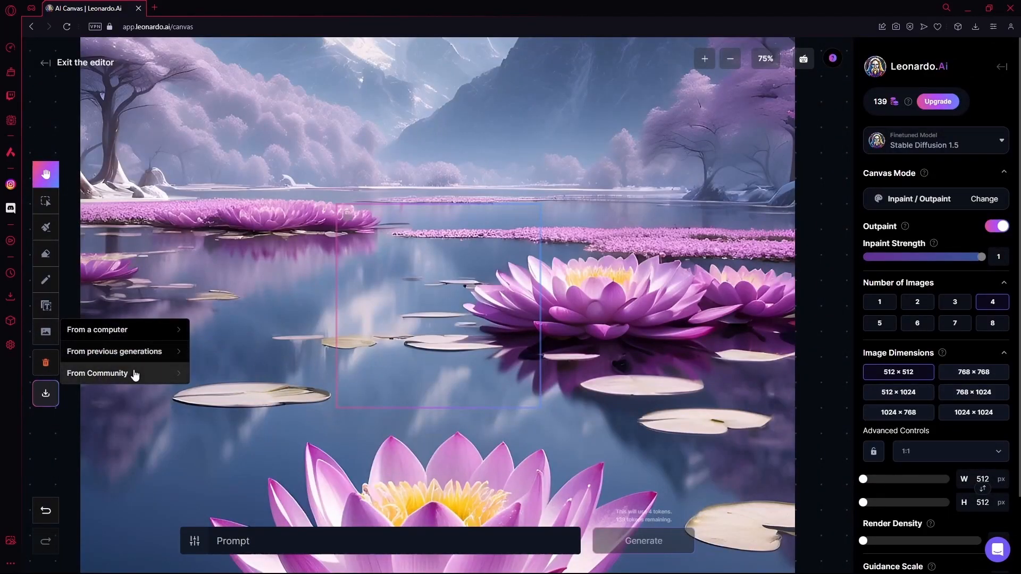
{"action": "left_click", "coordinate": [97, 373]}
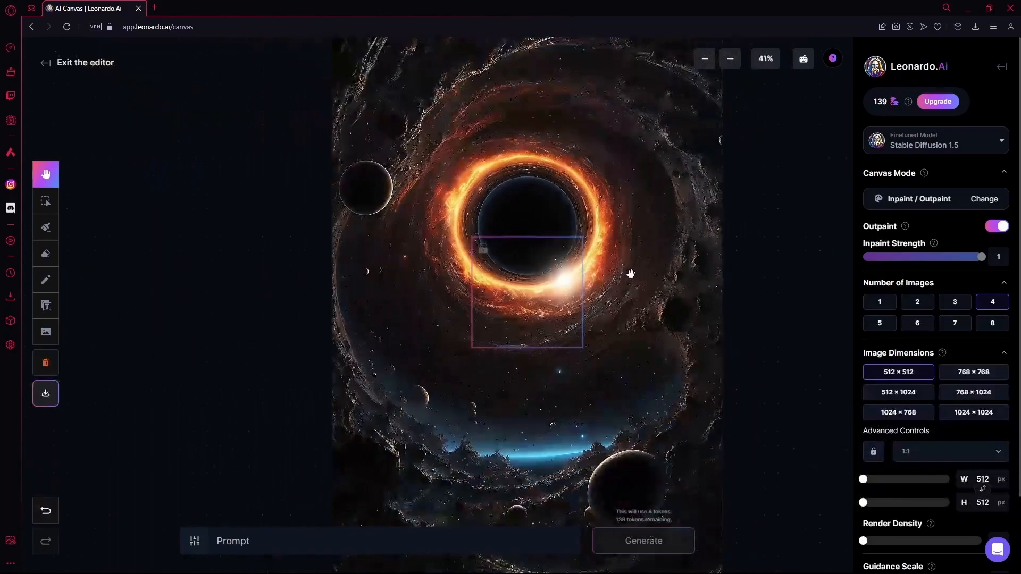
{"action": "left_click", "coordinate": [729, 59]}
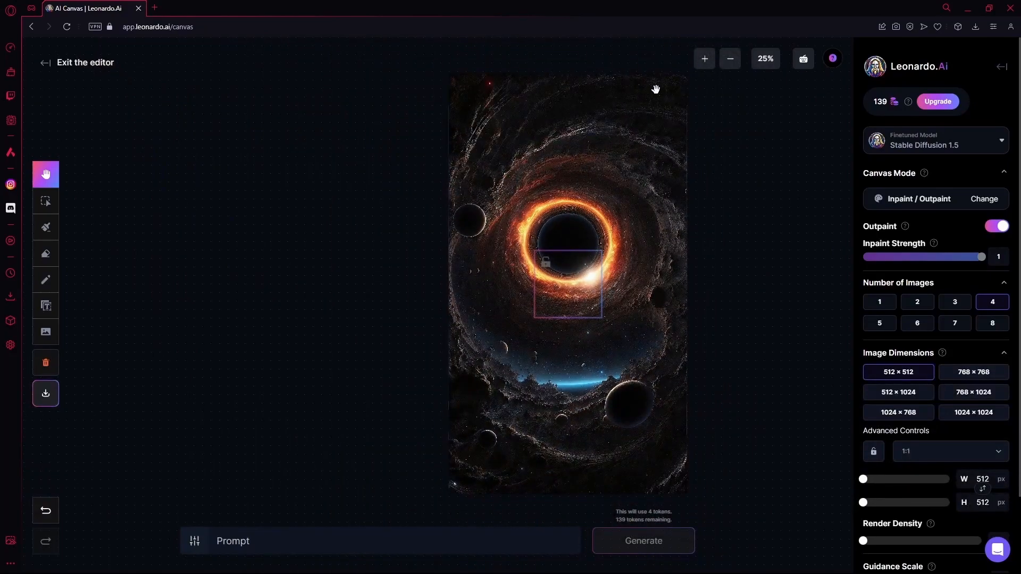
- Move the black hole image beside the lotus scene and erase around its ring with a size-200 eraser
{"action": "left_click_drag", "start_coordinate": [656, 89], "coordinate": [469, 256]}
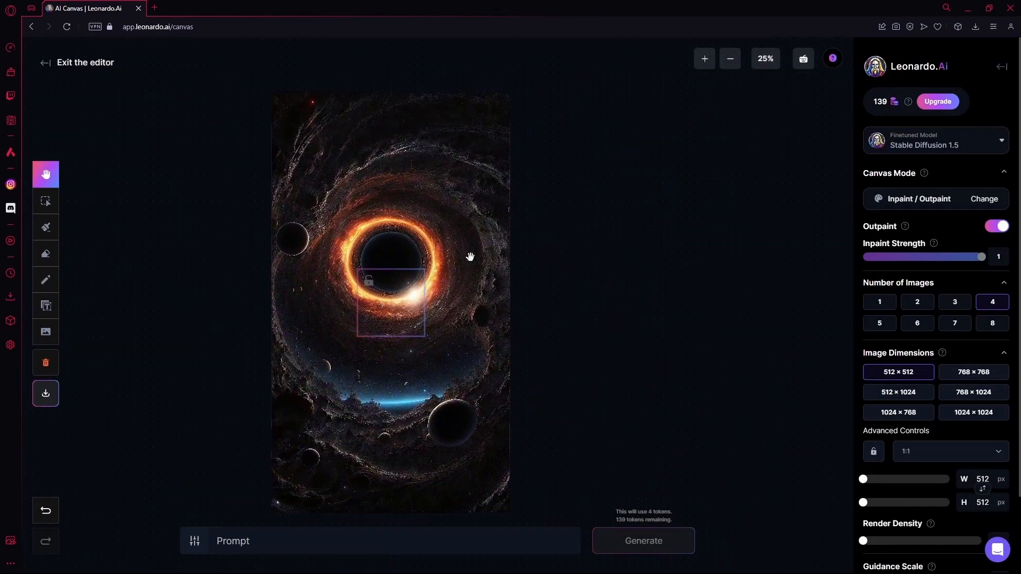
{"action": "left_click", "coordinate": [46, 201]}
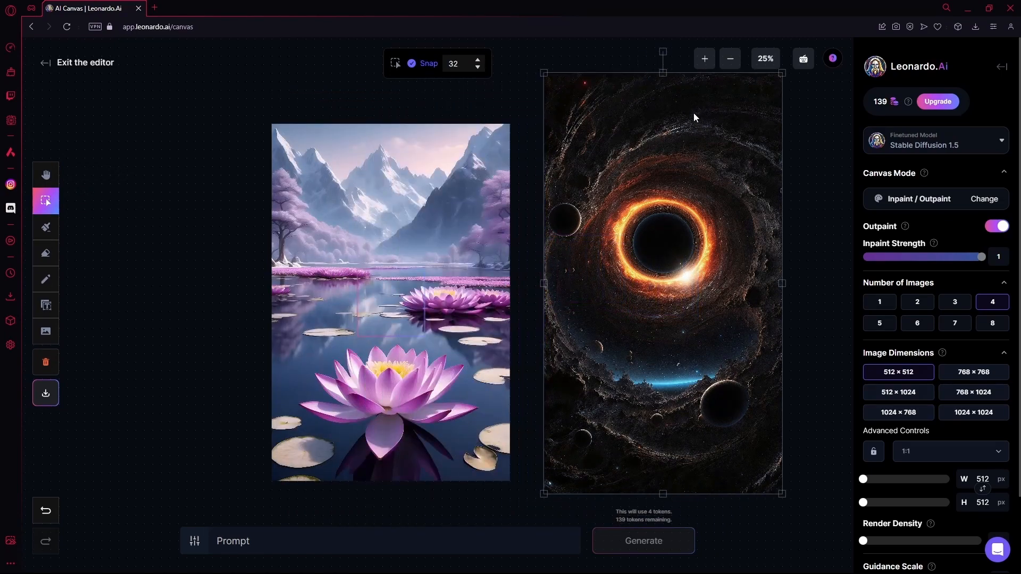
{"action": "mouse_move", "coordinate": [46, 226]}
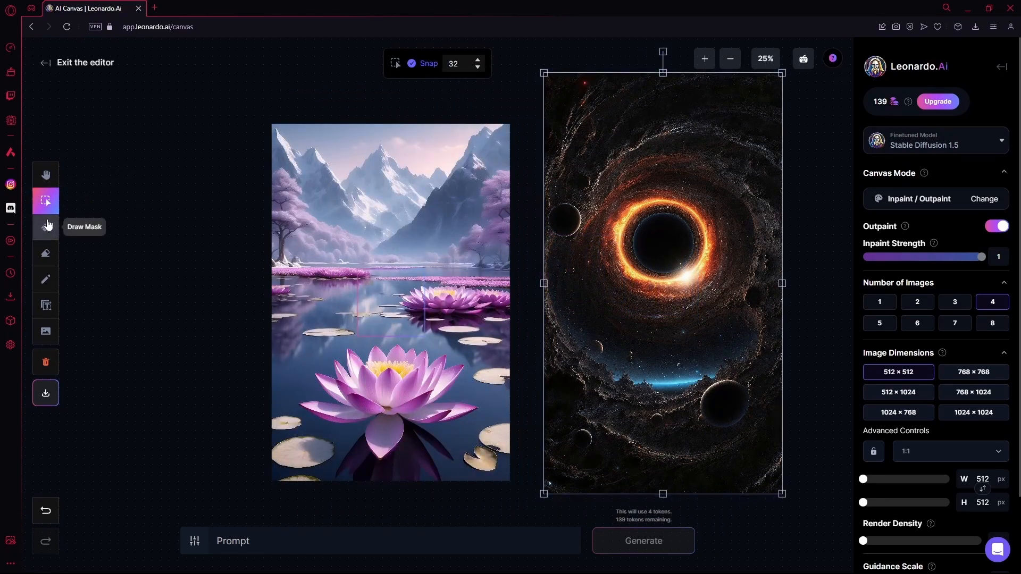
{"action": "left_click", "coordinate": [45, 227]}
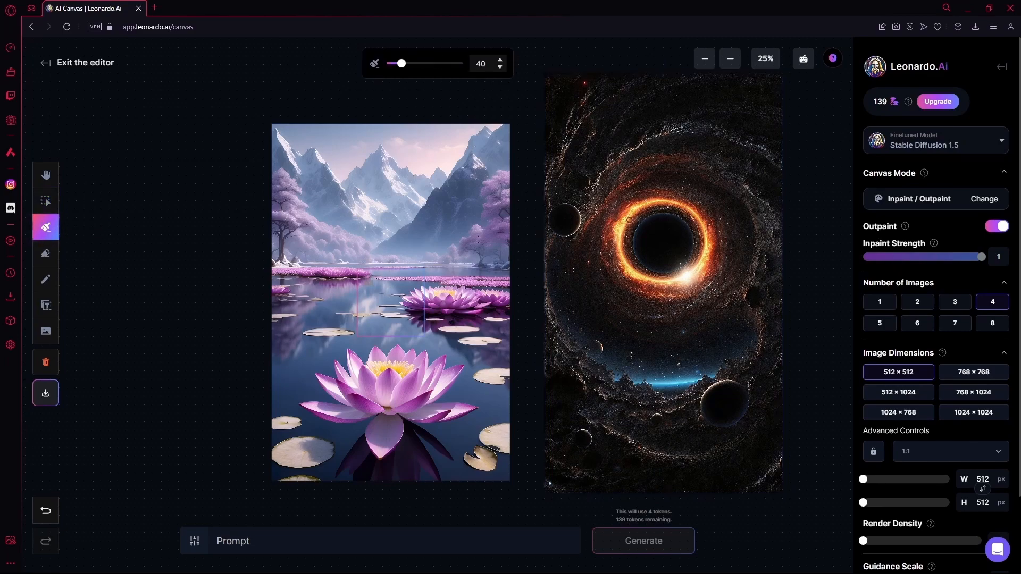
{"action": "mouse_move", "coordinate": [77, 242]}
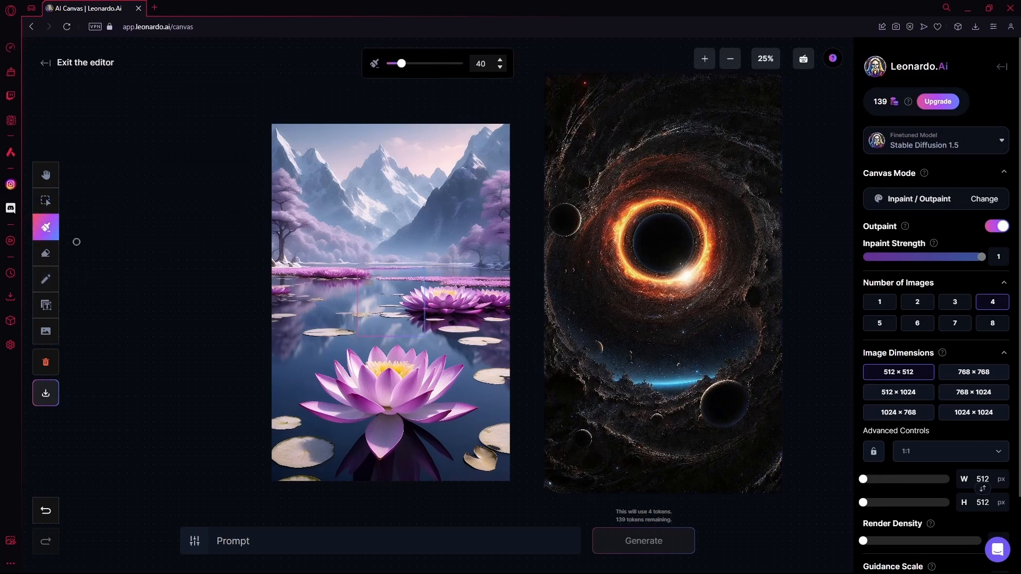
{"action": "mouse_move", "coordinate": [45, 253]}
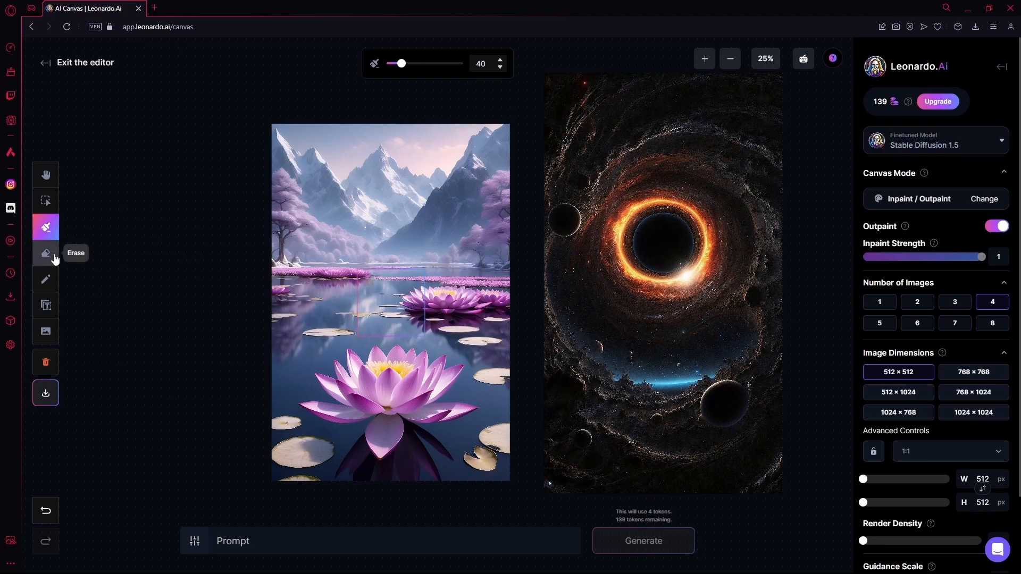
{"action": "left_click", "coordinate": [45, 254]}
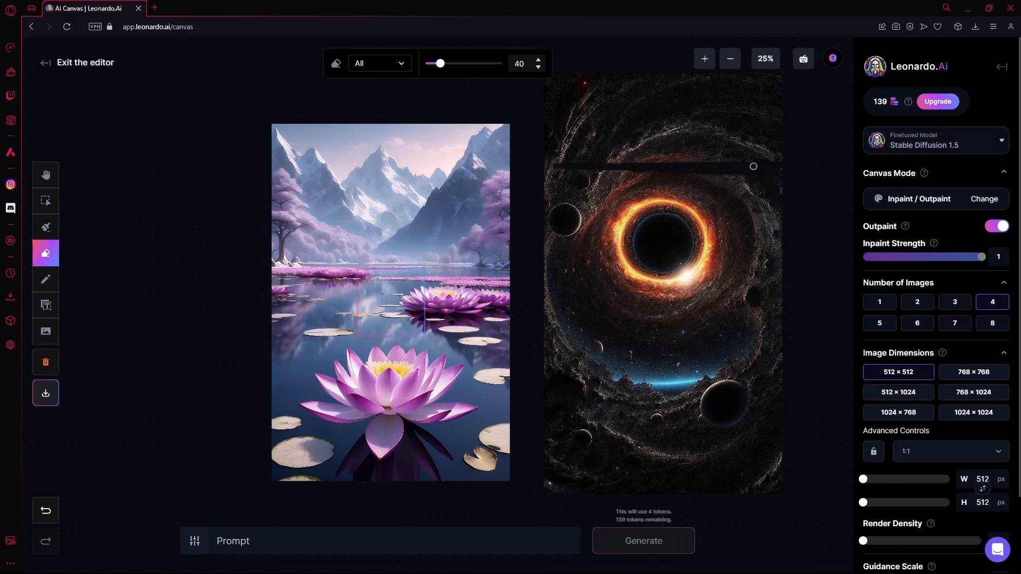
{"action": "left_click_drag", "start_coordinate": [440, 62], "coordinate": [501, 63]}
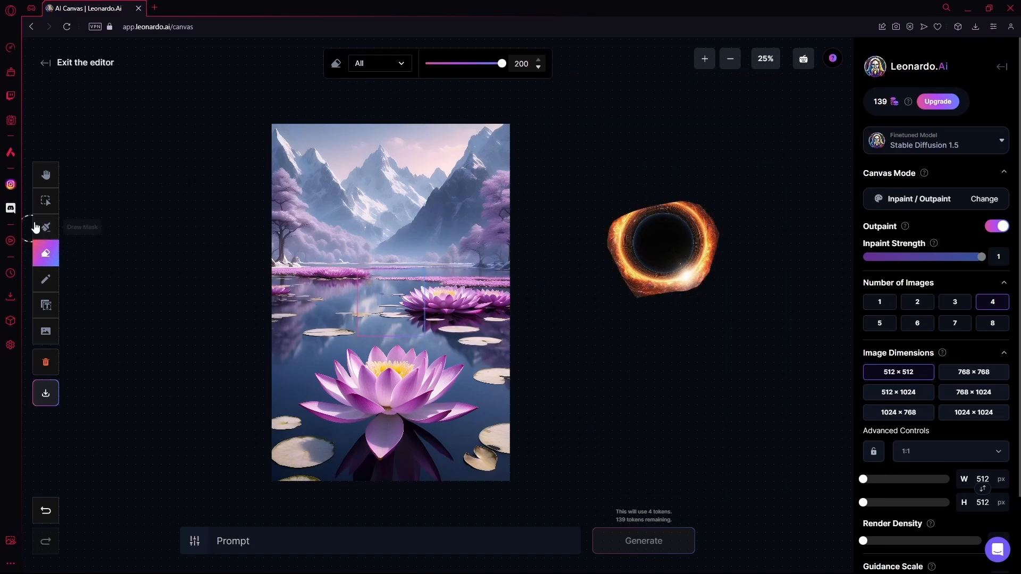
- Place the ring over the lake and drag a 1536×1536, two-image generation frame over it
{"action": "left_click", "coordinate": [45, 201]}
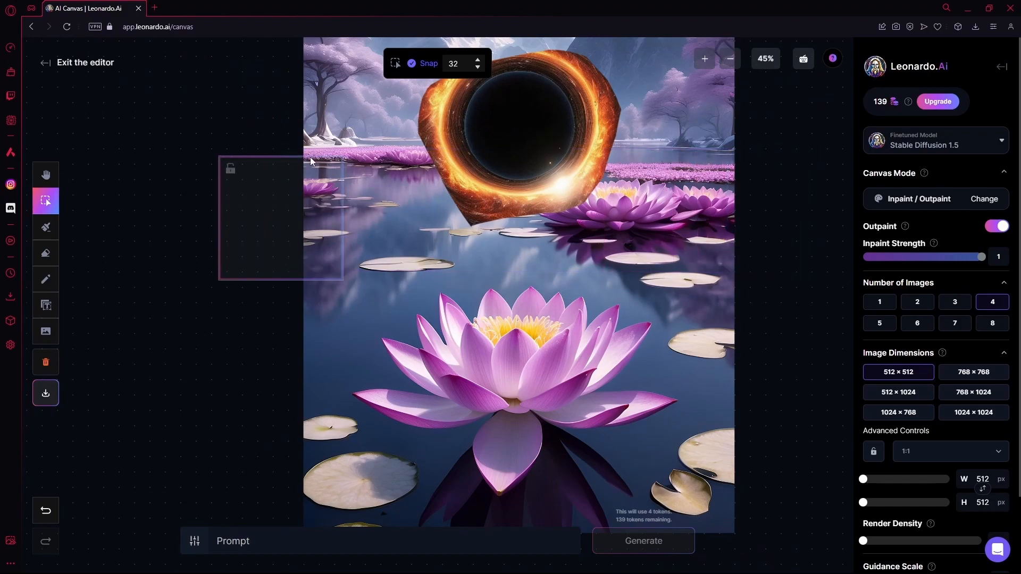
{"action": "scroll", "scroll_direction": "down", "scroll_amount": 3}
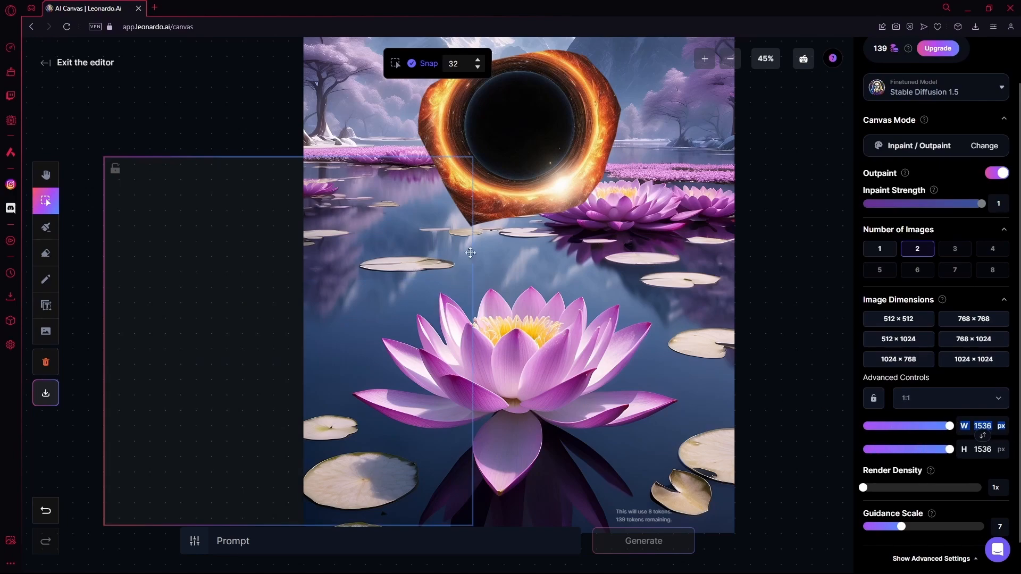
{"action": "left_click", "coordinate": [730, 58]}
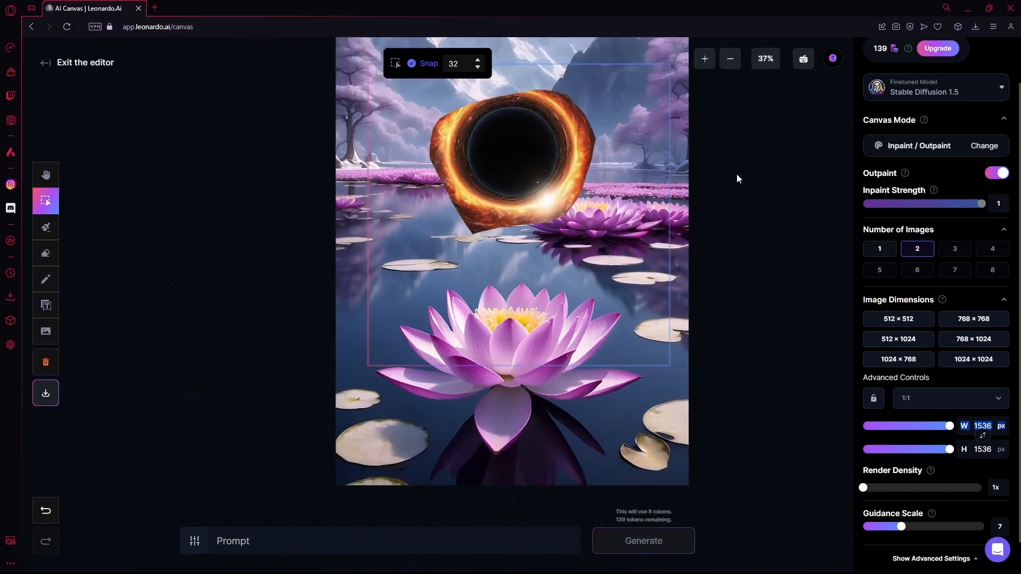
{"action": "left_click_drag", "start_coordinate": [736, 179], "coordinate": [619, 122]}
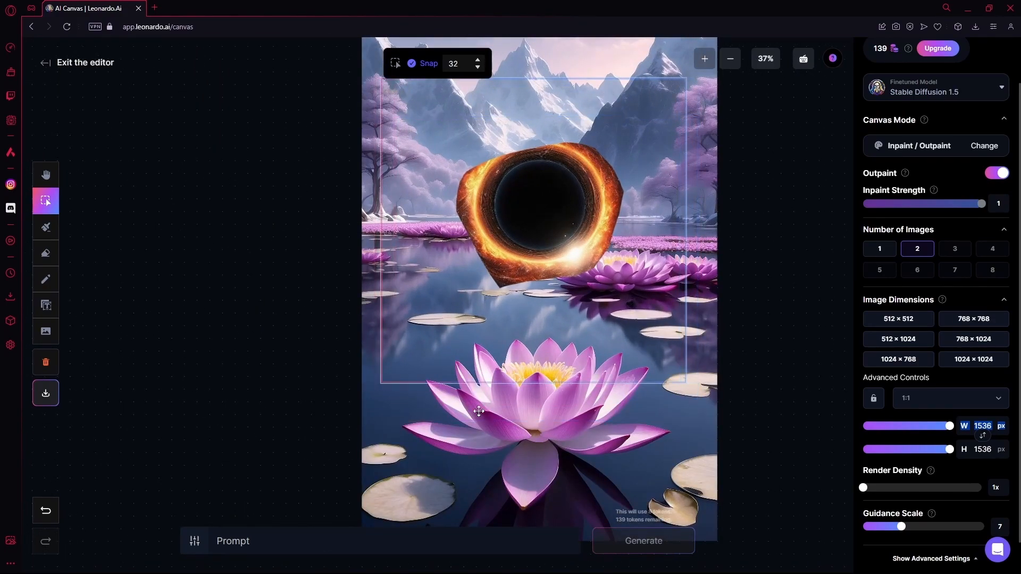
- Generate 'blackhole appearing in a lake' and accept the blended result onto the canvas
{"action": "left_click", "coordinate": [393, 540]}
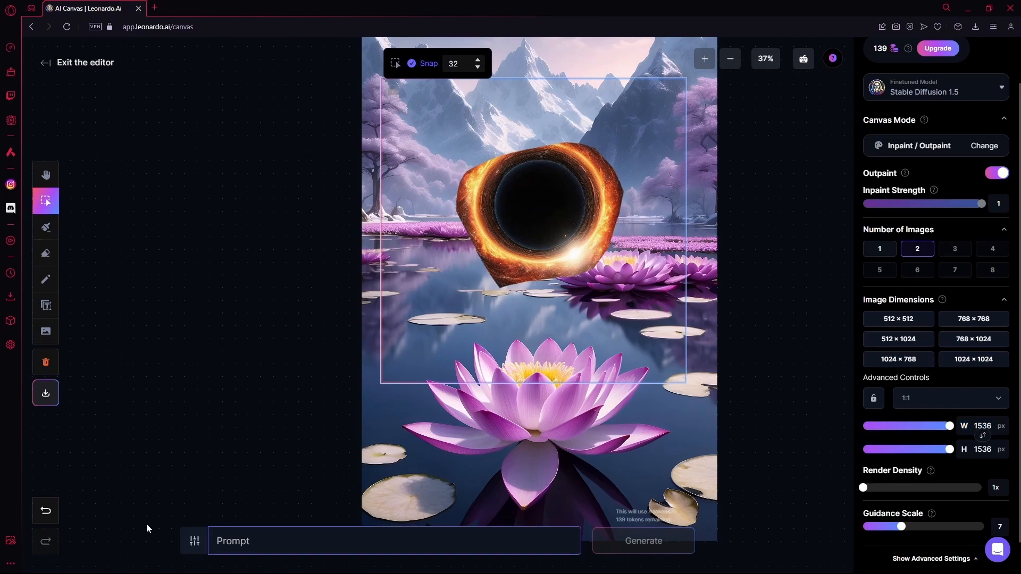
{"action": "type", "text": "blackhole"}
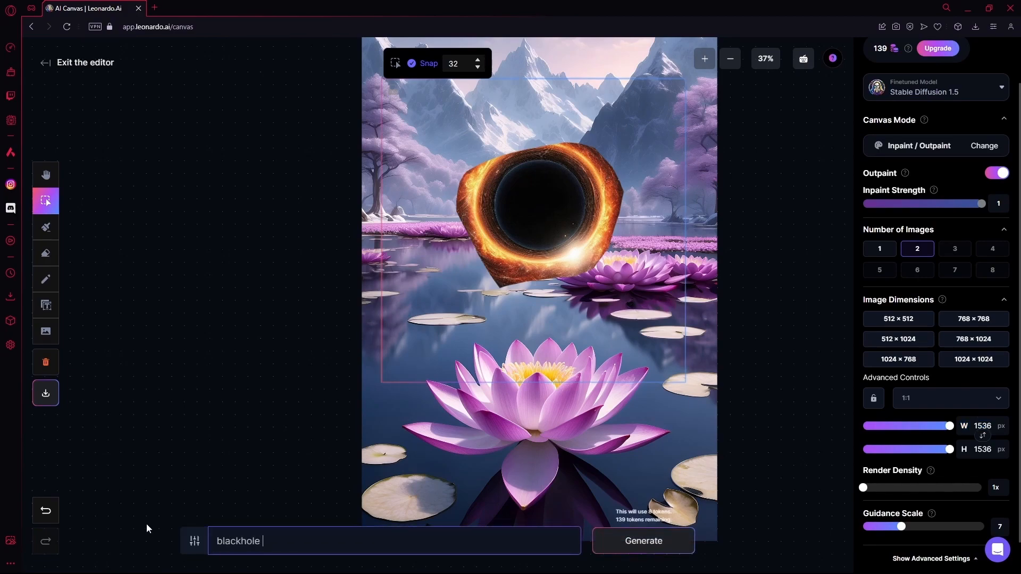
{"action": "type", "text": "appearing"}
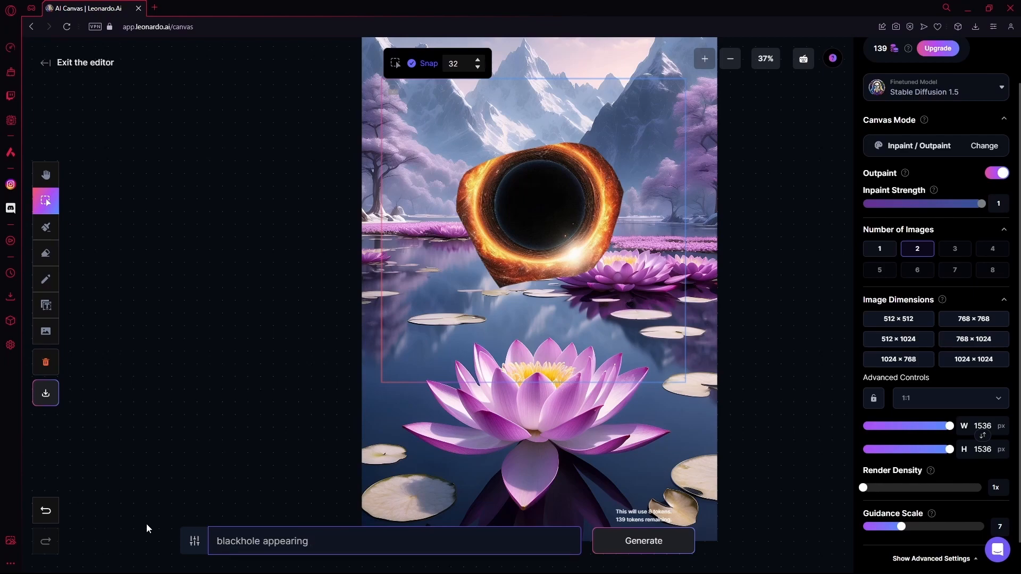
{"action": "type", "text": "in"}
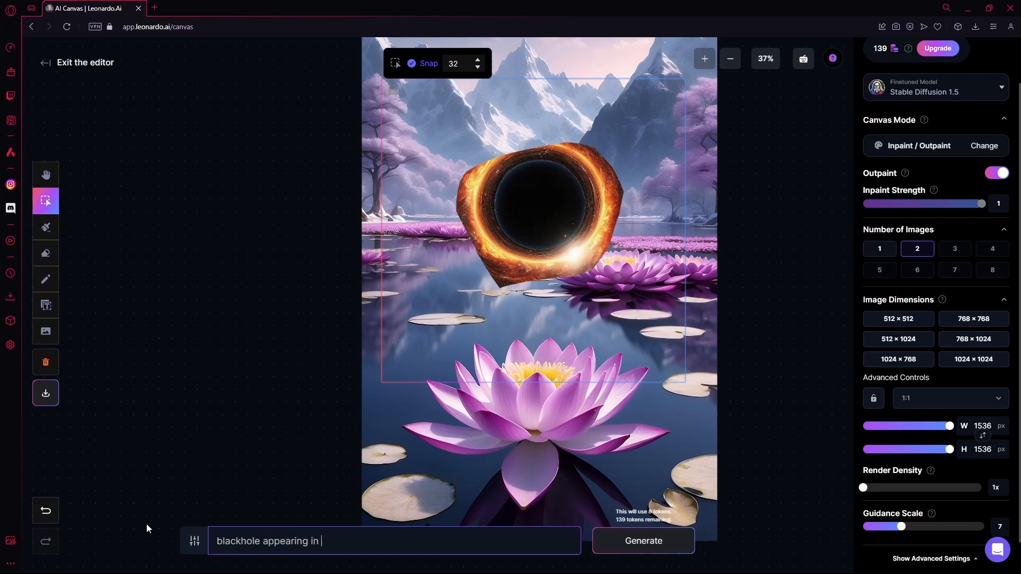
{"action": "type", "text": "a lake"}
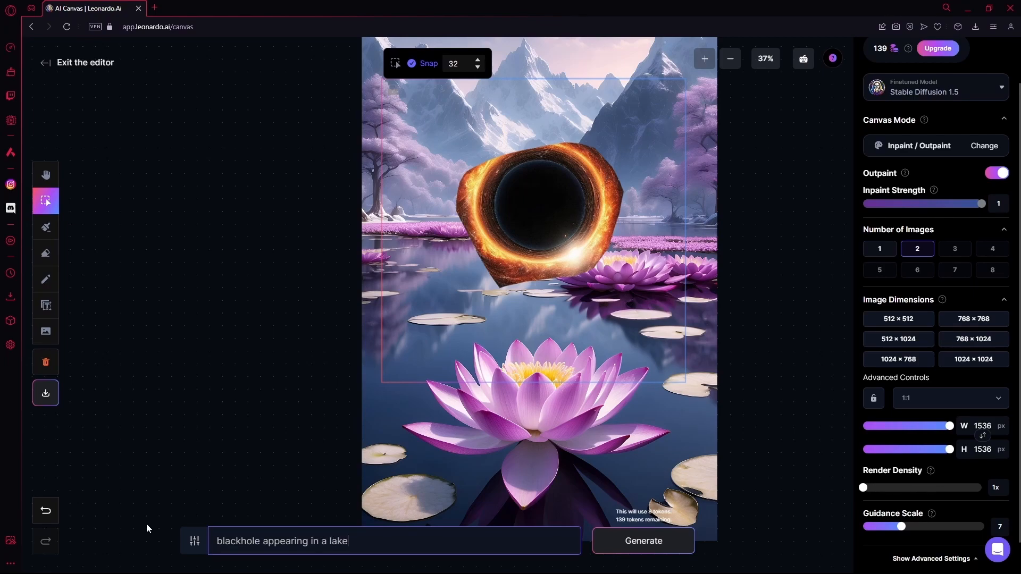
{"action": "mouse_move", "coordinate": [67, 231]}
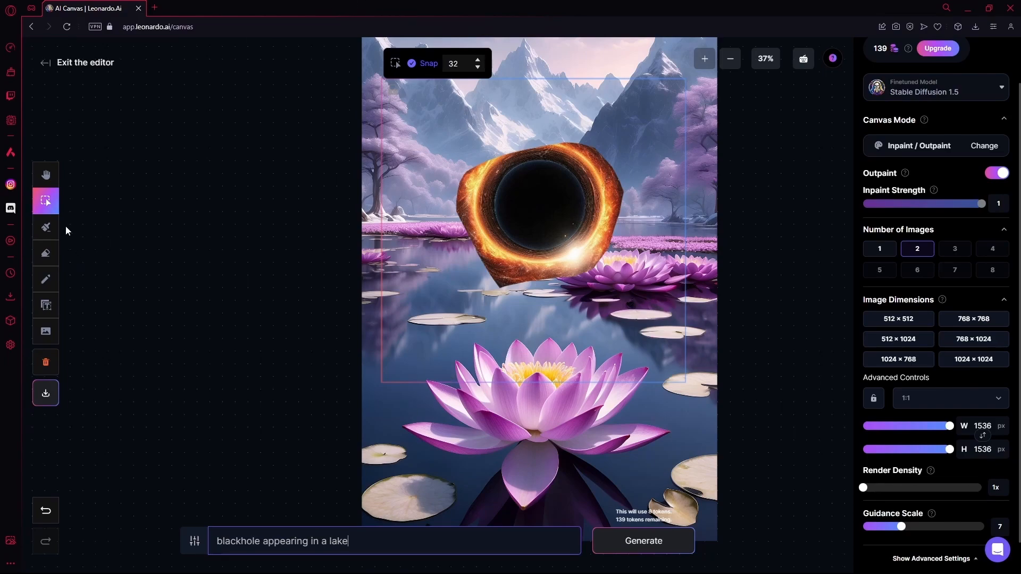
{"action": "mouse_move", "coordinate": [561, 498]}
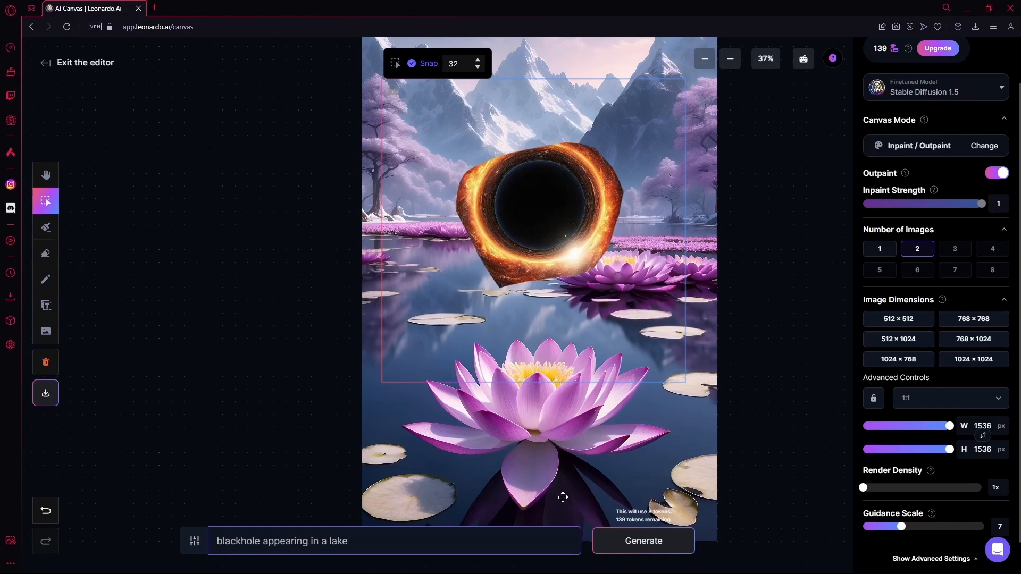
{"action": "left_click", "coordinate": [643, 540]}
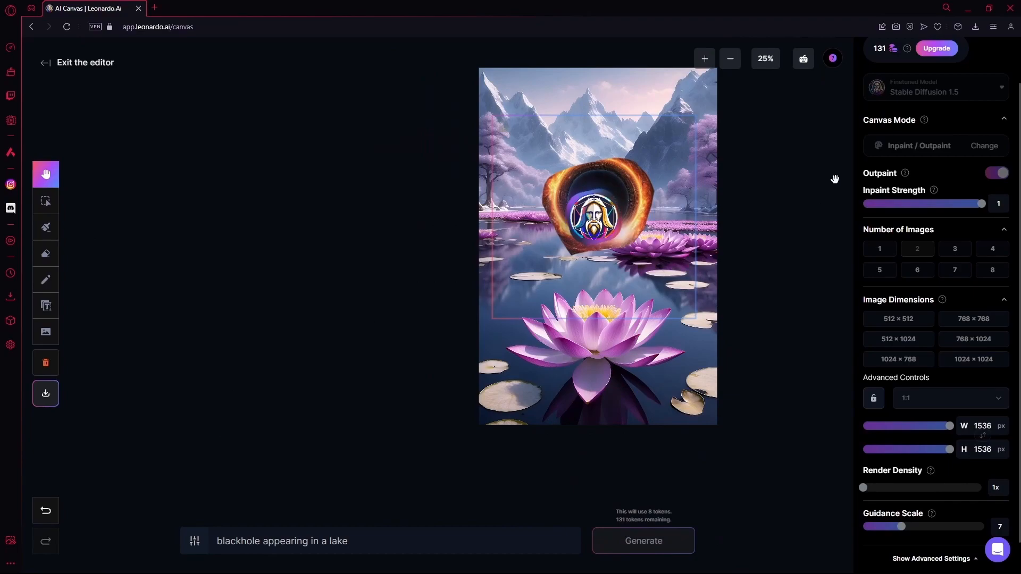
{"action": "mouse_move", "coordinate": [466, 244]}
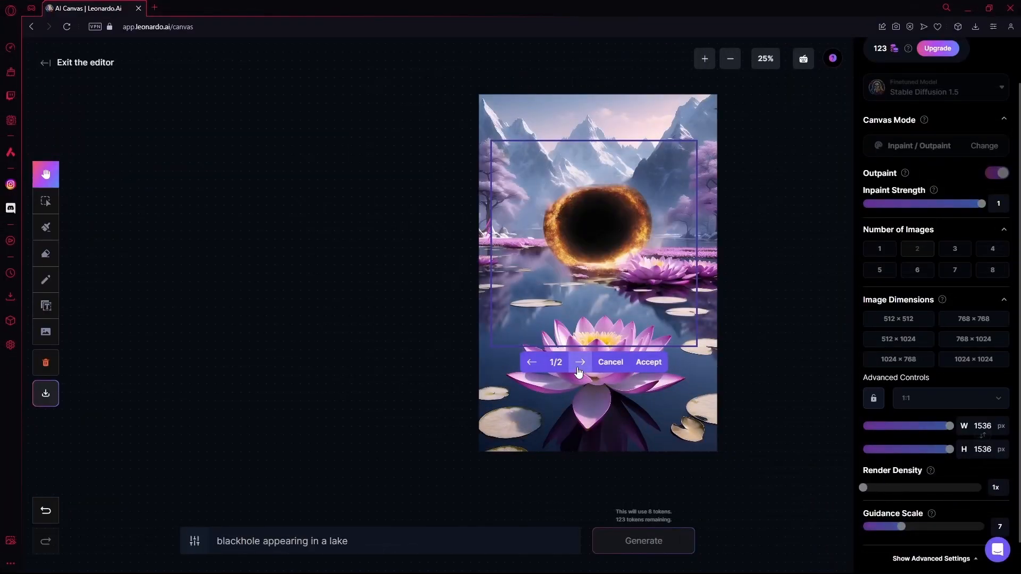
{"action": "left_click", "coordinate": [580, 362]}
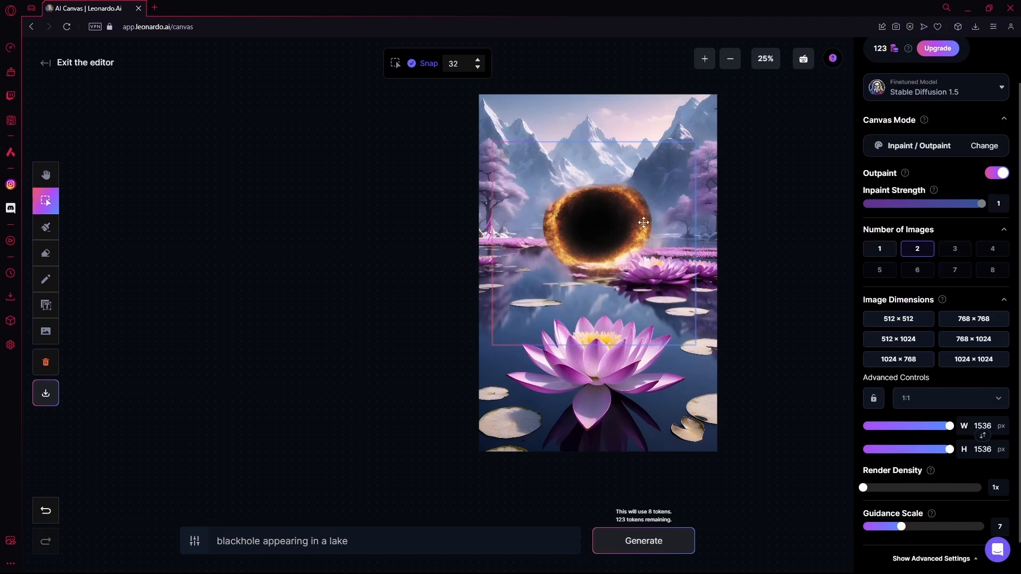
{"action": "mouse_move", "coordinate": [641, 321]}
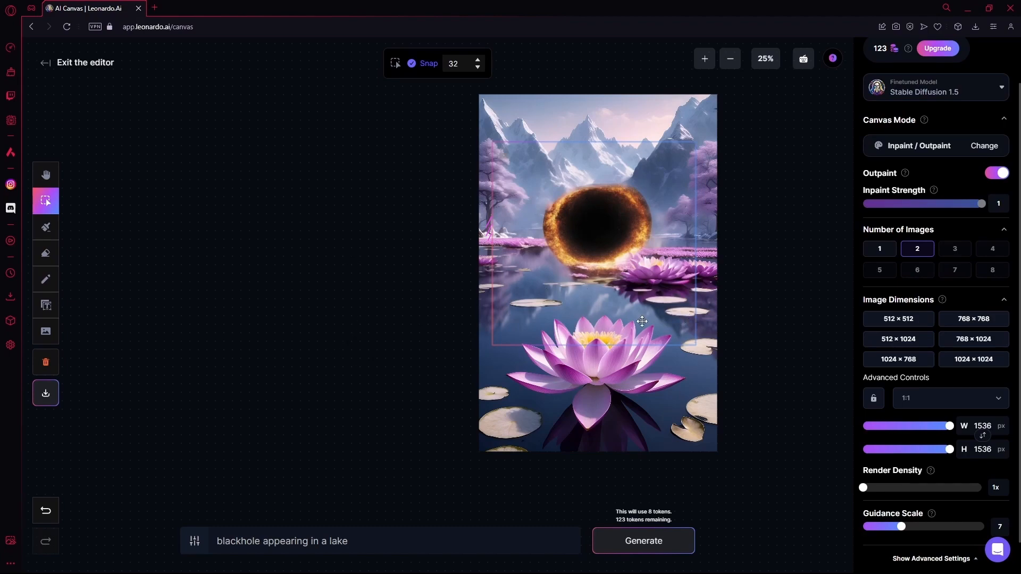
- Reshape the generation frame into a 512×1536 strip at the scene's right edge
{"action": "left_click", "coordinate": [641, 321]}
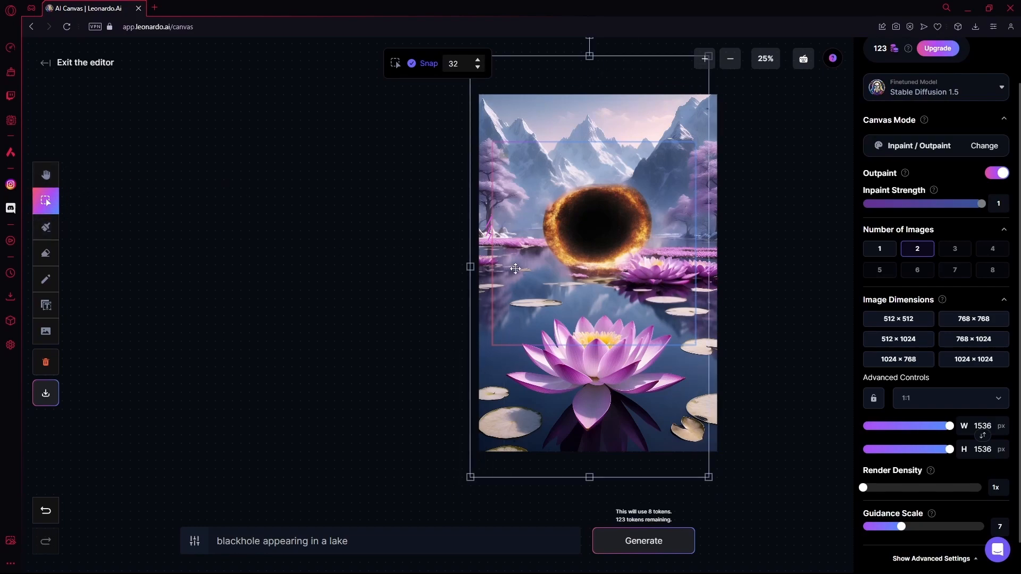
{"action": "left_click", "coordinate": [898, 318]}
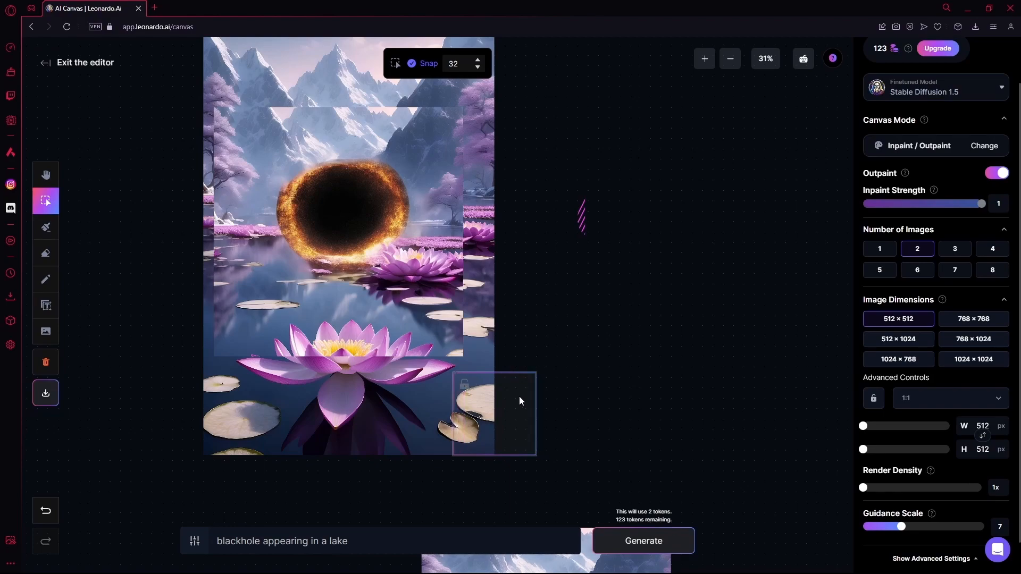
{"action": "left_click_drag", "start_coordinate": [864, 426], "coordinate": [890, 426]}
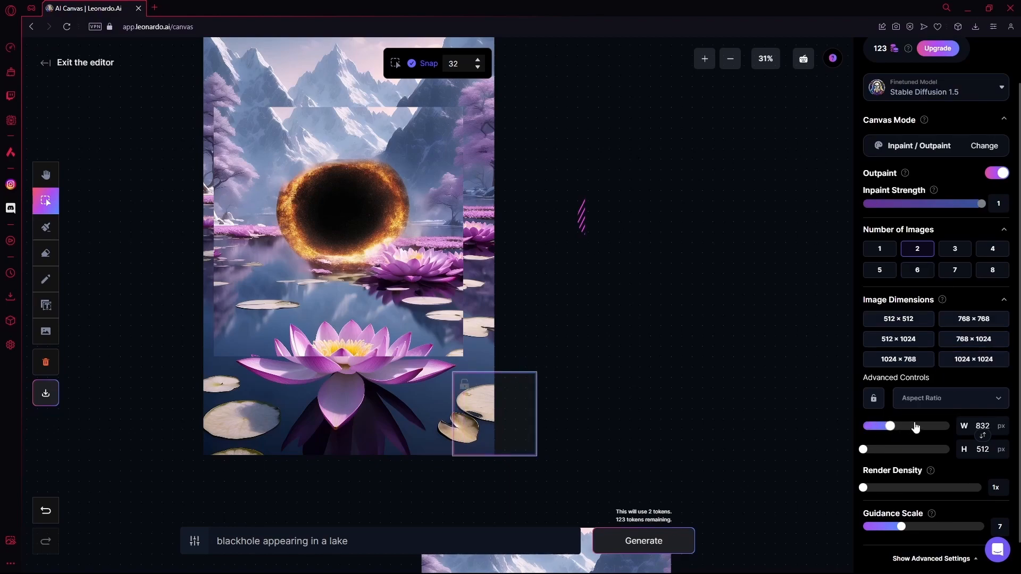
{"action": "left_click", "coordinate": [897, 318]}
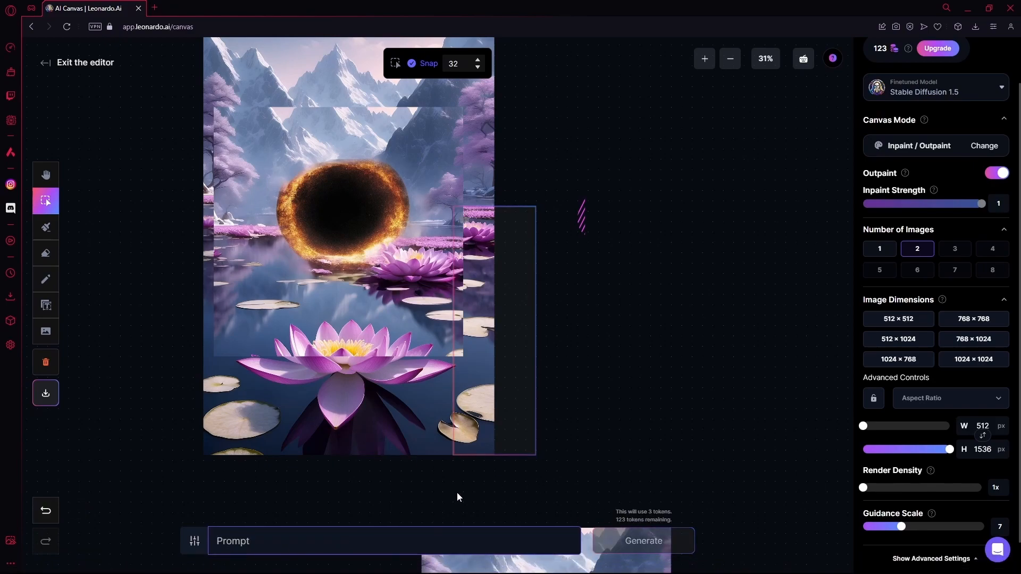
- Submit the outpaint with the prompt 'same background' and return to the home page
{"action": "type", "text": "same"}
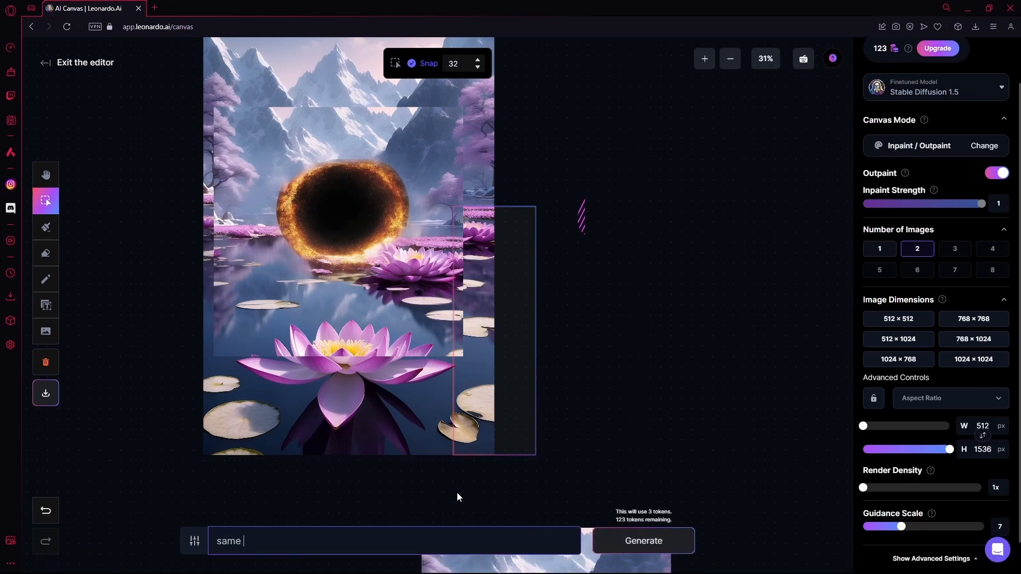
{"action": "type", "text": "background"}
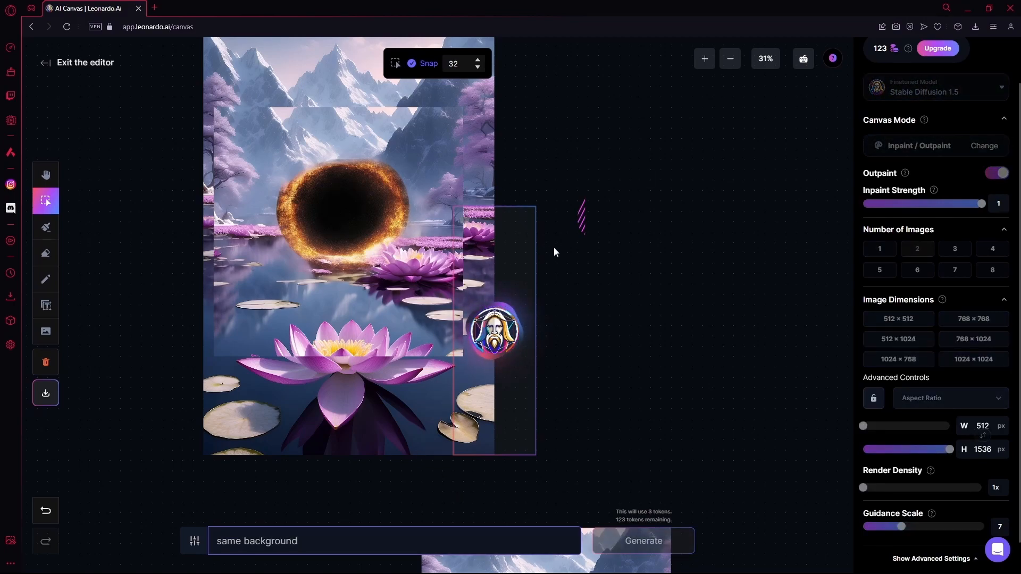
{"action": "left_click", "coordinate": [45, 175]}
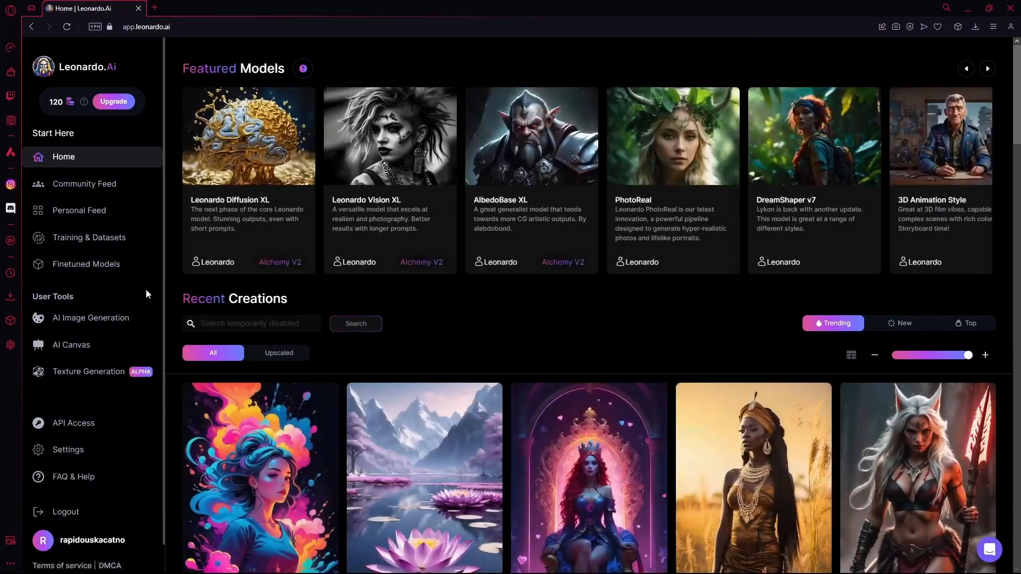
- Visit 3D Texture Generation, dismiss its intro, and view then cancel the Upload New Object dialog
{"action": "left_click", "coordinate": [89, 371]}
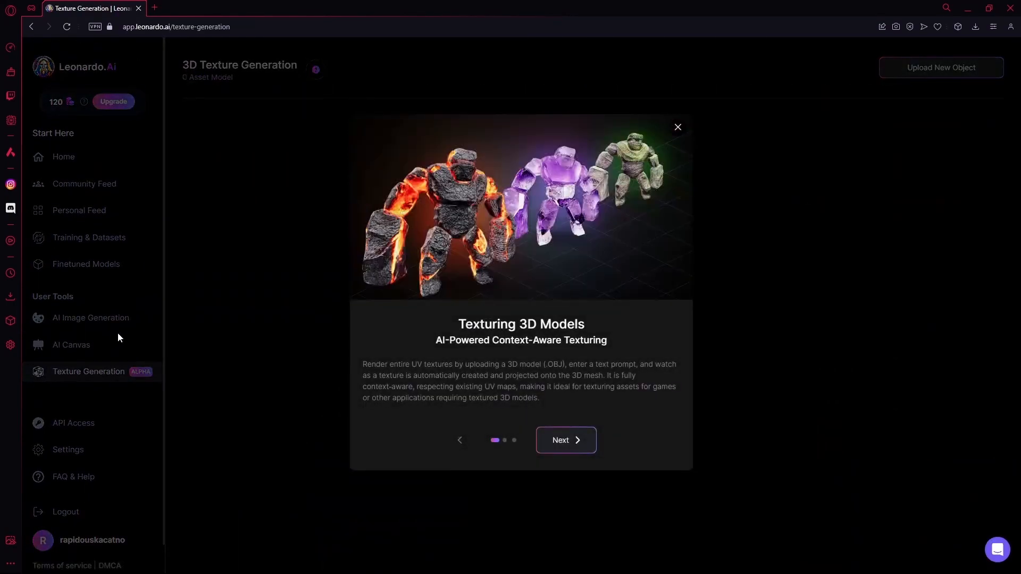
{"action": "left_click", "coordinate": [677, 127]}
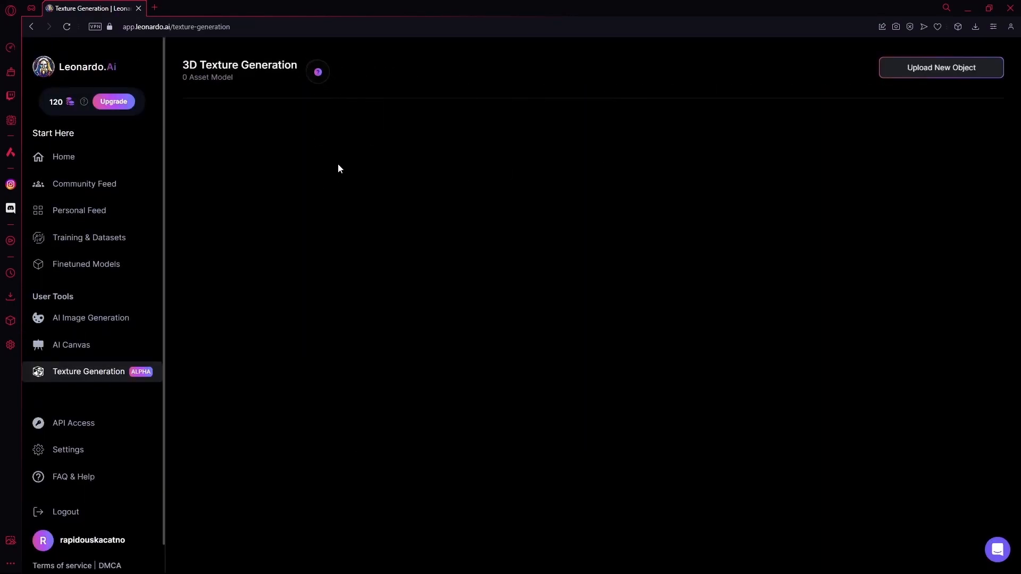
{"action": "mouse_move", "coordinate": [337, 147]}
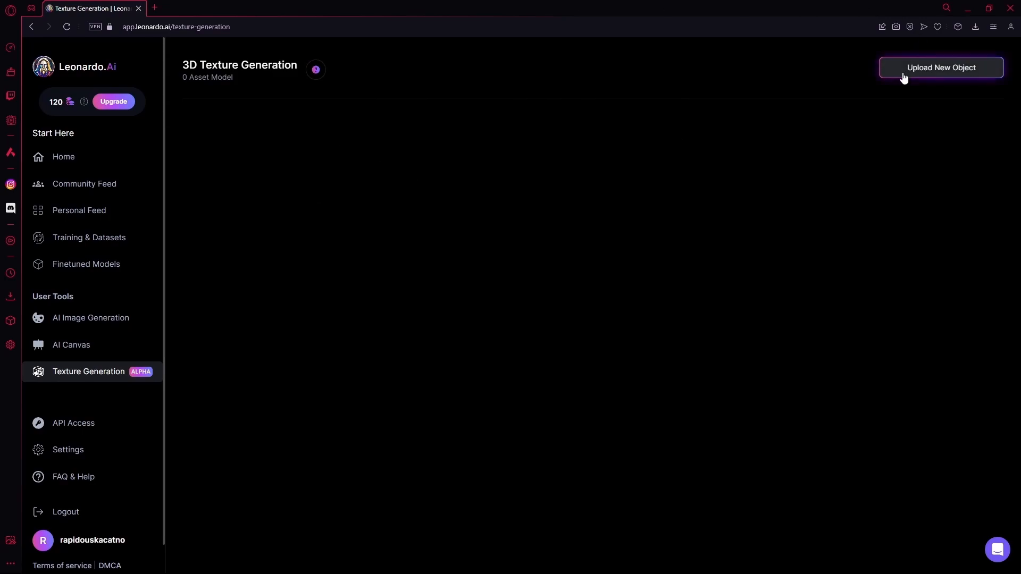
{"action": "left_click", "coordinate": [941, 67]}
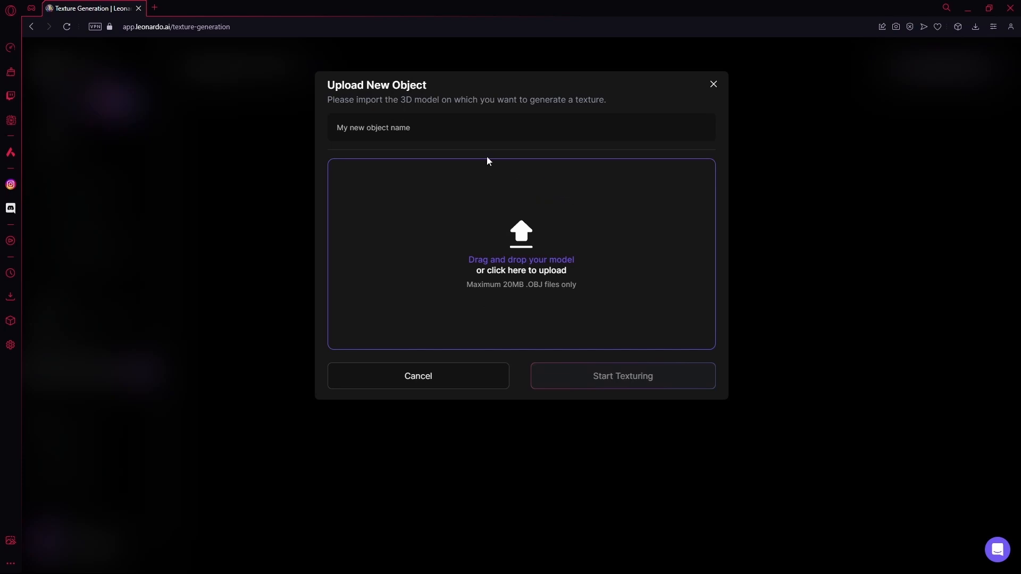
{"action": "left_click", "coordinate": [520, 254]}
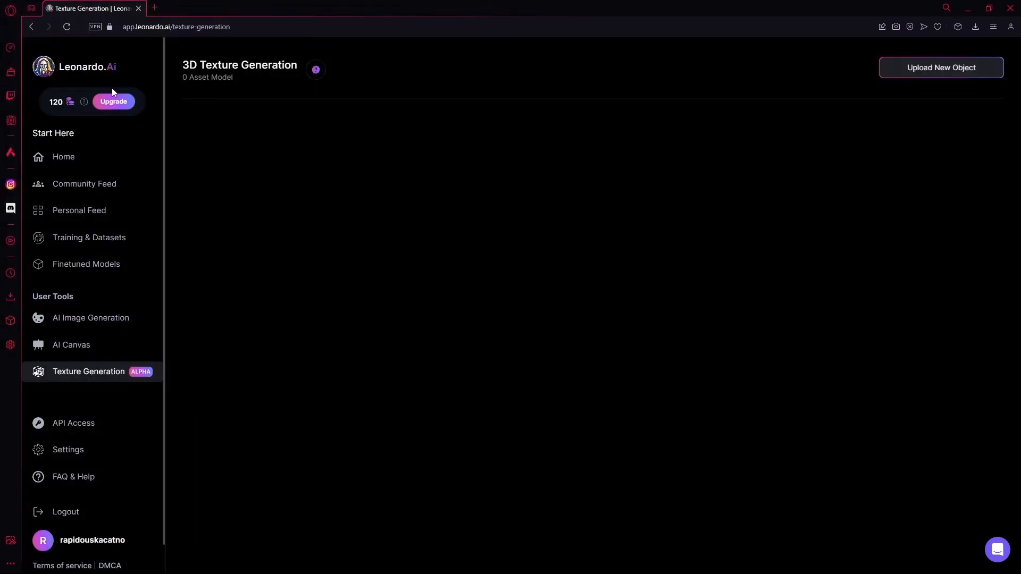
- Visit API Access, check the Pricing Calculator, and return to the Production API plans
{"action": "left_click", "coordinate": [73, 422]}
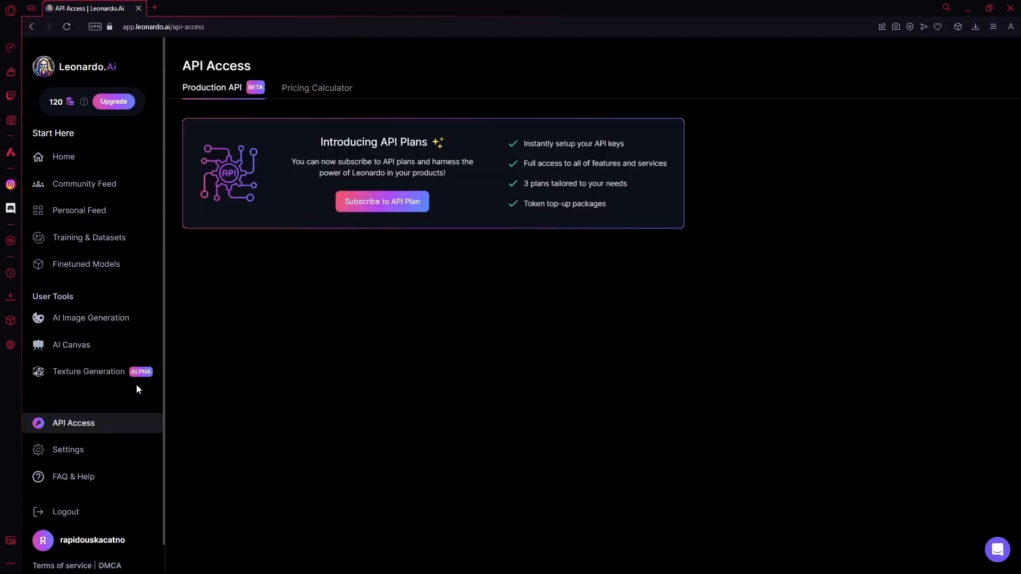
{"action": "mouse_move", "coordinate": [318, 184]}
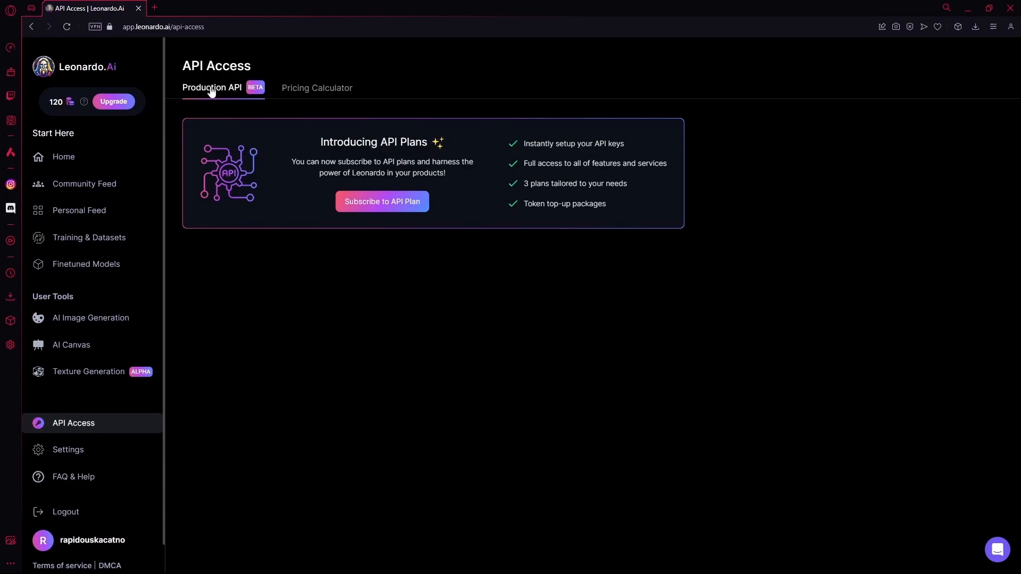
{"action": "left_click", "coordinate": [317, 88]}
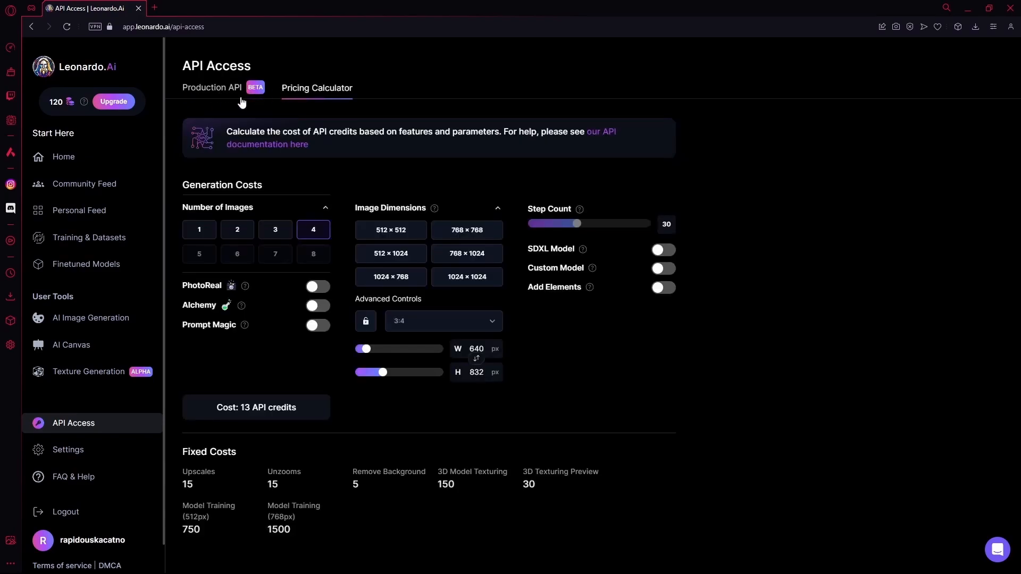
{"action": "left_click", "coordinate": [210, 87]}
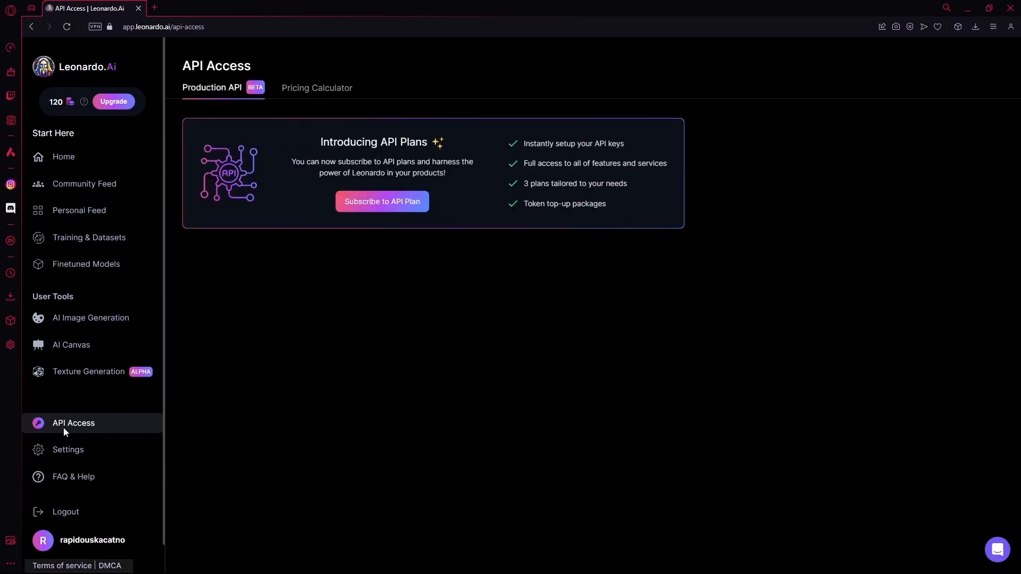
- Show the Settings page's Account Management section with the account deletion option
{"action": "left_click", "coordinate": [68, 449]}
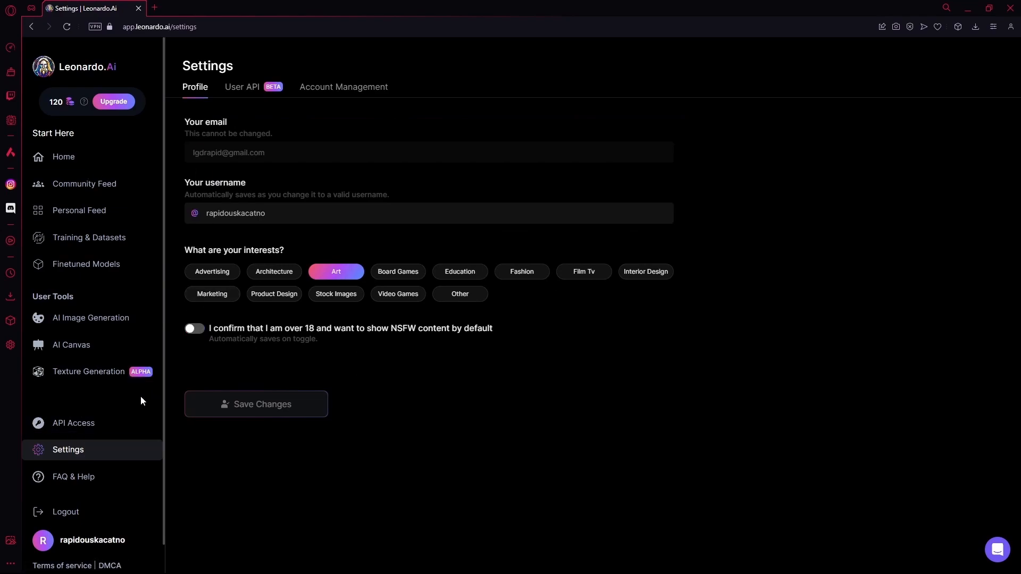
{"action": "mouse_move", "coordinate": [158, 114]}
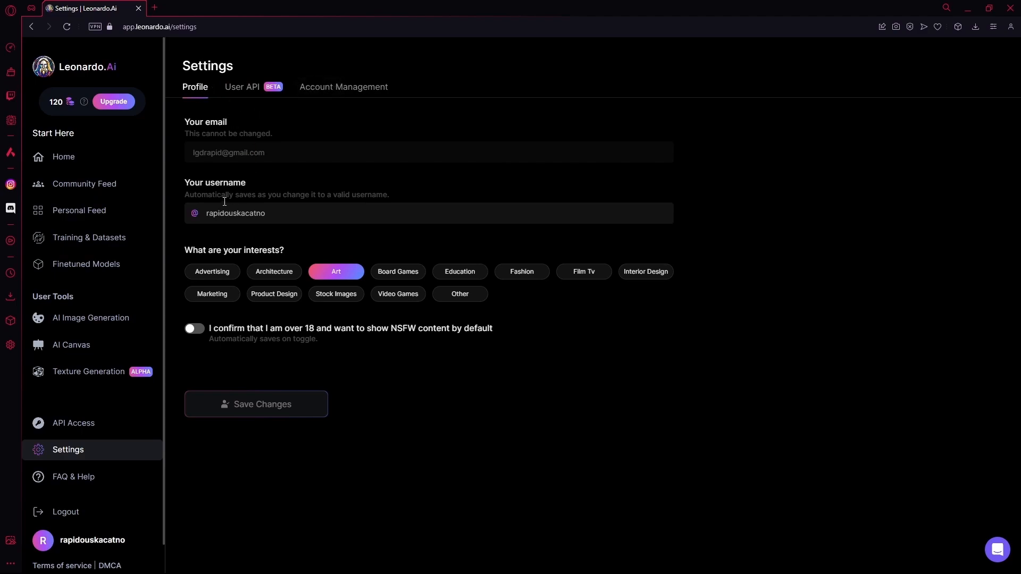
{"action": "mouse_move", "coordinate": [272, 267]}
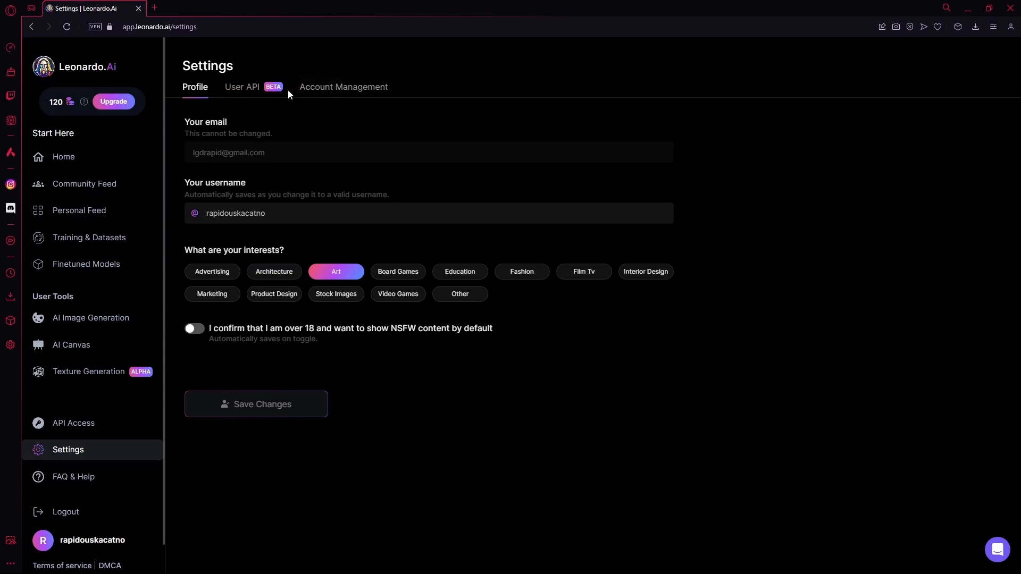
{"action": "left_click", "coordinate": [343, 87]}
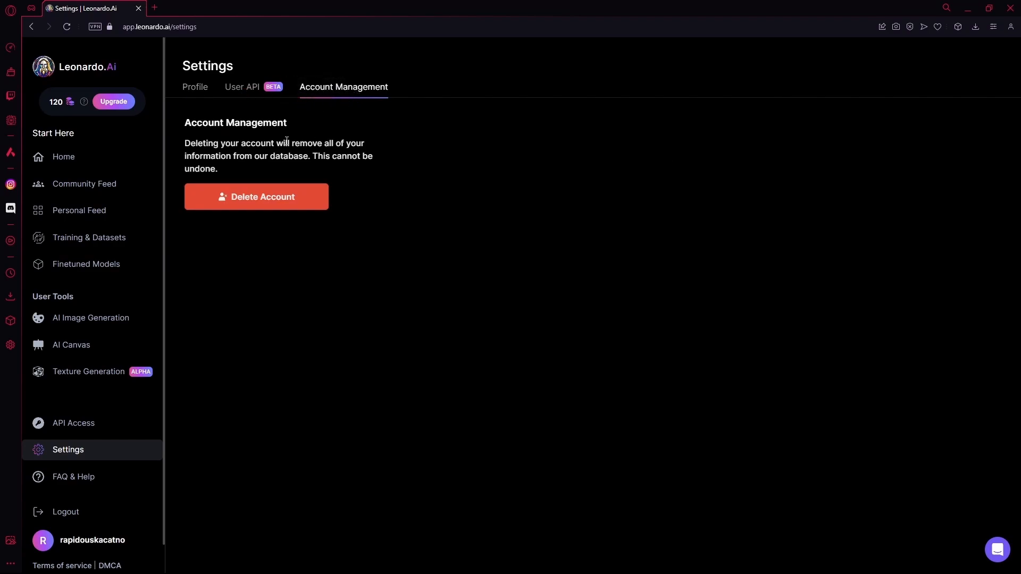
{"action": "scroll", "scroll_direction": "down", "scroll_amount": 3}
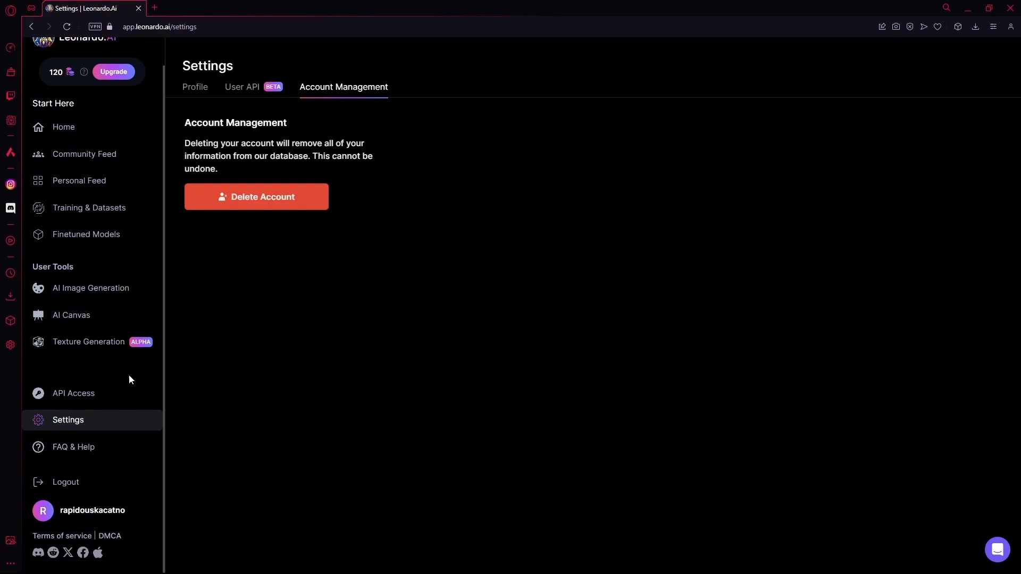
{"action": "mouse_move", "coordinate": [394, 293]}
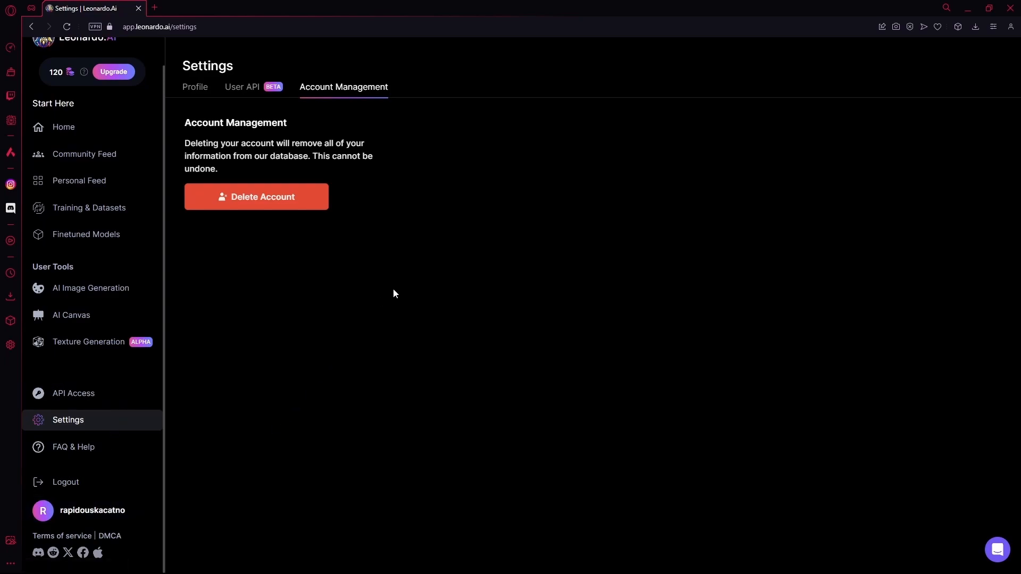